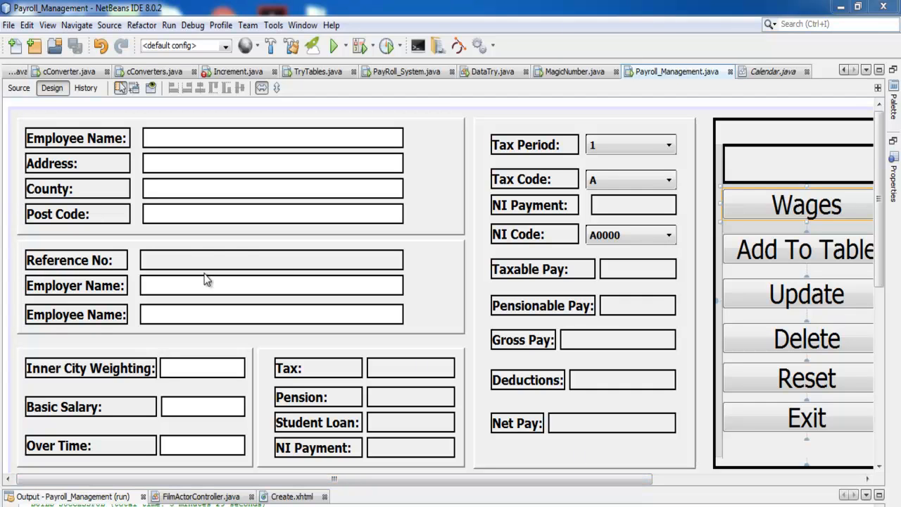
Select the Reference No and NI Payment fields on the payroll form.
{"action": "left_click", "coordinate": [271, 260]}
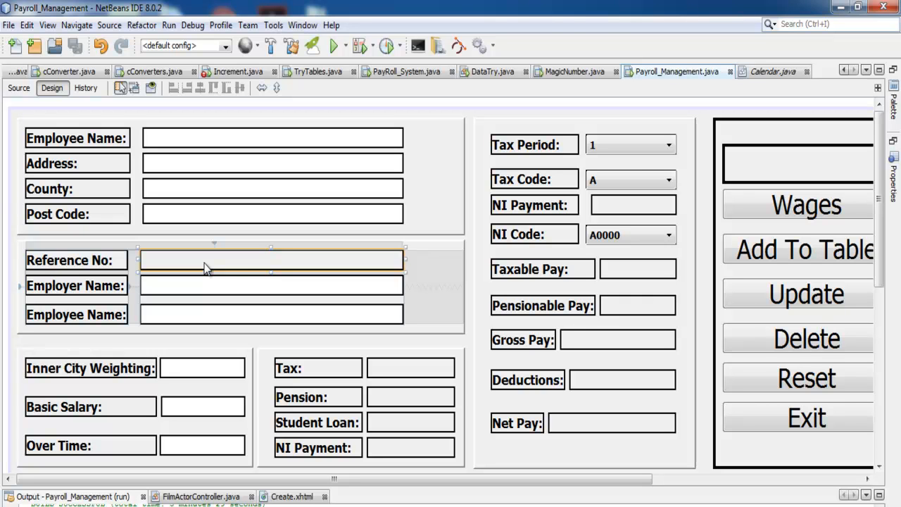
{"action": "mouse_move", "coordinate": [548, 387]}
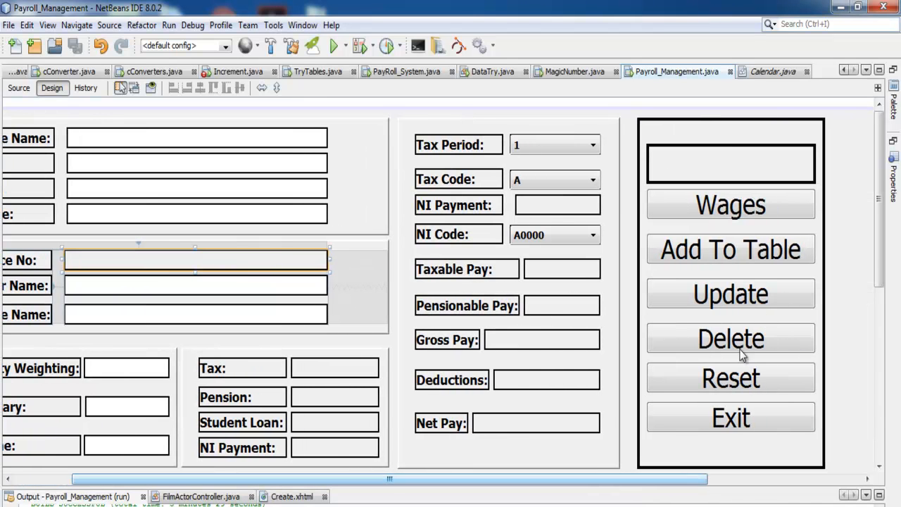
{"action": "mouse_move", "coordinate": [743, 211]}
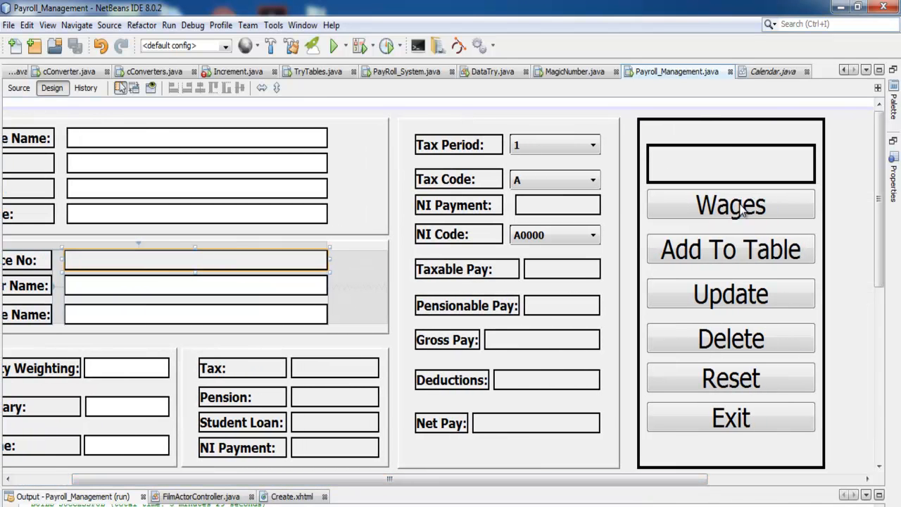
{"action": "mouse_move", "coordinate": [545, 207]}
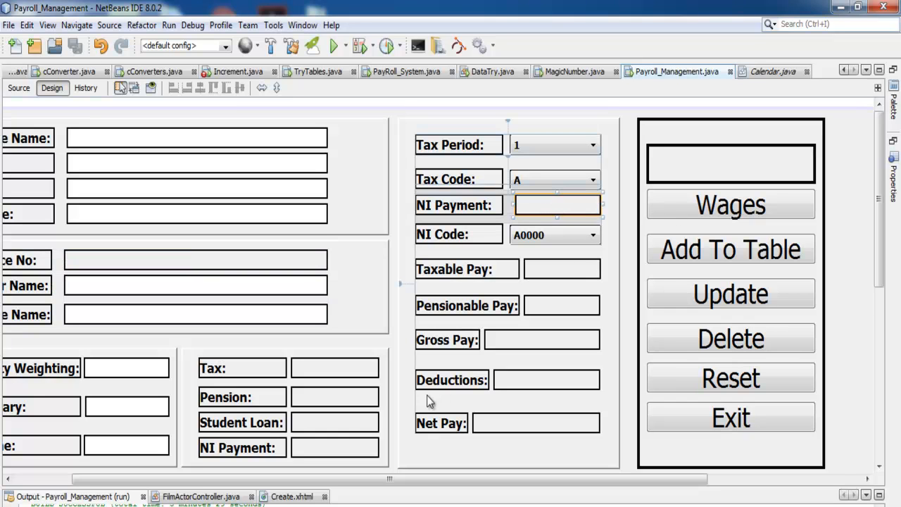
{"action": "mouse_move", "coordinate": [264, 457]}
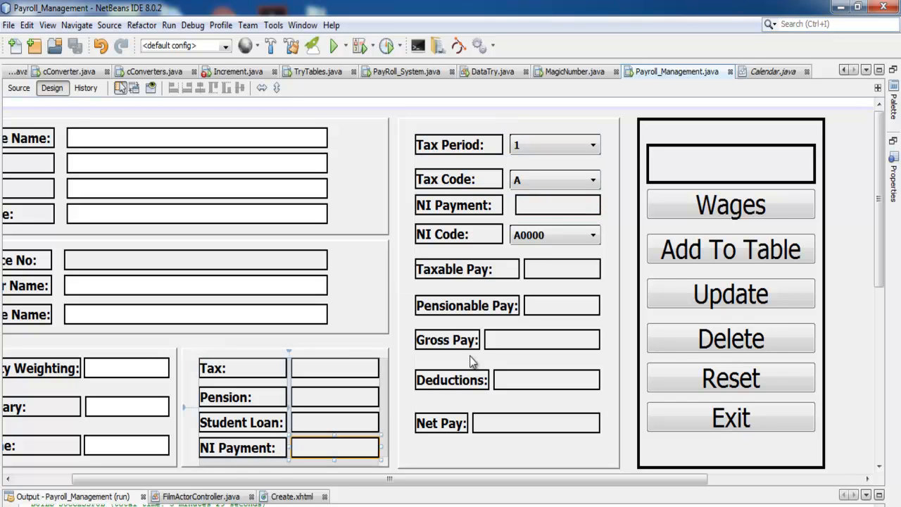
{"action": "left_click", "coordinate": [556, 204]}
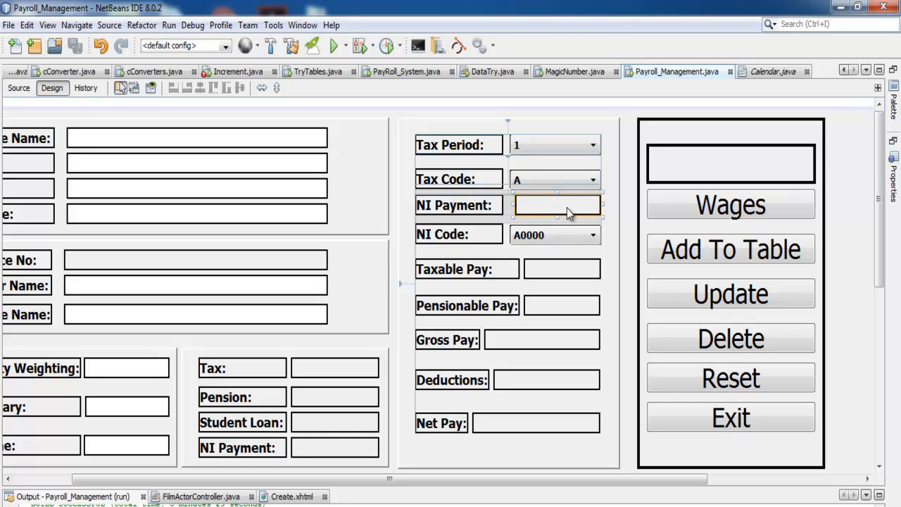
{"action": "mouse_move", "coordinate": [598, 154]}
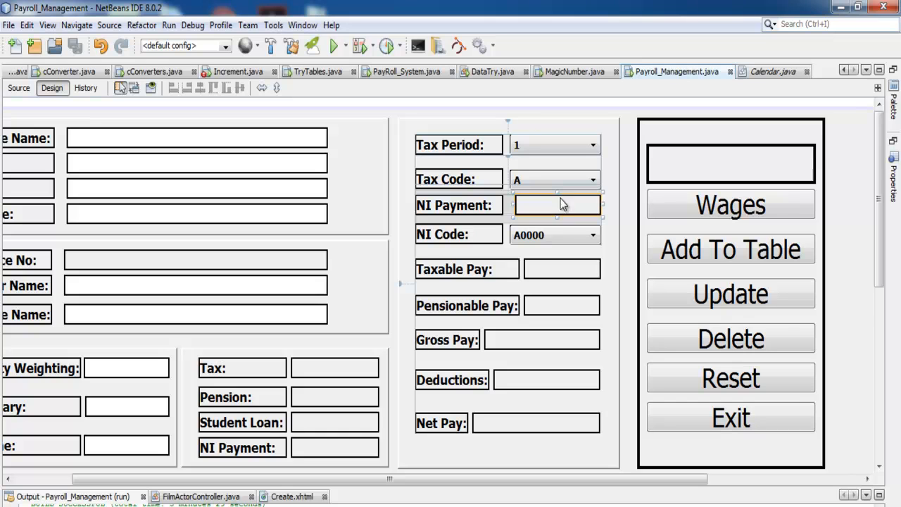
{"action": "mouse_move", "coordinate": [549, 211]}
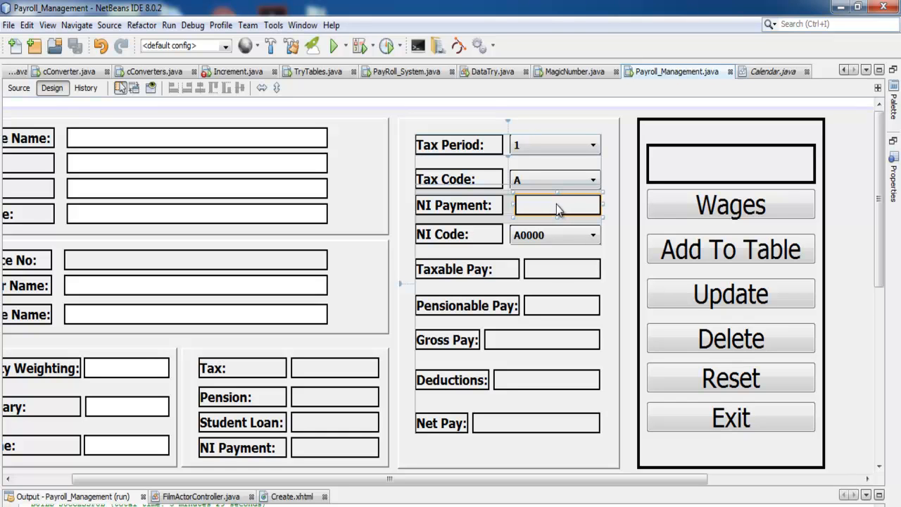
{"action": "mouse_move", "coordinate": [541, 261]}
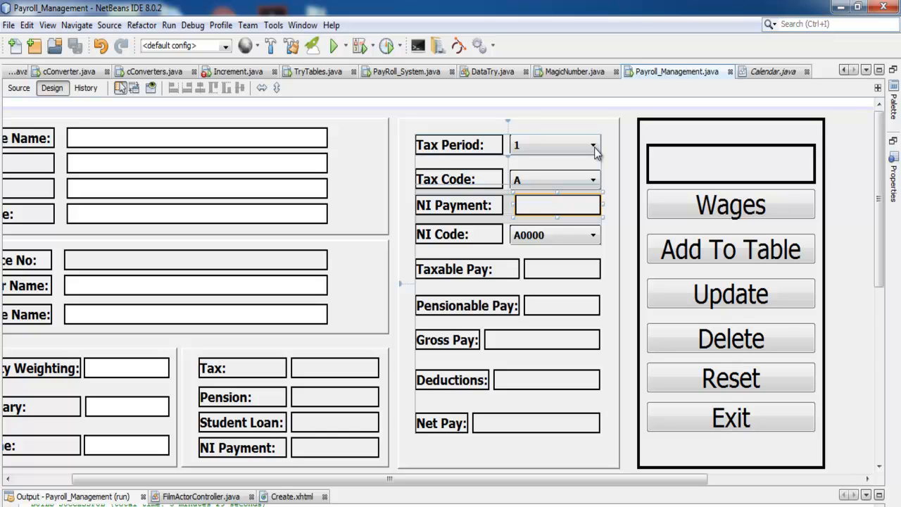
{"action": "mouse_move", "coordinate": [562, 232]}
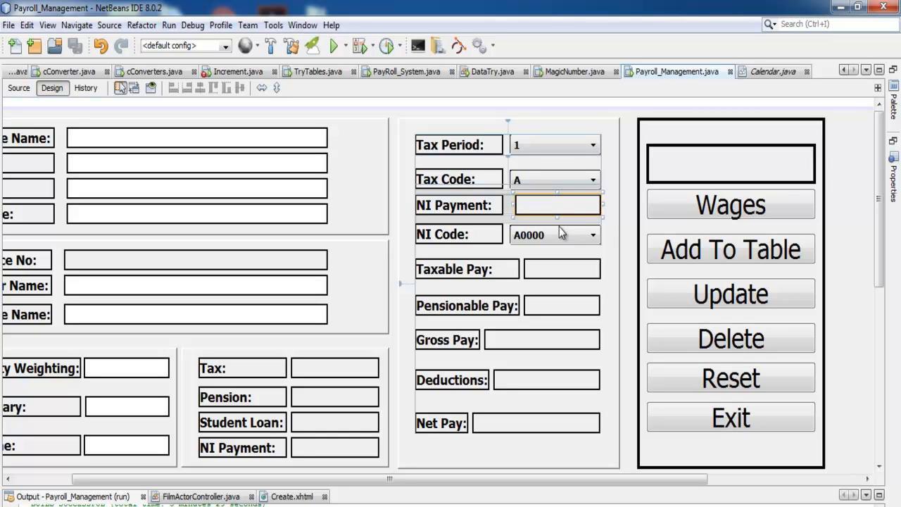
{"action": "mouse_move", "coordinate": [551, 211]}
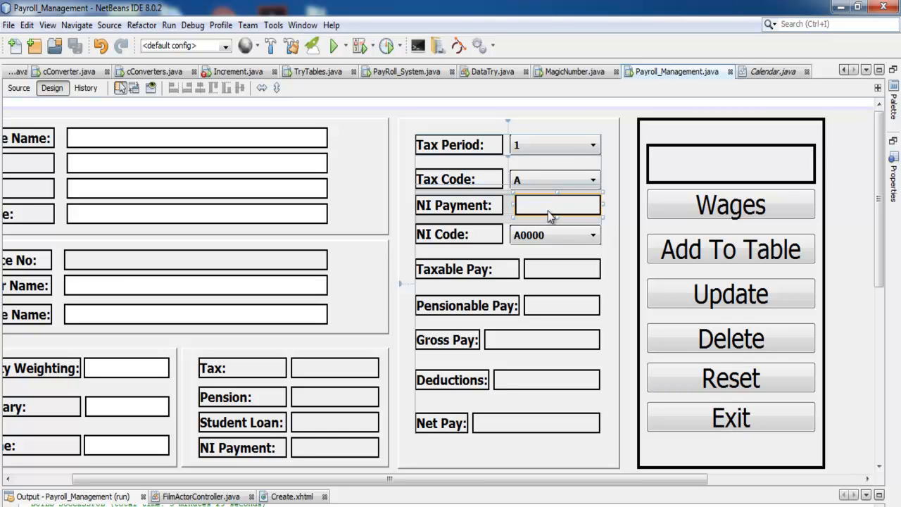
{"action": "mouse_move", "coordinate": [571, 329]}
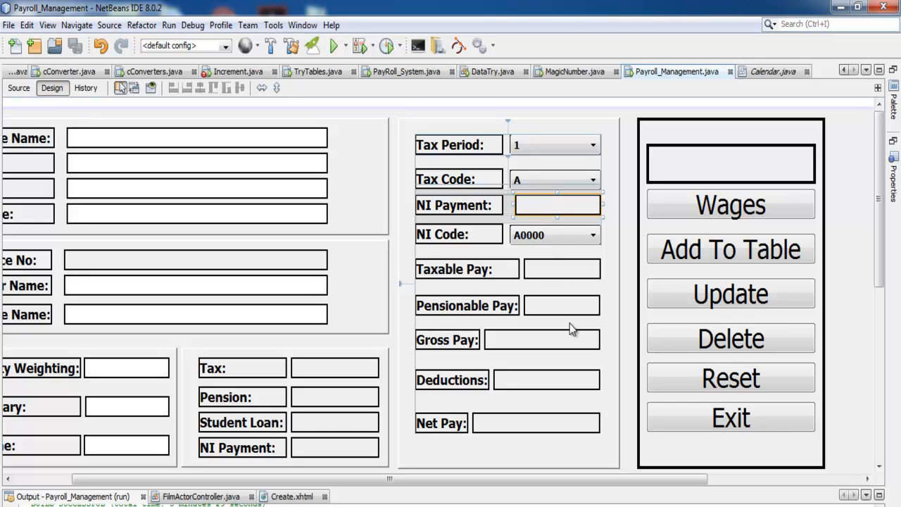
{"action": "mouse_move", "coordinate": [642, 465]}
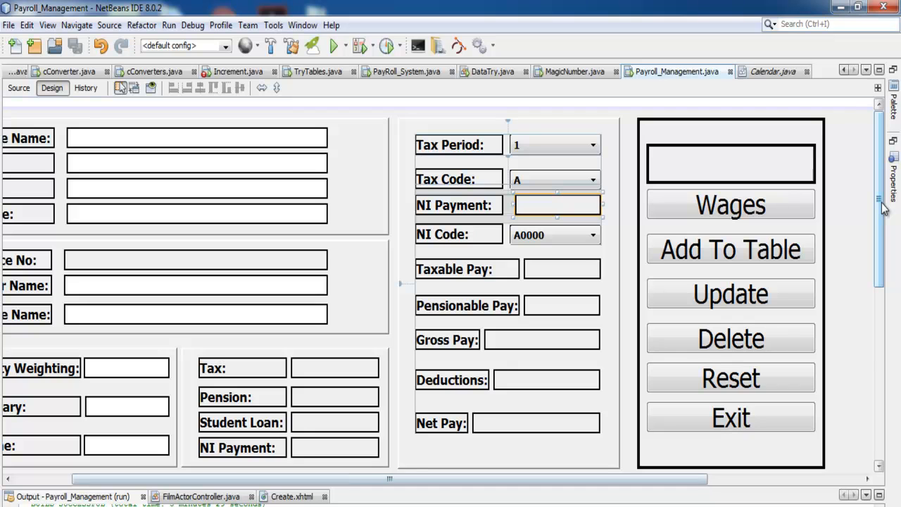
{"action": "scroll", "scroll_direction": "down", "scroll_amount": 3}
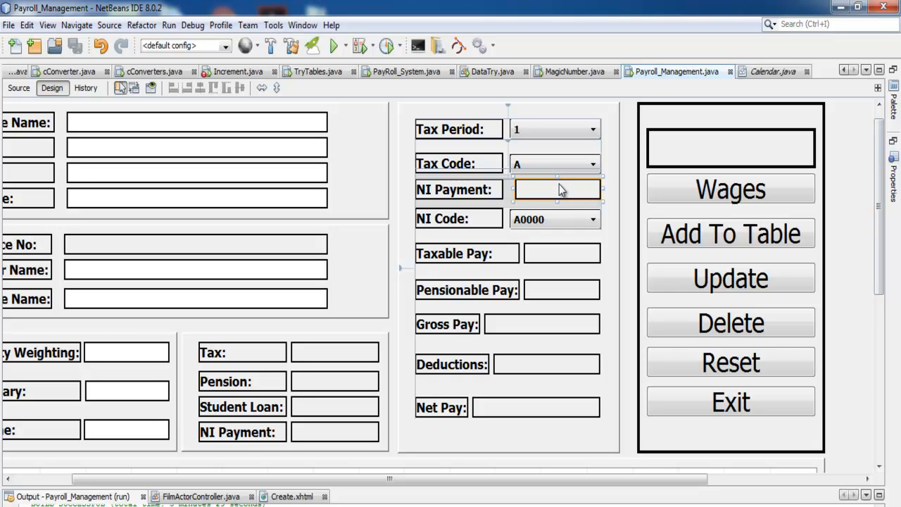
{"action": "mouse_move", "coordinate": [602, 444]}
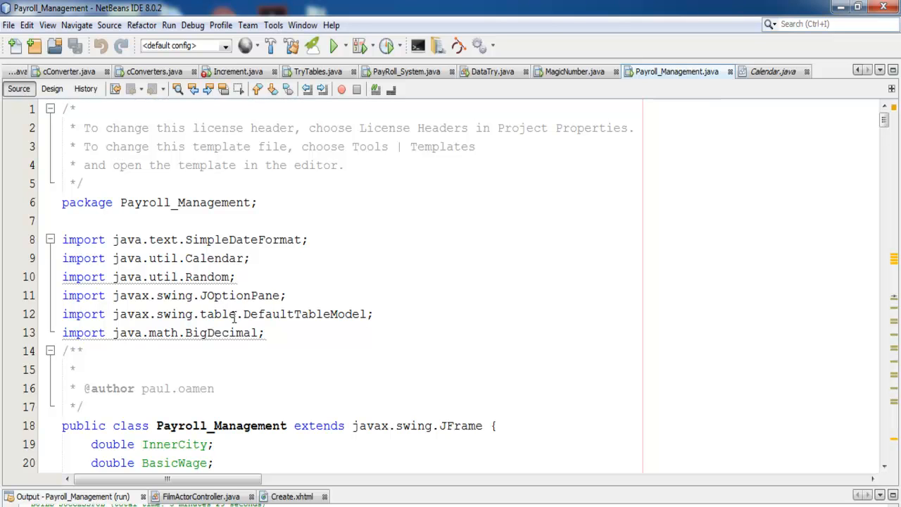
Review the BigDecimal import and OverTime and Gross declarations, then return to Design.
{"action": "left_click", "coordinate": [134, 332]}
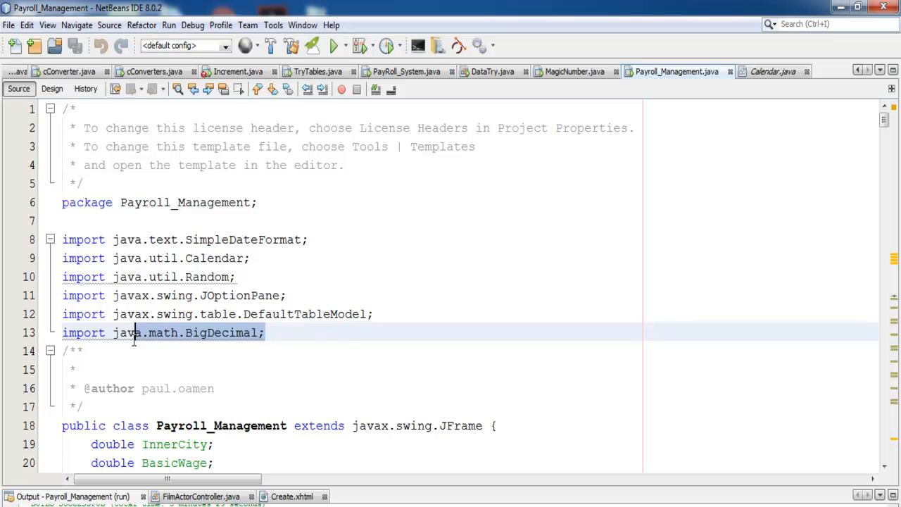
{"action": "mouse_move", "coordinate": [221, 333]}
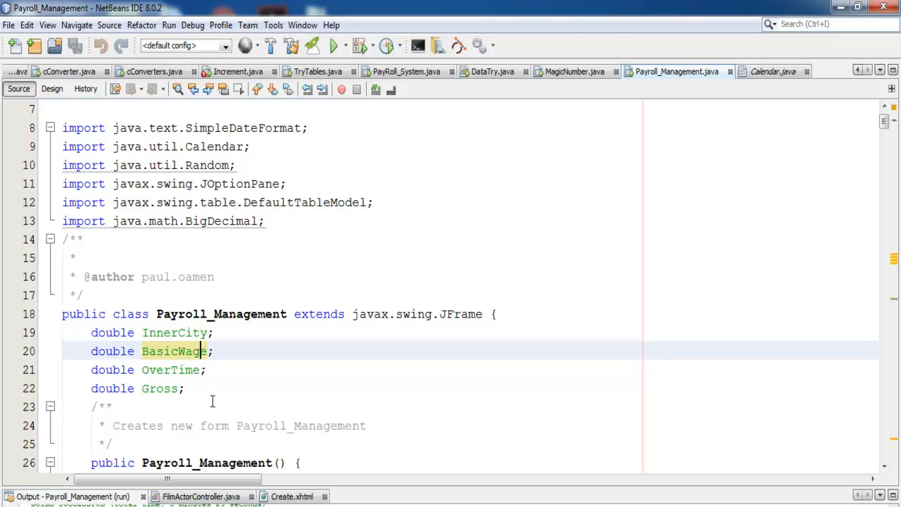
{"action": "left_click", "coordinate": [171, 369]}
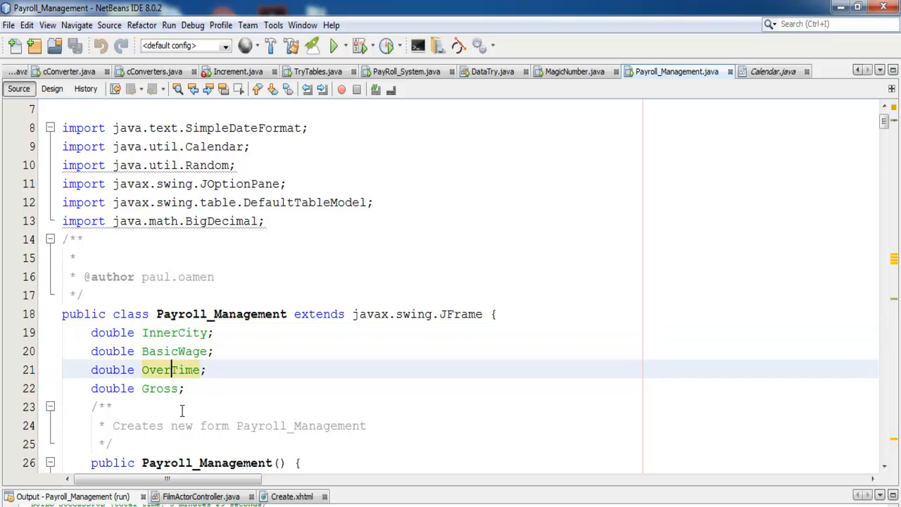
{"action": "left_click", "coordinate": [161, 388]}
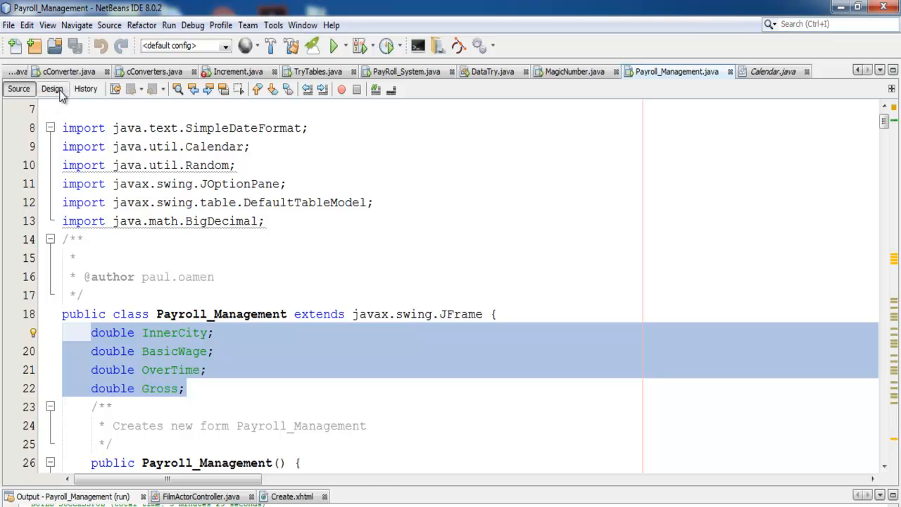
{"action": "left_click", "coordinate": [51, 88]}
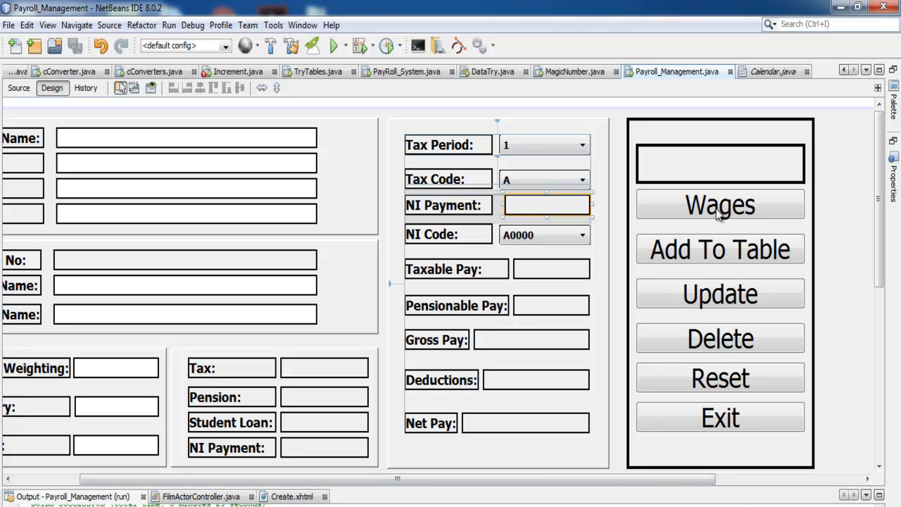
{"action": "left_click", "coordinate": [719, 204]}
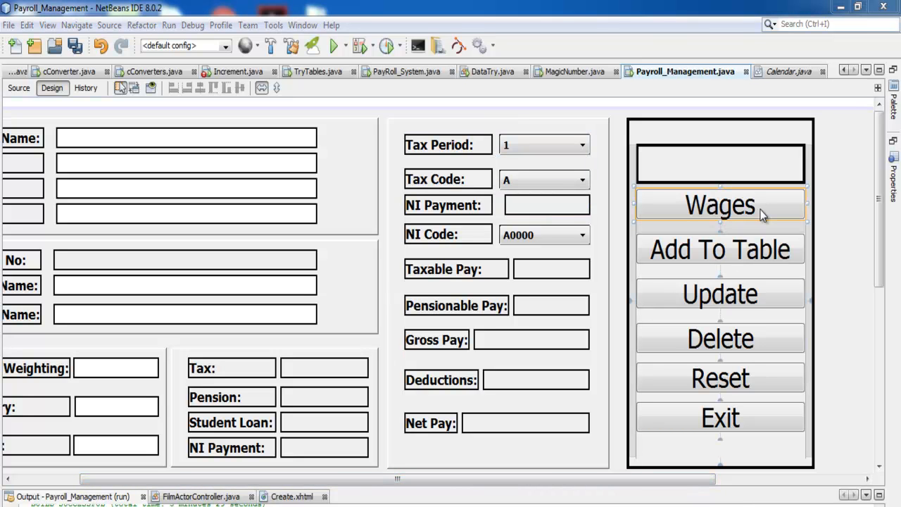
{"action": "left_click", "coordinate": [19, 88]}
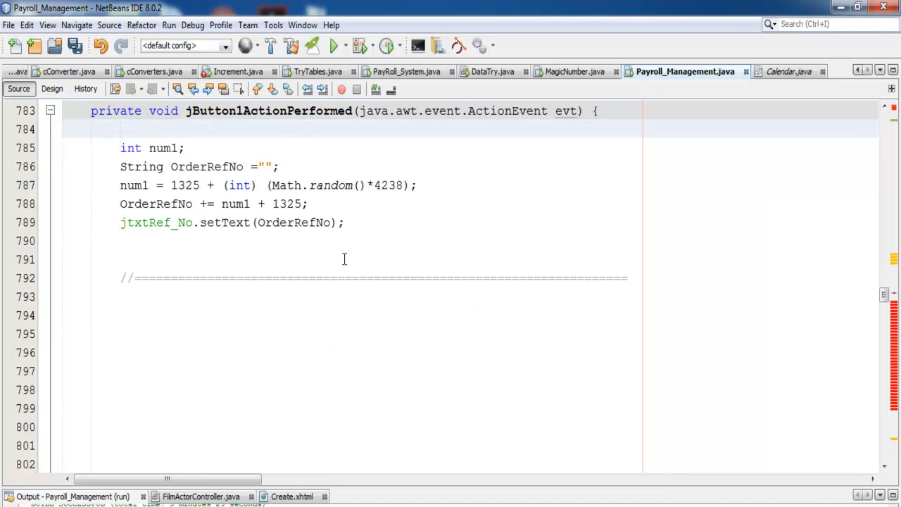
{"action": "left_click", "coordinate": [151, 296]}
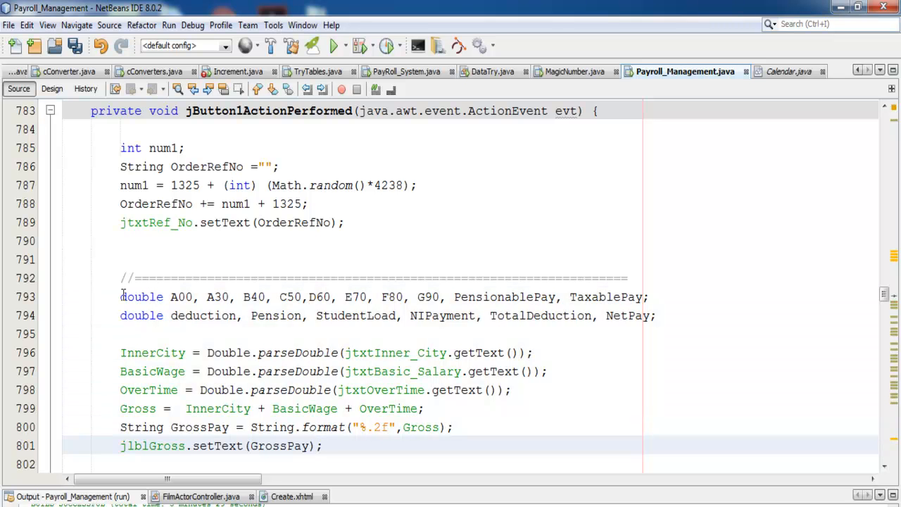
{"action": "left_click_drag", "start_coordinate": [119, 296], "coordinate": [345, 297]}
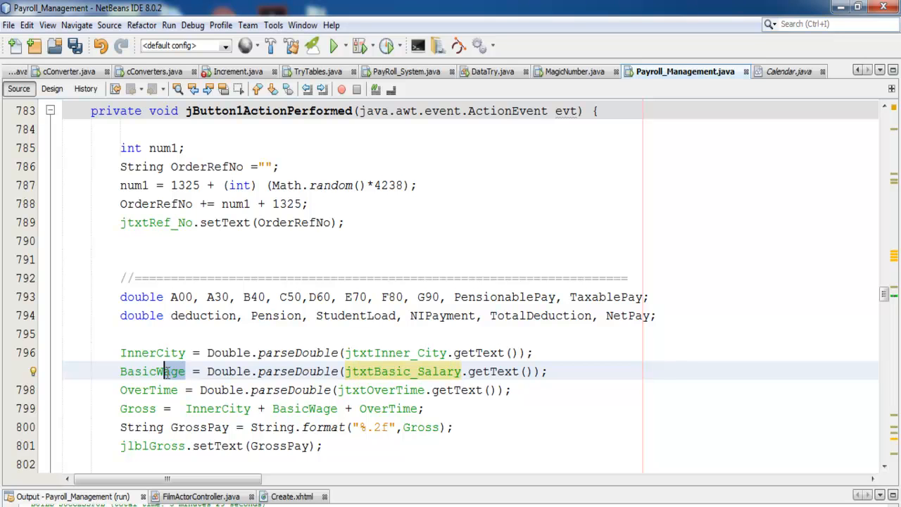
{"action": "double_click", "coordinate": [152, 371]}
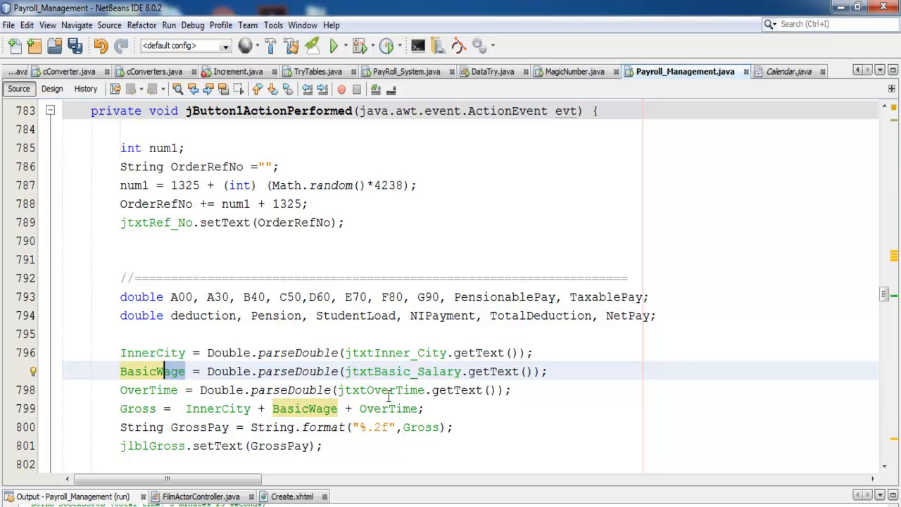
{"action": "left_click", "coordinate": [148, 390]}
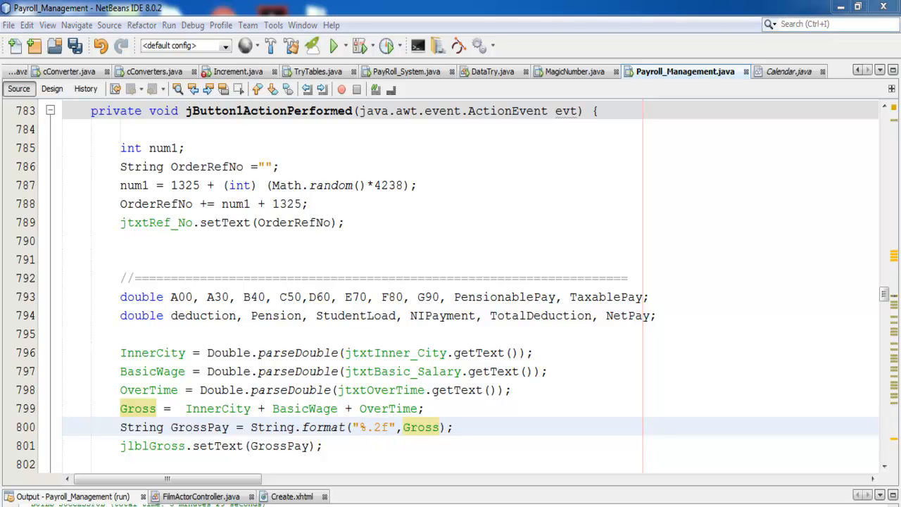
{"action": "mouse_move", "coordinate": [458, 408]}
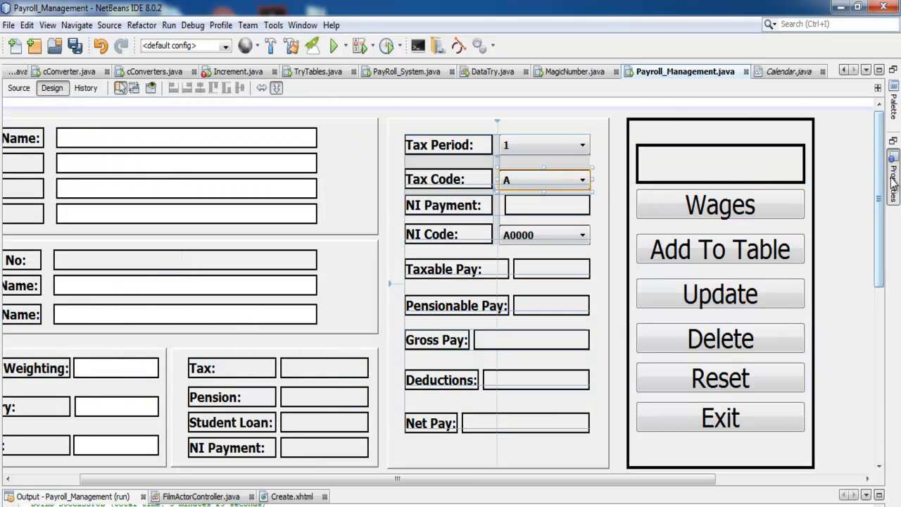
Fill the NI Code combo box model with codes A0000 through G9000 and confirm.
{"action": "left_click", "coordinate": [542, 179]}
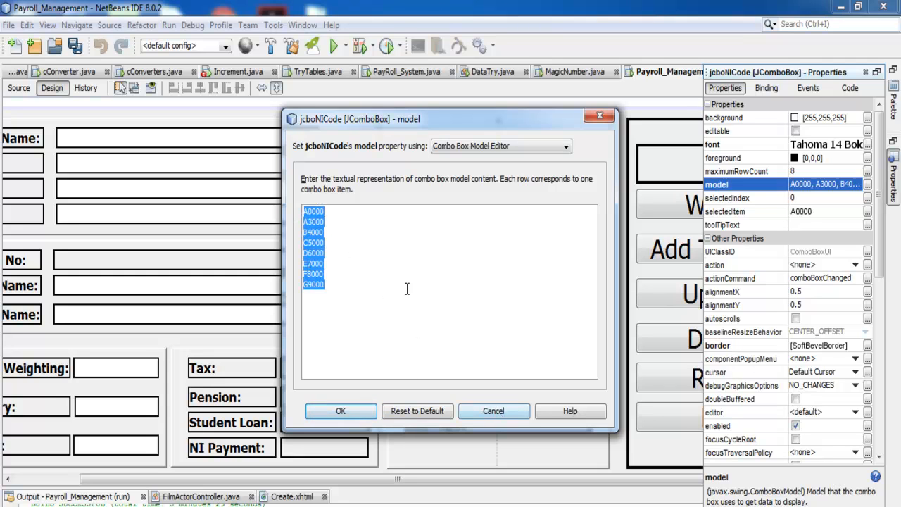
{"action": "left_click", "coordinate": [313, 212]}
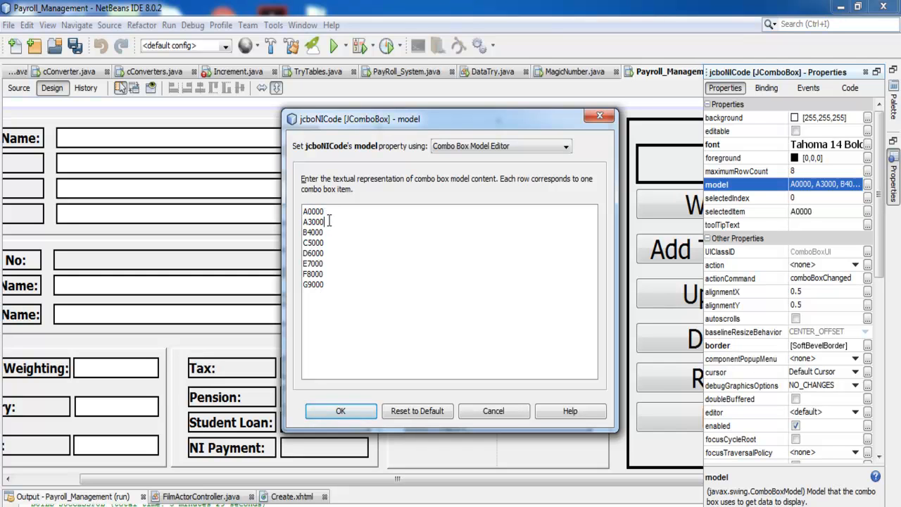
{"action": "double_click", "coordinate": [312, 222]}
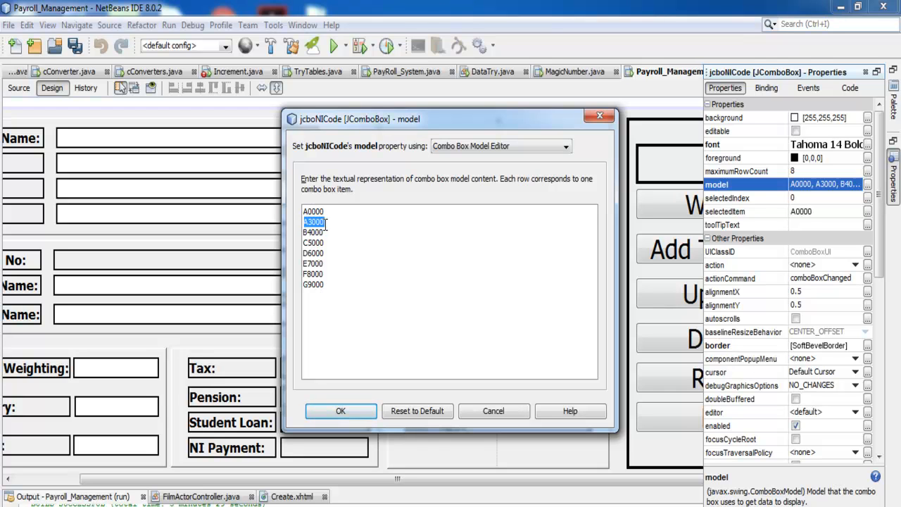
{"action": "left_click", "coordinate": [313, 232]}
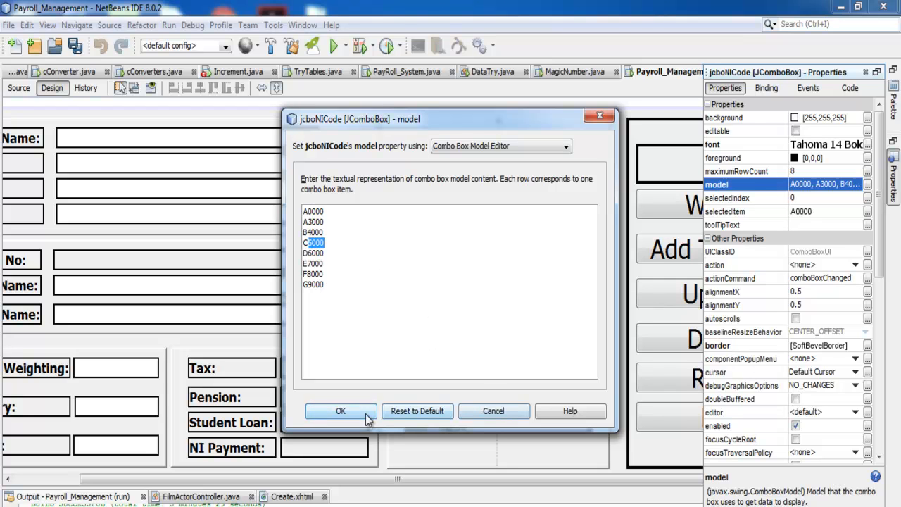
{"action": "left_click", "coordinate": [341, 411]}
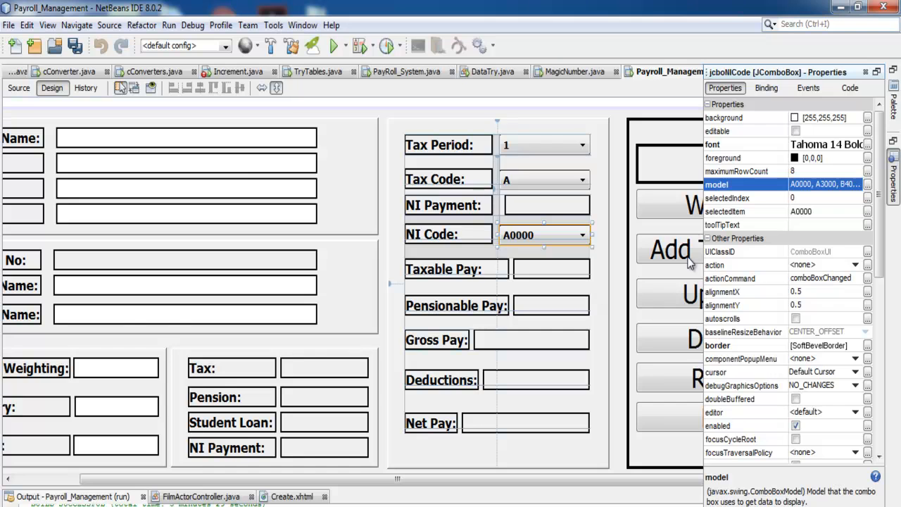
{"action": "left_click", "coordinate": [19, 88]}
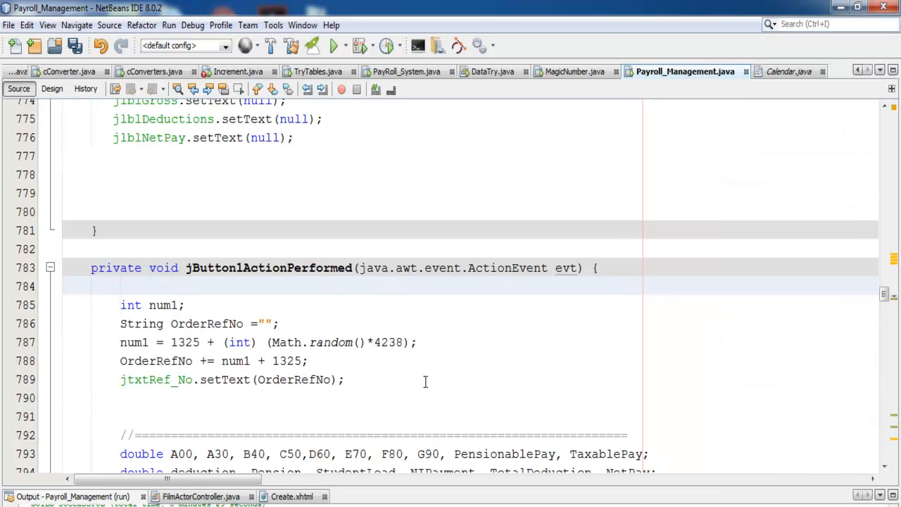
{"action": "scroll", "scroll_direction": "down", "scroll_amount": 3}
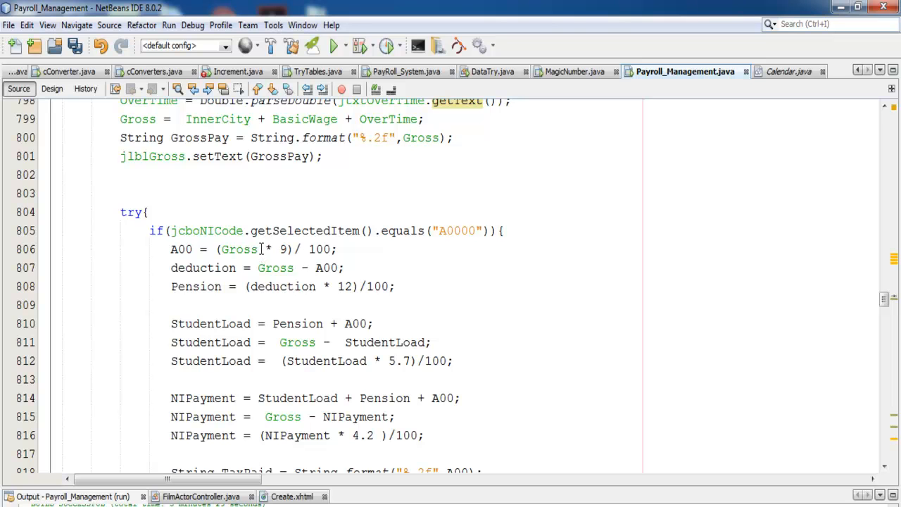
{"action": "left_click", "coordinate": [197, 249]}
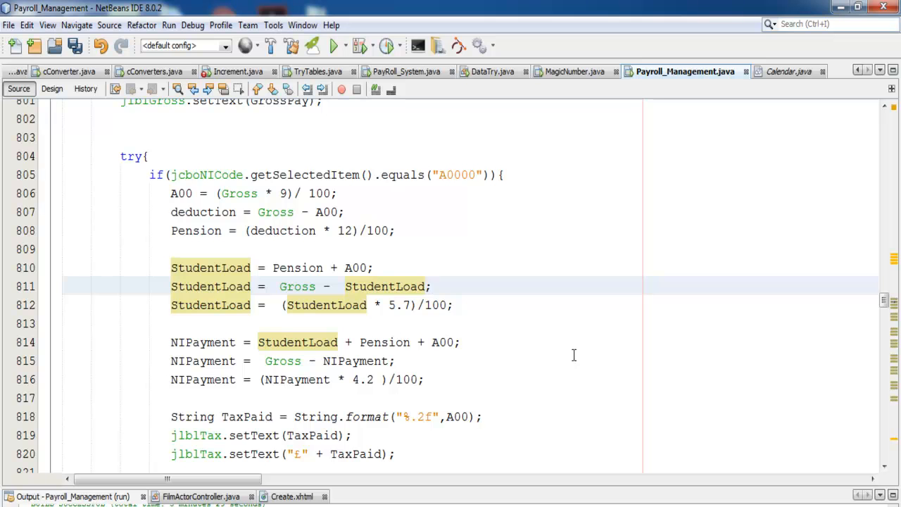
{"action": "scroll", "scroll_direction": "down", "scroll_amount": 3}
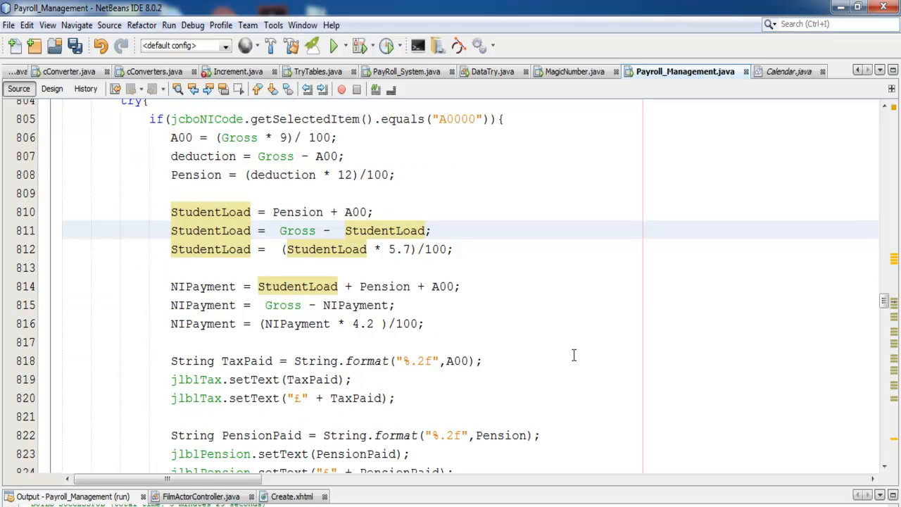
{"action": "scroll", "scroll_direction": "down", "scroll_amount": 3}
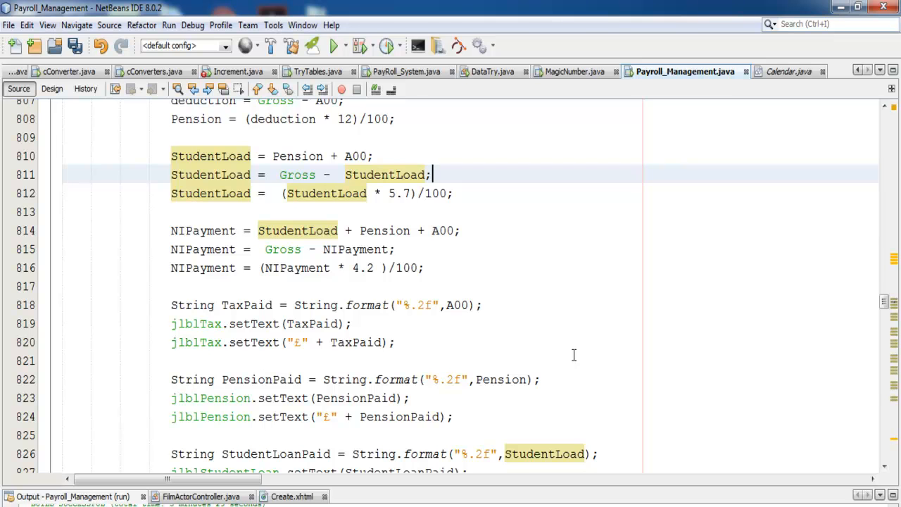
{"action": "scroll", "scroll_direction": "down", "scroll_amount": 3}
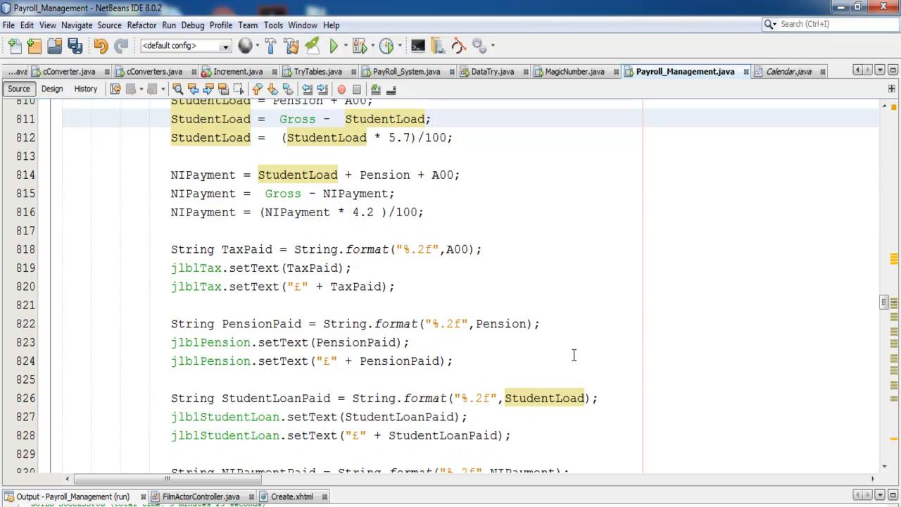
{"action": "scroll", "scroll_direction": "down", "scroll_amount": 3}
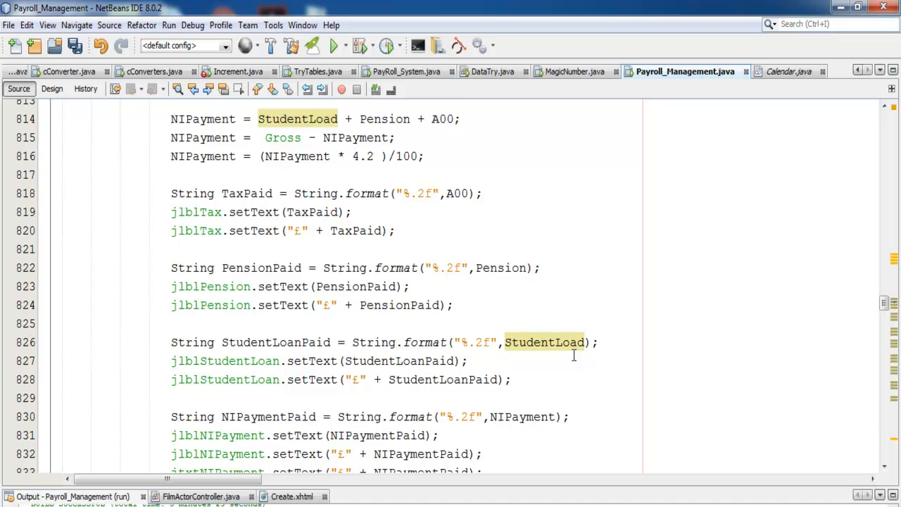
{"action": "scroll", "scroll_direction": "down", "scroll_amount": 3}
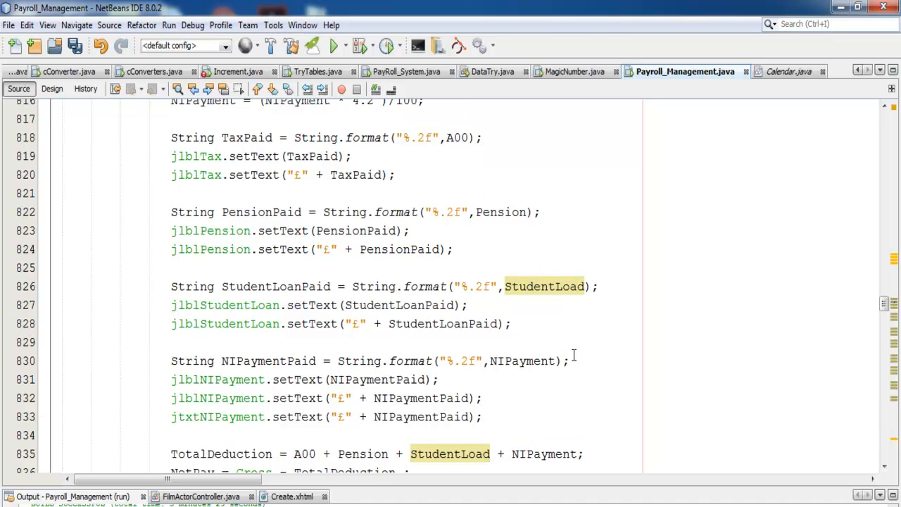
{"action": "scroll", "scroll_direction": "down", "scroll_amount": 3}
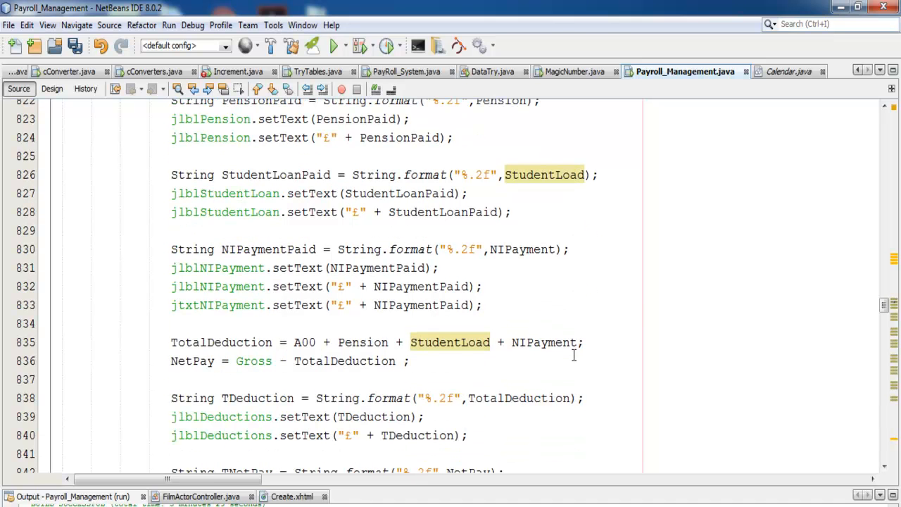
{"action": "scroll", "scroll_direction": "down", "scroll_amount": 3}
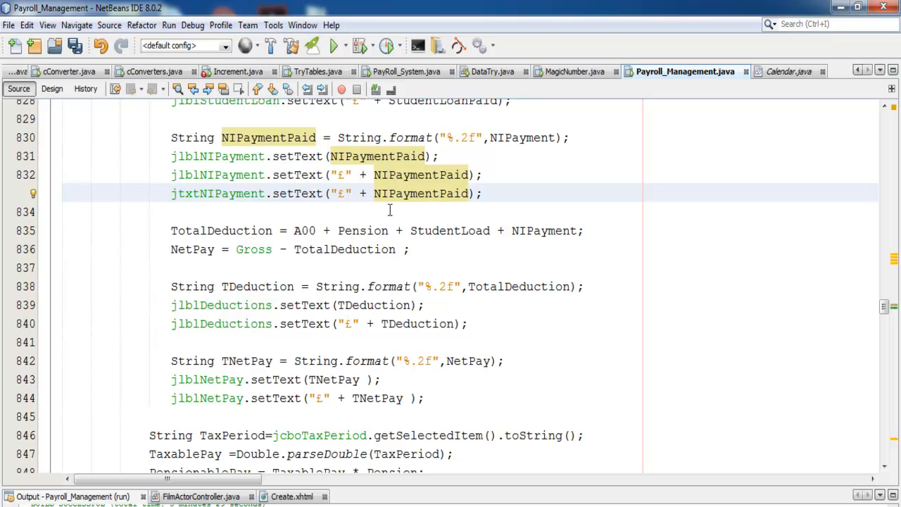
{"action": "scroll", "scroll_direction": "down", "scroll_amount": 3}
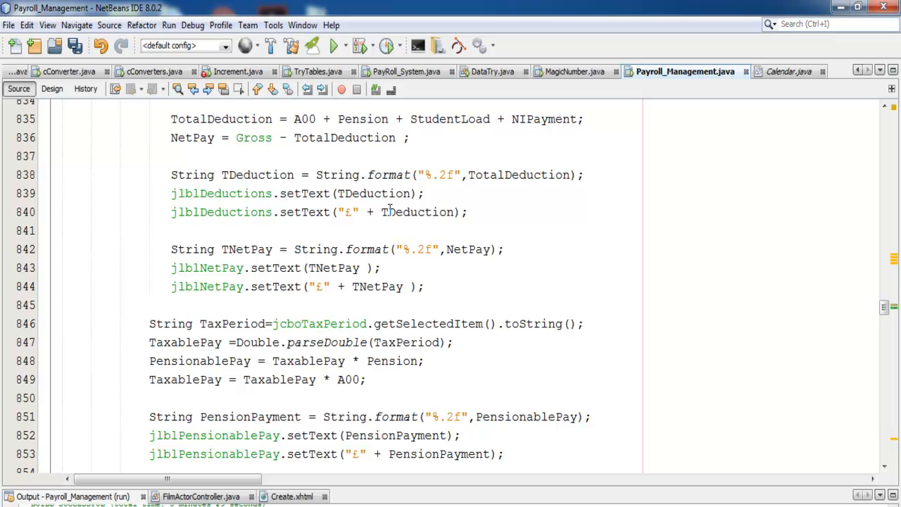
{"action": "scroll", "scroll_direction": "down", "scroll_amount": 3}
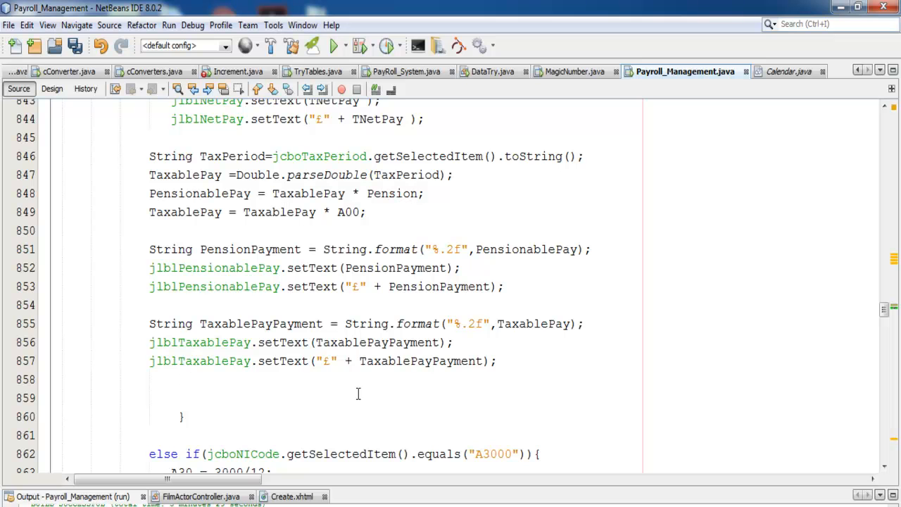
{"action": "scroll", "scroll_direction": "down", "scroll_amount": 3}
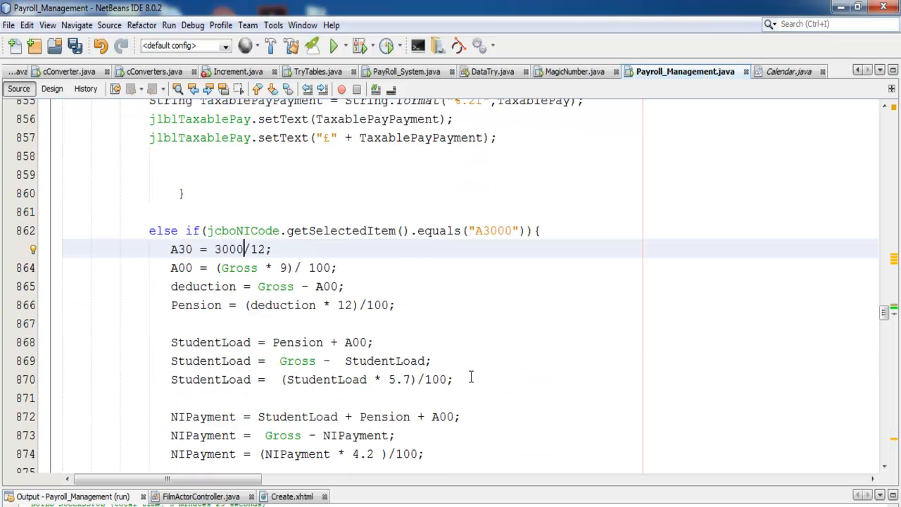
{"action": "scroll", "scroll_direction": "down", "scroll_amount": 3}
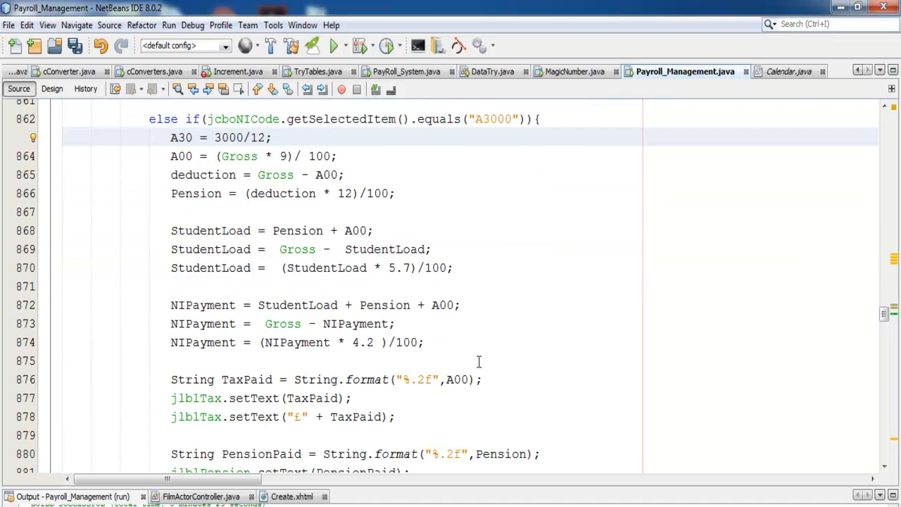
{"action": "scroll", "scroll_direction": "down", "scroll_amount": 3}
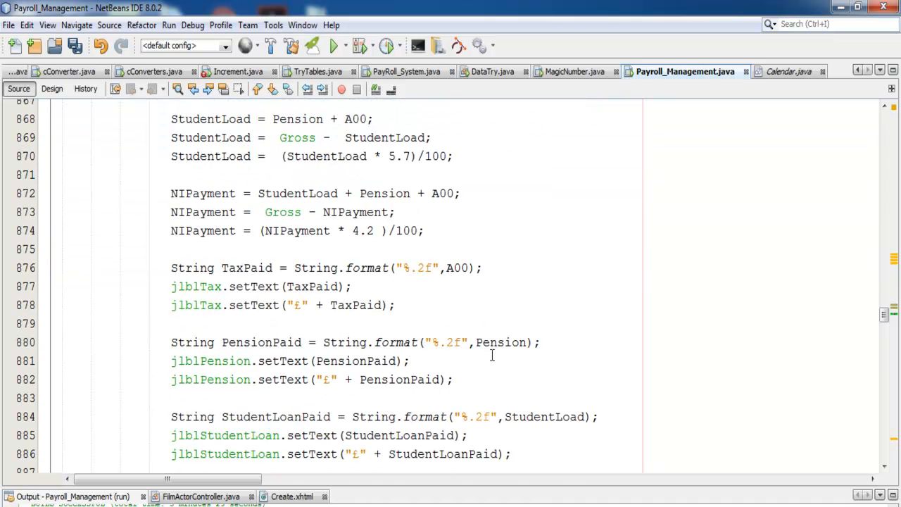
{"action": "scroll", "scroll_direction": "down", "scroll_amount": 3}
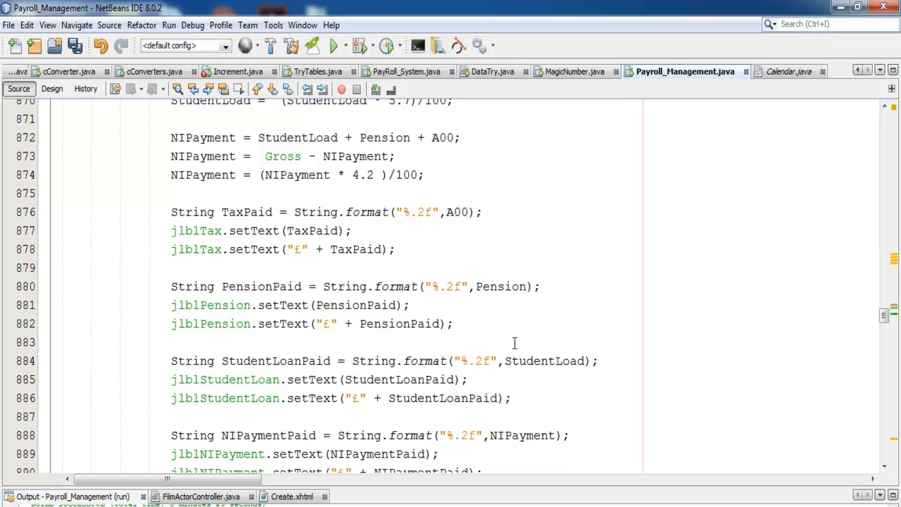
{"action": "scroll", "scroll_direction": "up", "scroll_amount": 3}
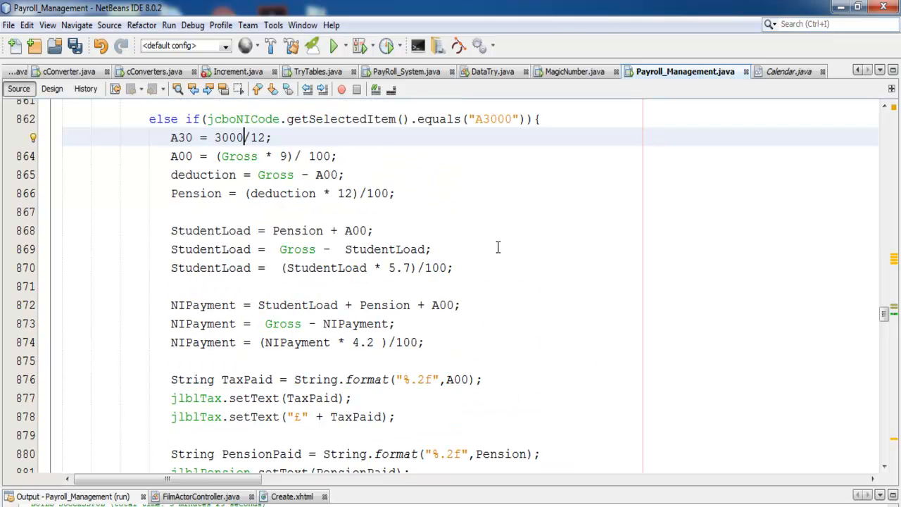
{"action": "scroll", "scroll_direction": "down", "scroll_amount": 3}
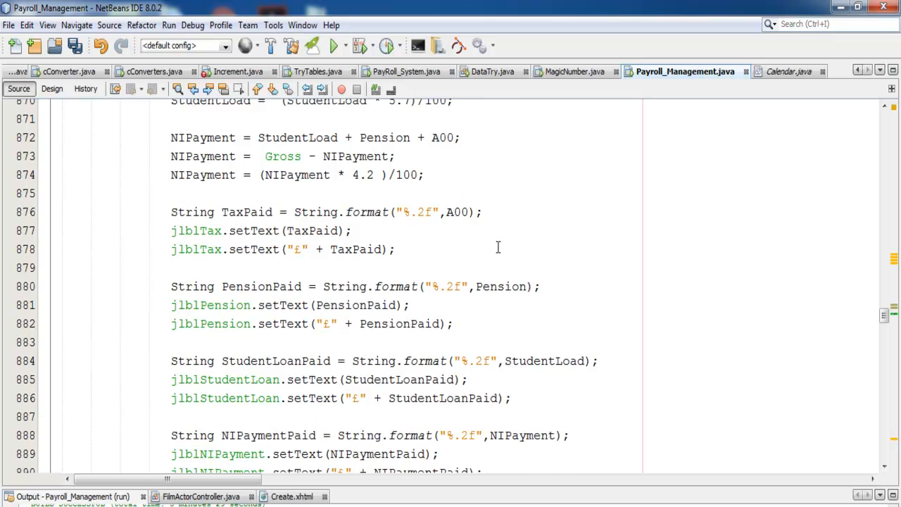
{"action": "scroll", "scroll_direction": "down", "scroll_amount": 3}
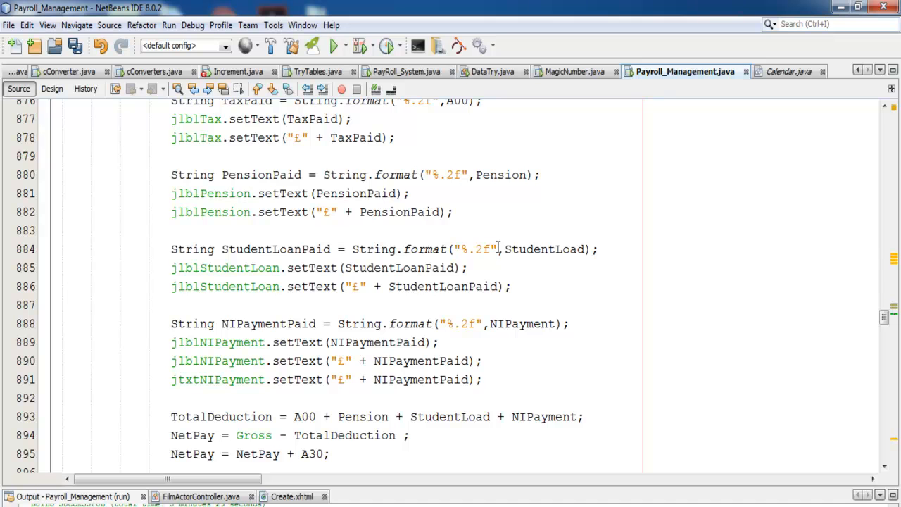
{"action": "scroll", "scroll_direction": "down", "scroll_amount": 3}
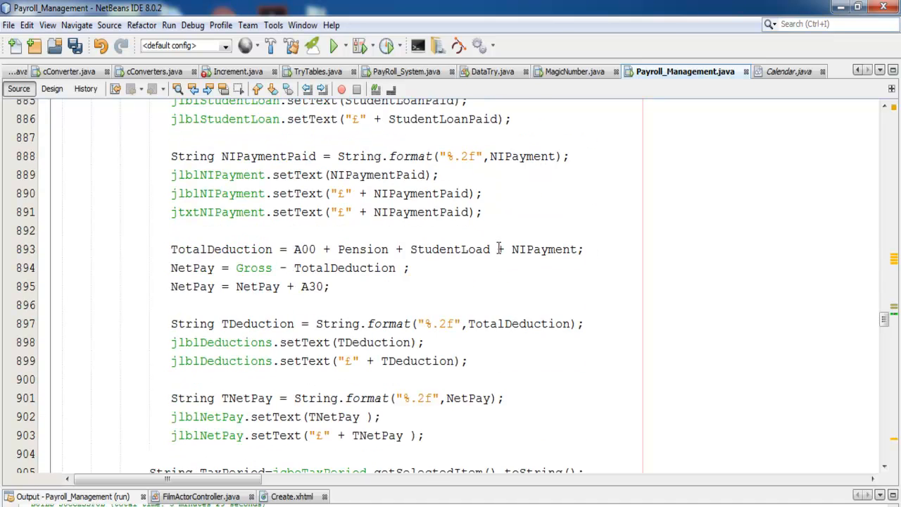
{"action": "scroll", "scroll_direction": "down", "scroll_amount": 3}
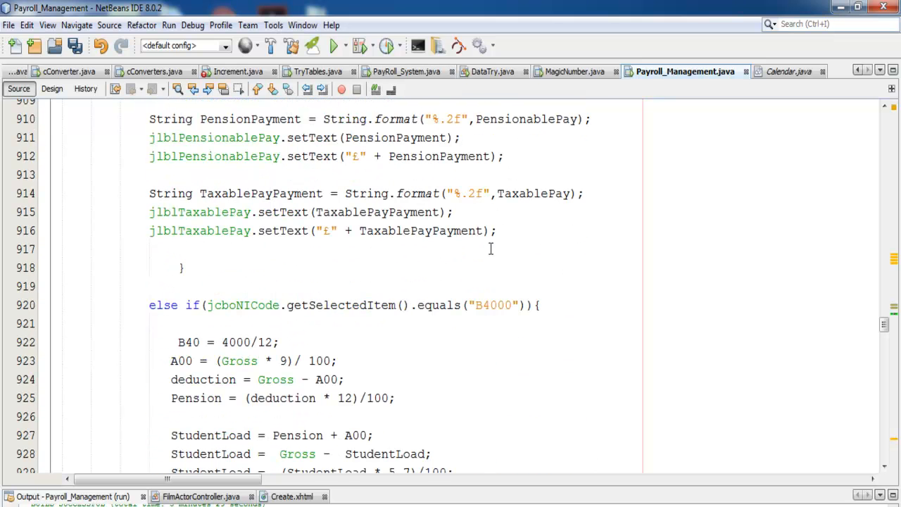
{"action": "scroll", "scroll_direction": "down", "scroll_amount": 3}
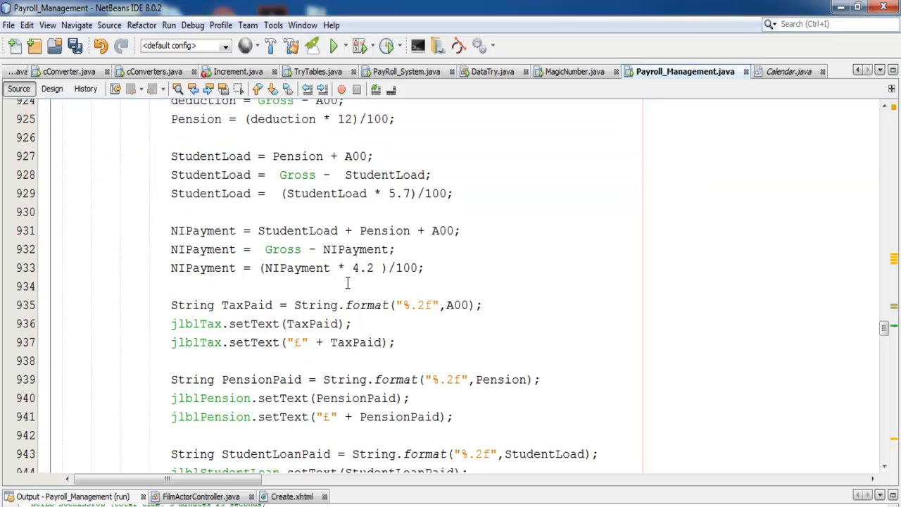
{"action": "scroll", "scroll_direction": "down", "scroll_amount": 3}
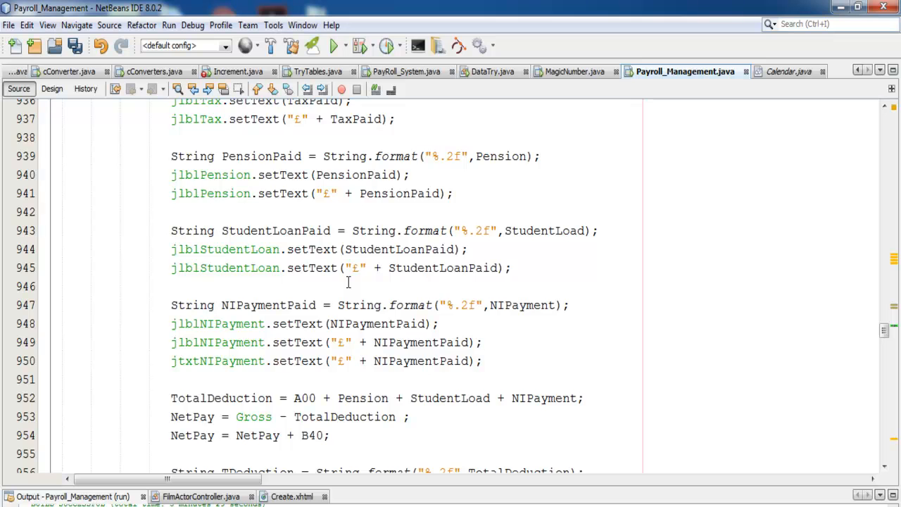
{"action": "scroll", "scroll_direction": "down", "scroll_amount": 3}
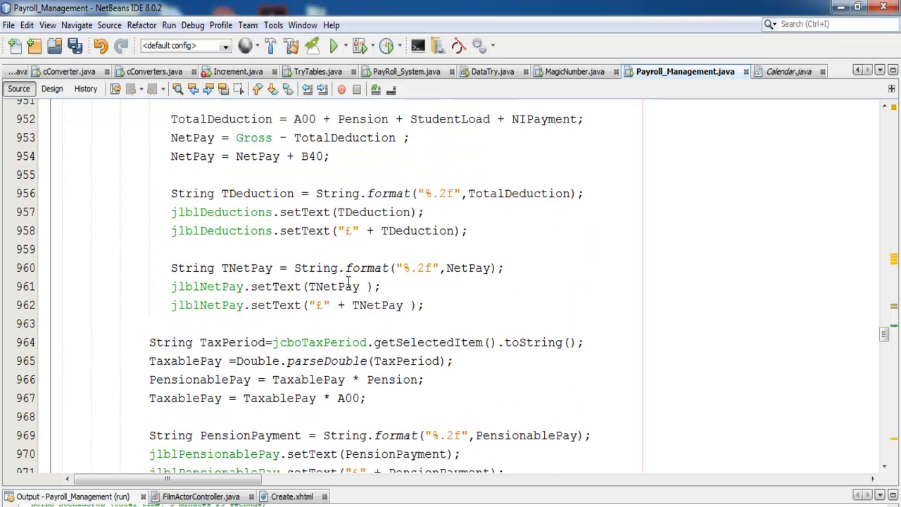
{"action": "scroll", "scroll_direction": "down", "scroll_amount": 3}
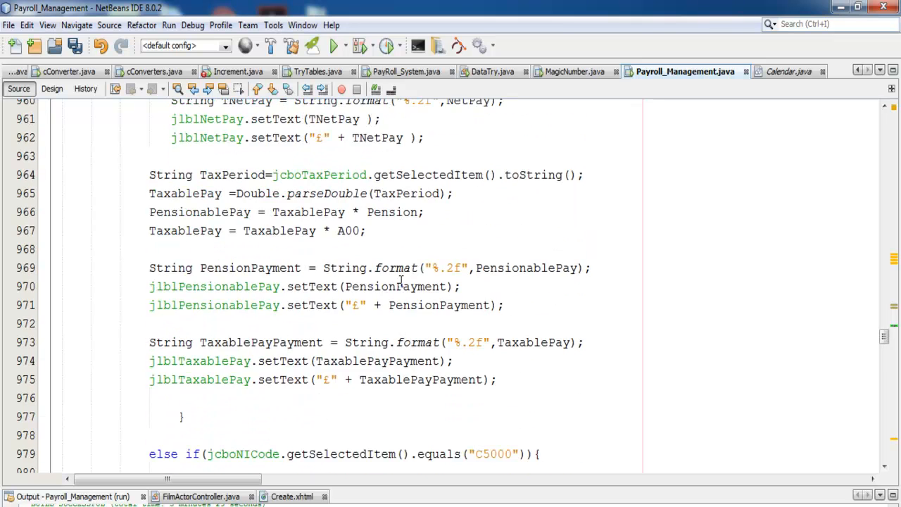
{"action": "scroll", "scroll_direction": "down", "scroll_amount": 3}
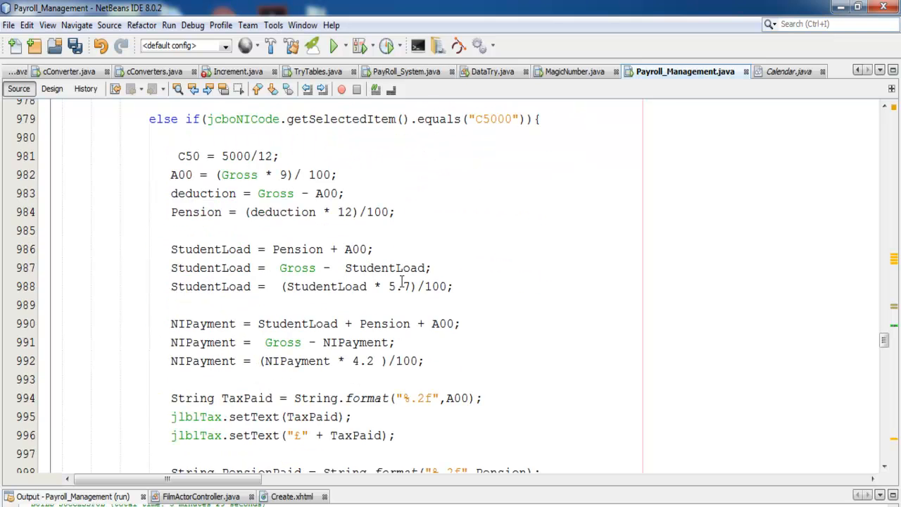
{"action": "scroll", "scroll_direction": "down", "scroll_amount": 3}
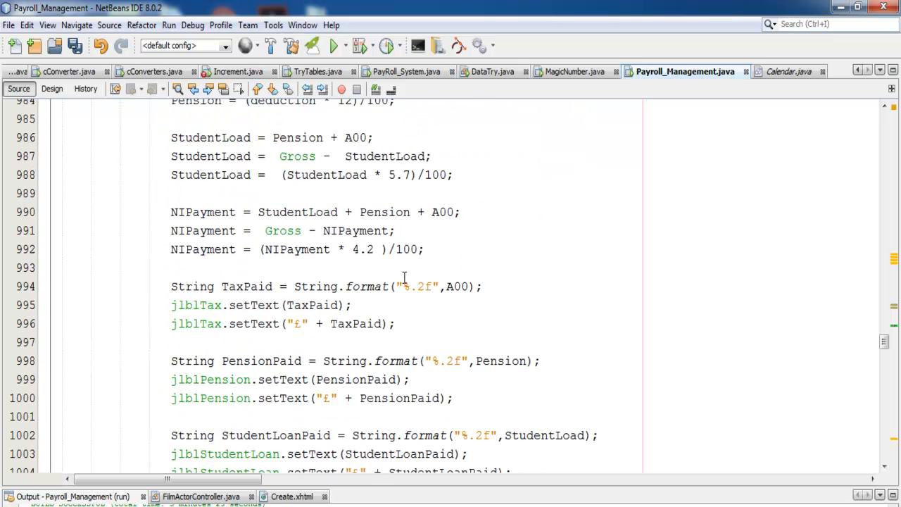
{"action": "scroll", "scroll_direction": "up", "scroll_amount": 3}
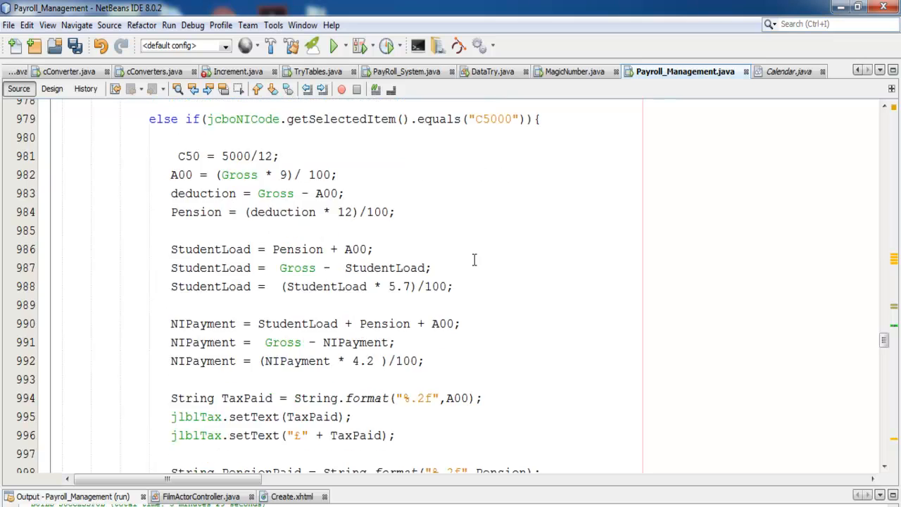
{"action": "scroll", "scroll_direction": "down", "scroll_amount": 3}
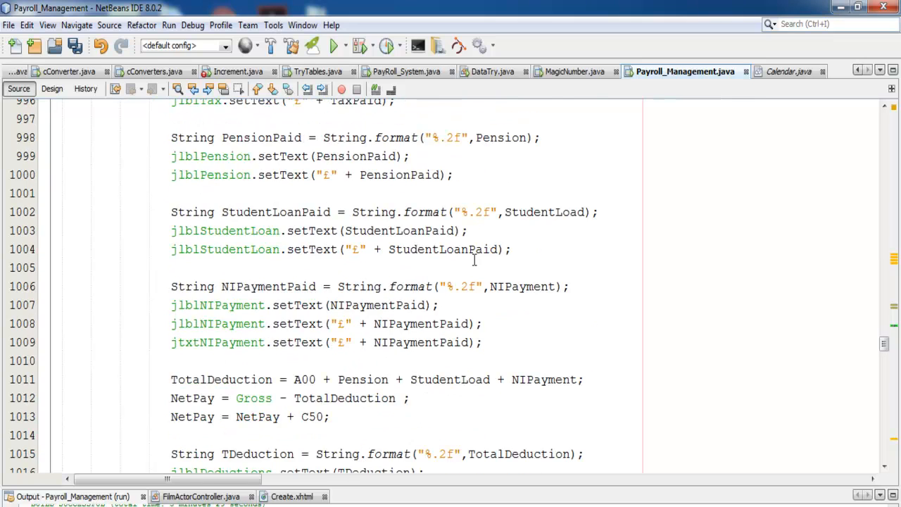
{"action": "scroll", "scroll_direction": "down", "scroll_amount": 3}
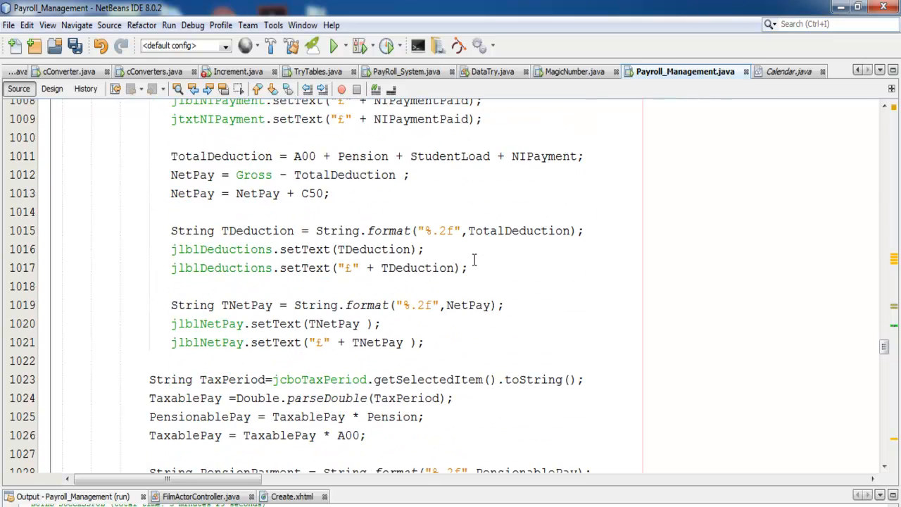
{"action": "scroll", "scroll_direction": "down", "scroll_amount": 3}
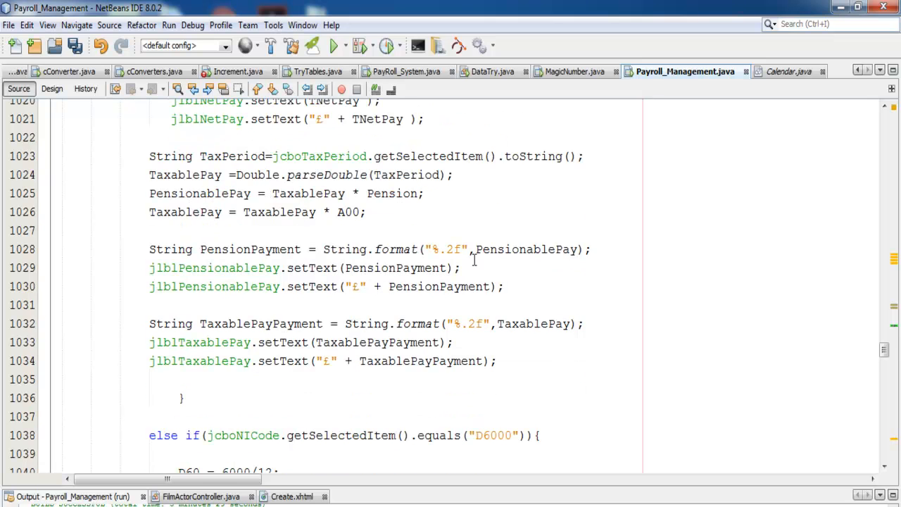
{"action": "scroll", "scroll_direction": "down", "scroll_amount": 3}
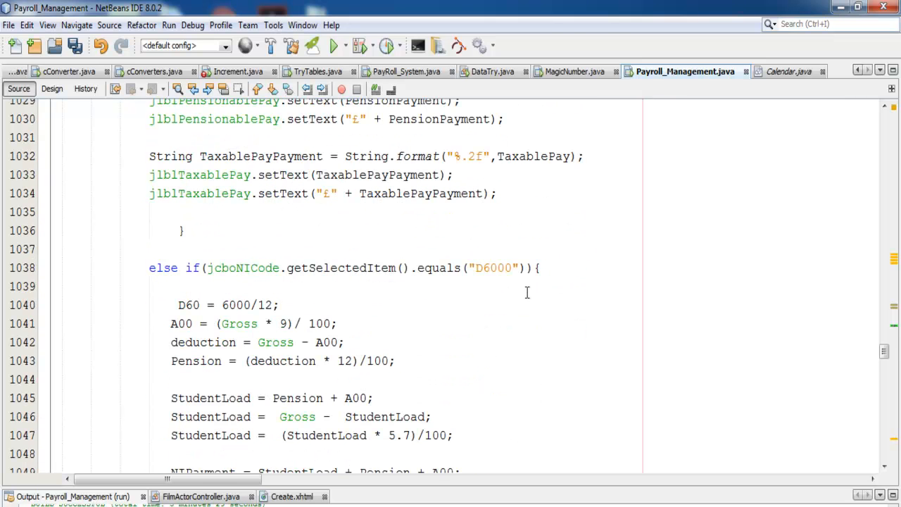
{"action": "scroll", "scroll_direction": "down", "scroll_amount": 3}
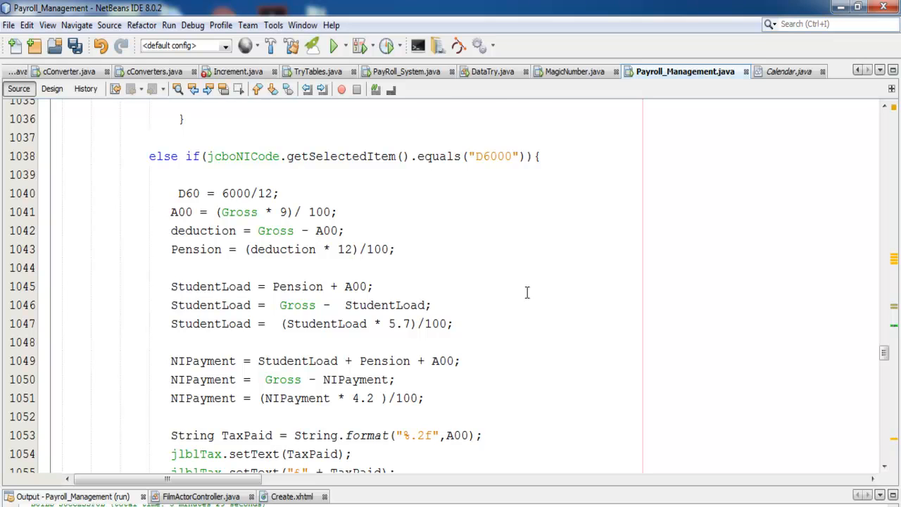
{"action": "scroll", "scroll_direction": "down", "scroll_amount": 3}
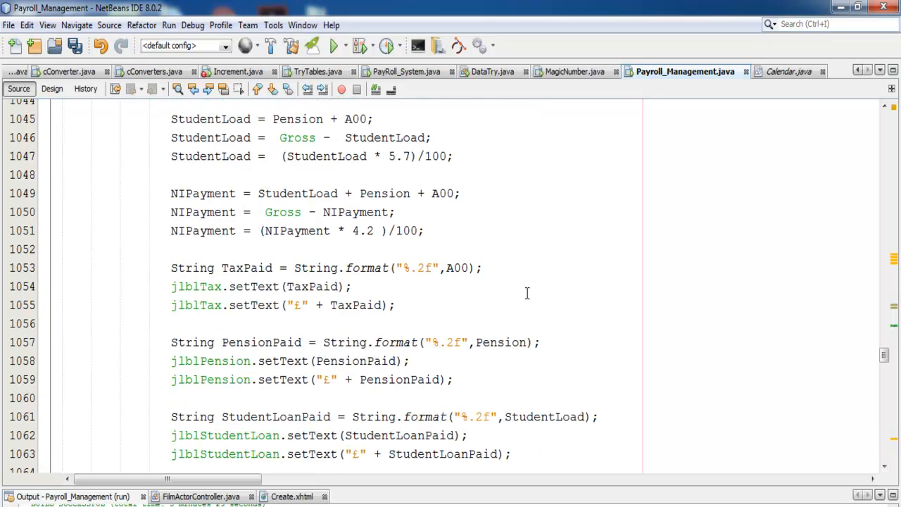
{"action": "scroll", "scroll_direction": "down", "scroll_amount": 3}
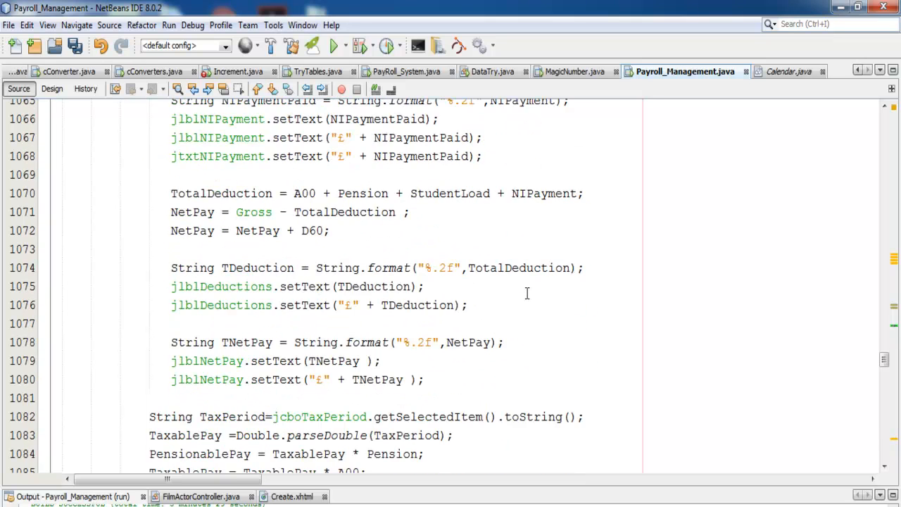
{"action": "scroll", "scroll_direction": "down", "scroll_amount": 3}
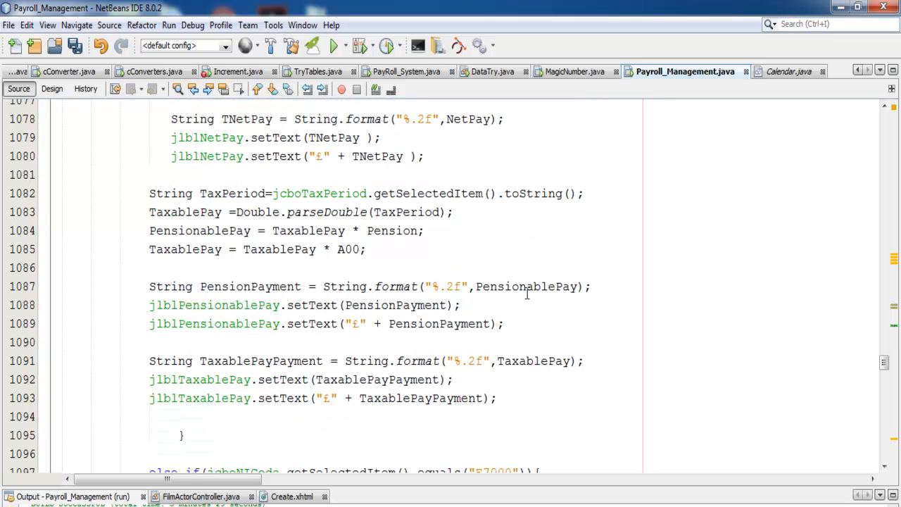
{"action": "scroll", "scroll_direction": "down", "scroll_amount": 3}
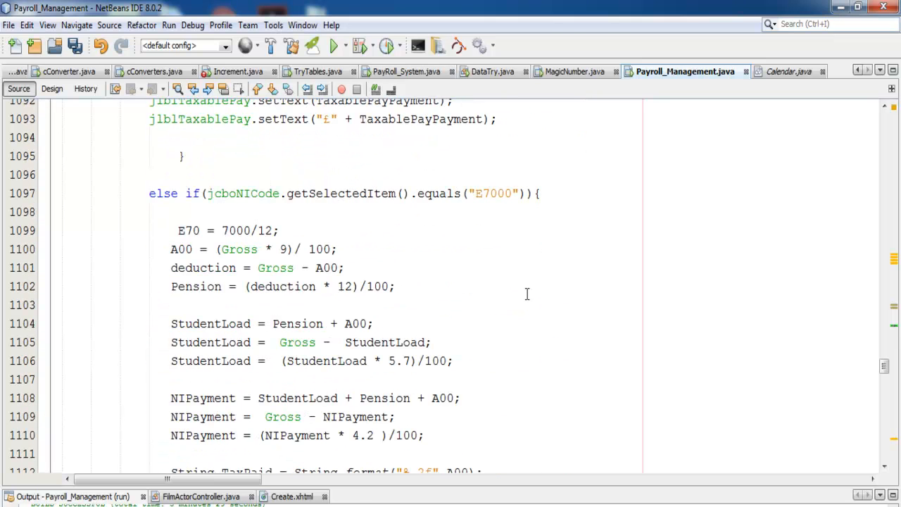
{"action": "scroll", "scroll_direction": "down", "scroll_amount": 3}
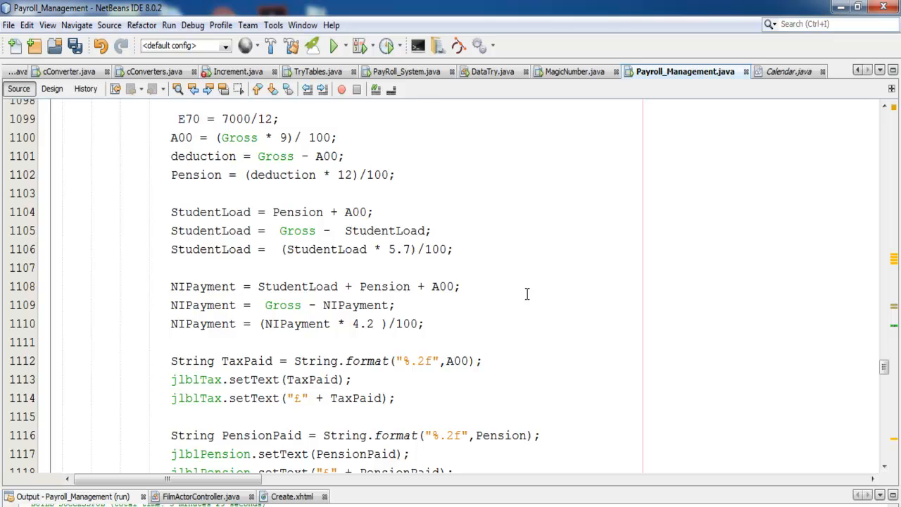
{"action": "scroll", "scroll_direction": "down", "scroll_amount": 3}
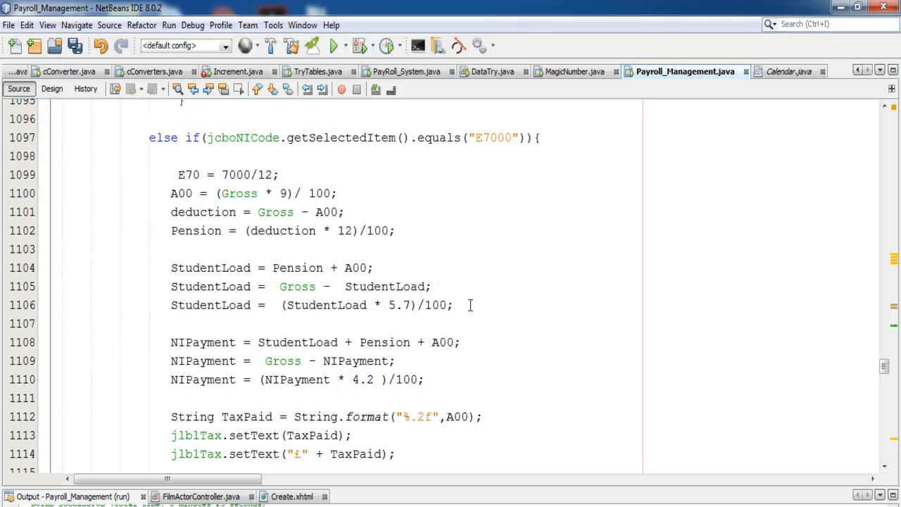
{"action": "scroll", "scroll_direction": "down", "scroll_amount": 3}
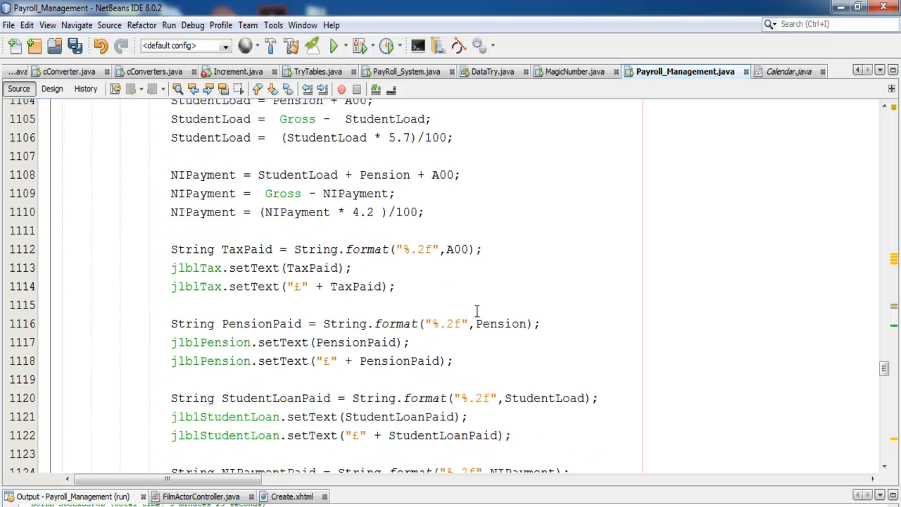
{"action": "scroll", "scroll_direction": "down", "scroll_amount": 3}
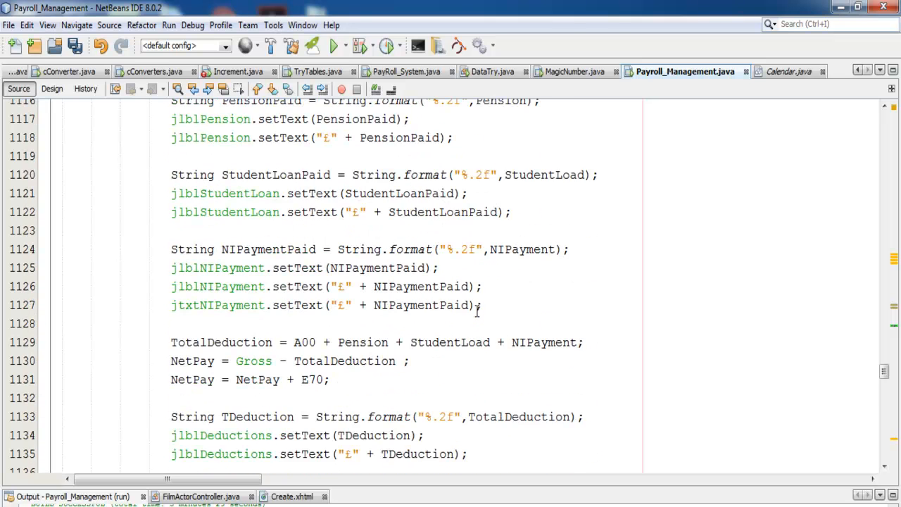
{"action": "scroll", "scroll_direction": "down", "scroll_amount": 3}
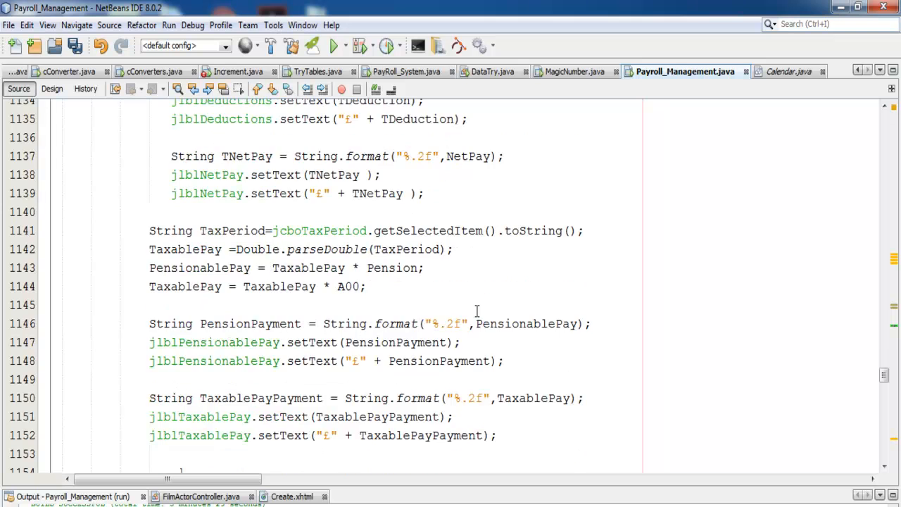
{"action": "scroll", "scroll_direction": "down", "scroll_amount": 3}
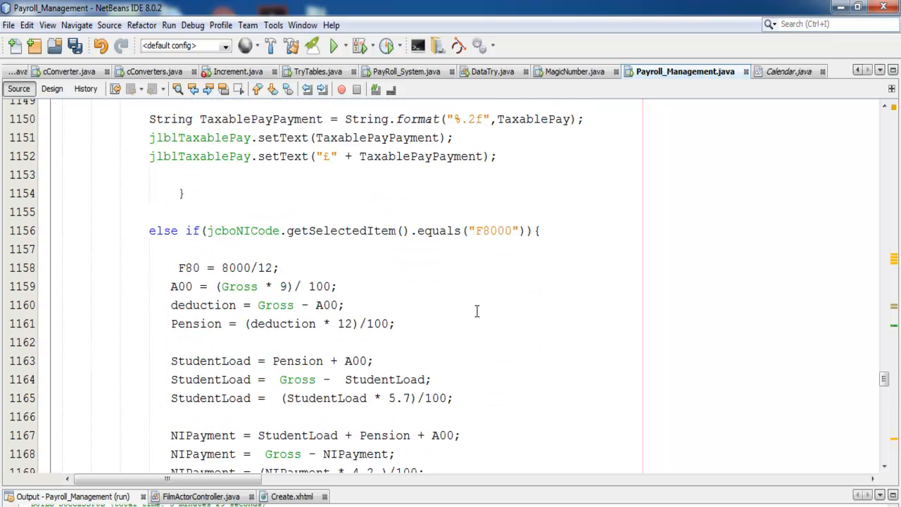
{"action": "scroll", "scroll_direction": "down", "scroll_amount": 3}
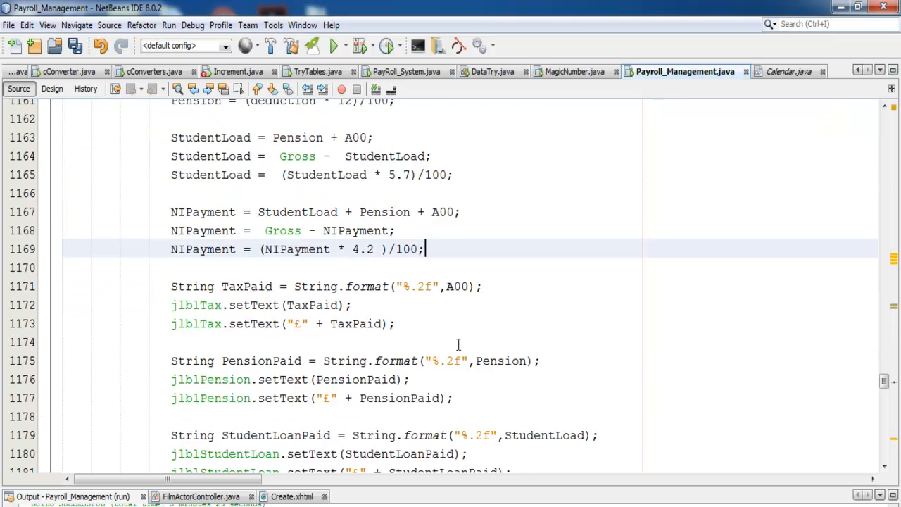
{"action": "scroll", "scroll_direction": "down", "scroll_amount": 3}
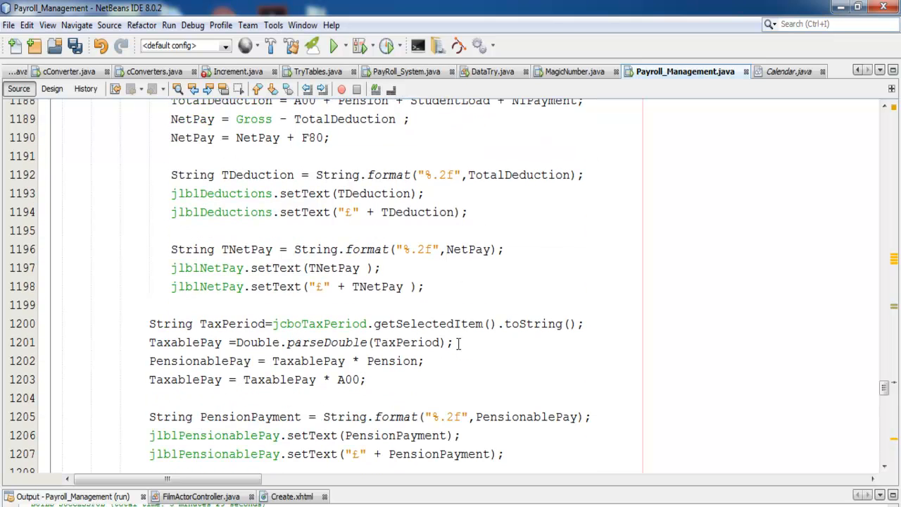
{"action": "scroll", "scroll_direction": "down", "scroll_amount": 3}
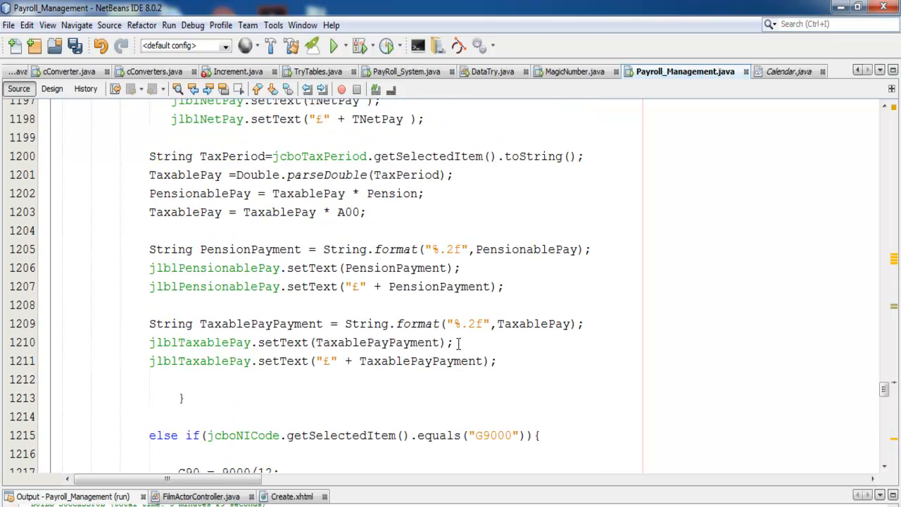
{"action": "scroll", "scroll_direction": "down", "scroll_amount": 3}
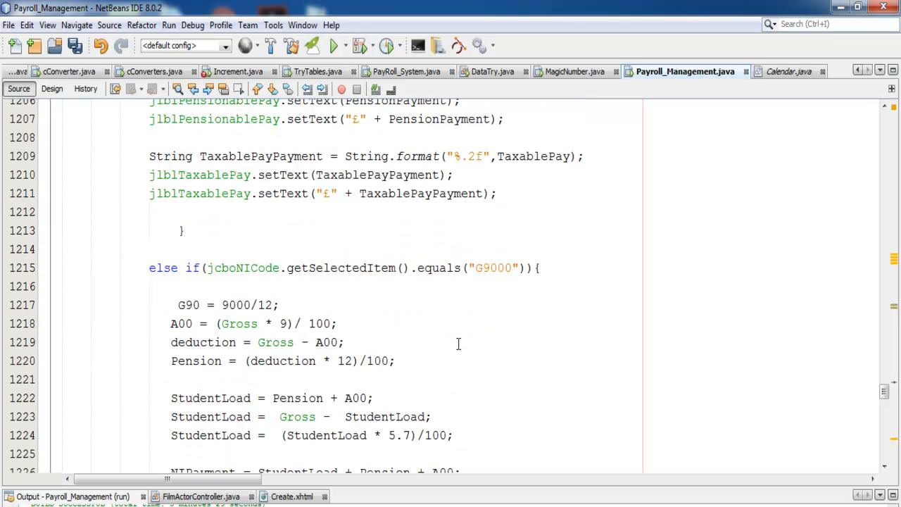
{"action": "mouse_move", "coordinate": [179, 309]}
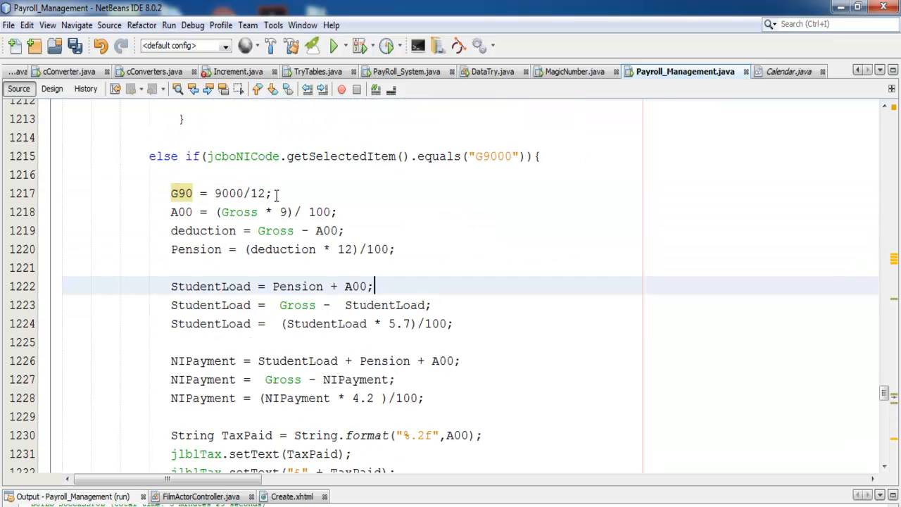
{"action": "left_click", "coordinate": [271, 193]}
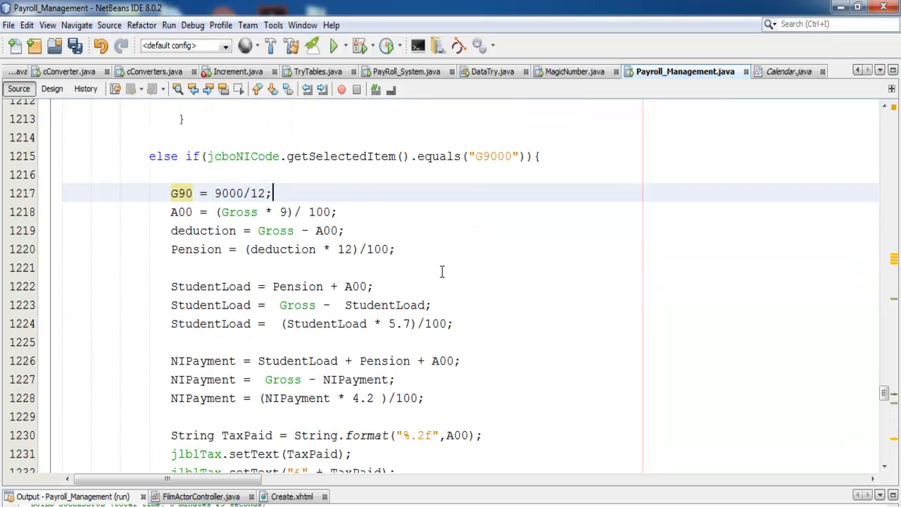
{"action": "scroll", "scroll_direction": "down", "scroll_amount": 3}
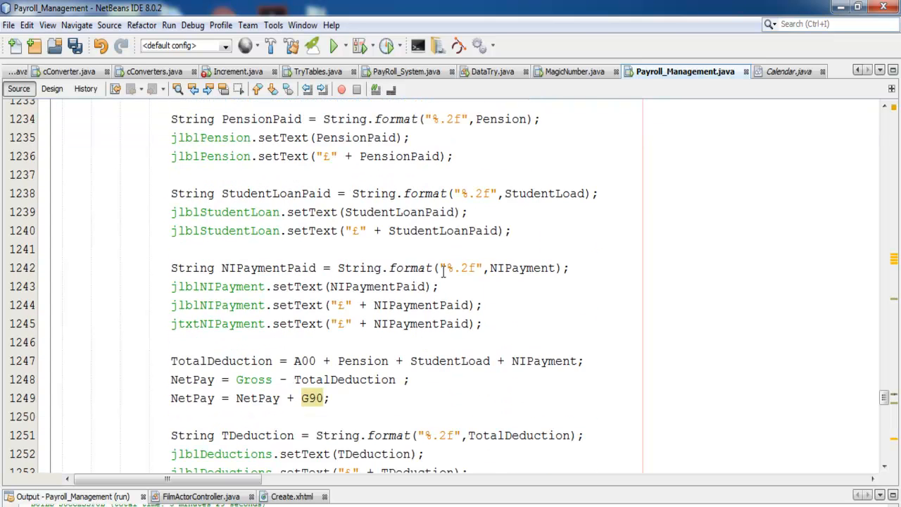
{"action": "scroll", "scroll_direction": "down", "scroll_amount": 3}
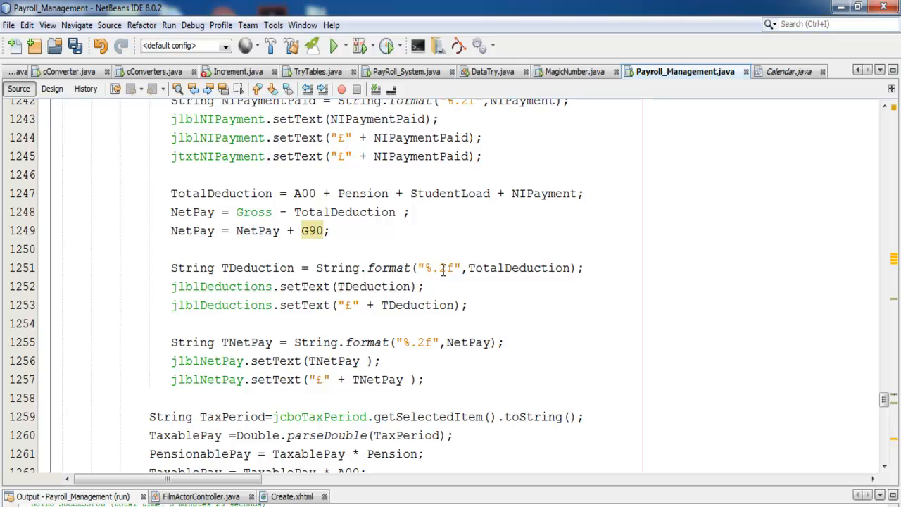
{"action": "scroll", "scroll_direction": "down", "scroll_amount": 3}
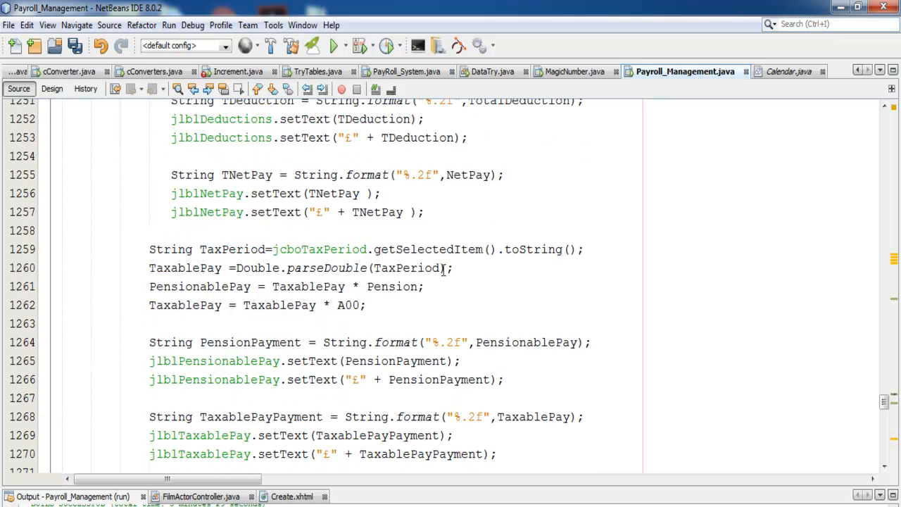
{"action": "scroll", "scroll_direction": "down", "scroll_amount": 3}
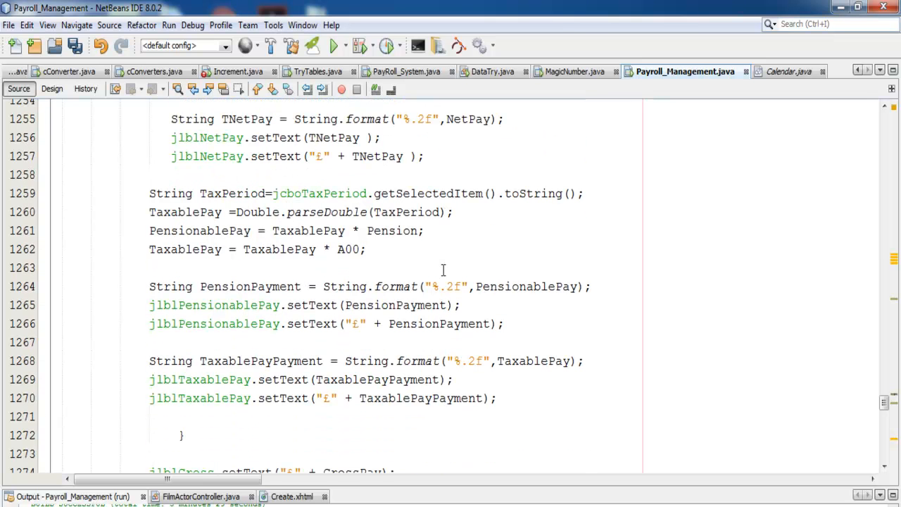
{"action": "scroll", "scroll_direction": "down", "scroll_amount": 3}
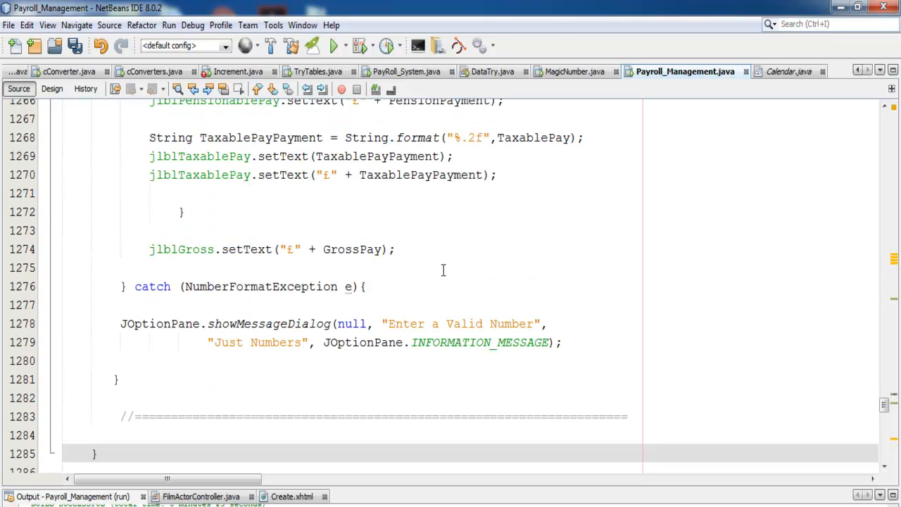
{"action": "mouse_move", "coordinate": [148, 259]}
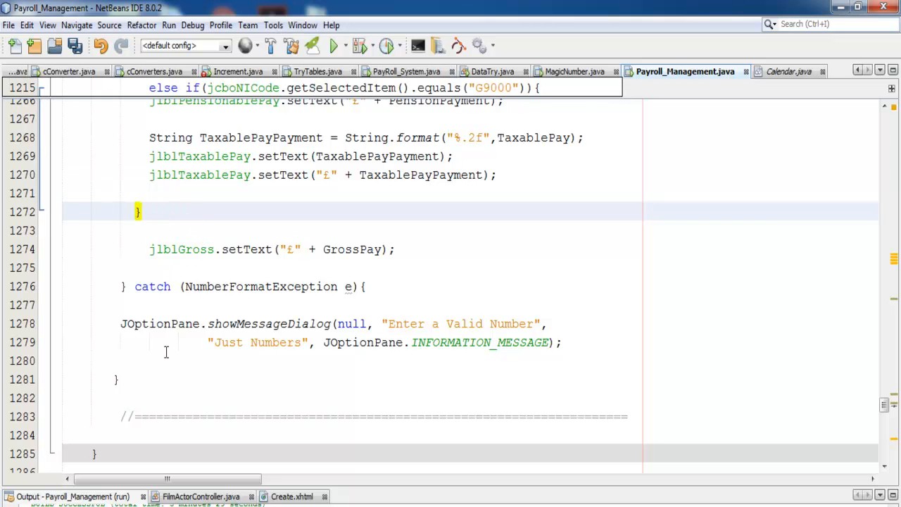
{"action": "left_click_drag", "start_coordinate": [139, 243], "coordinate": [184, 323]}
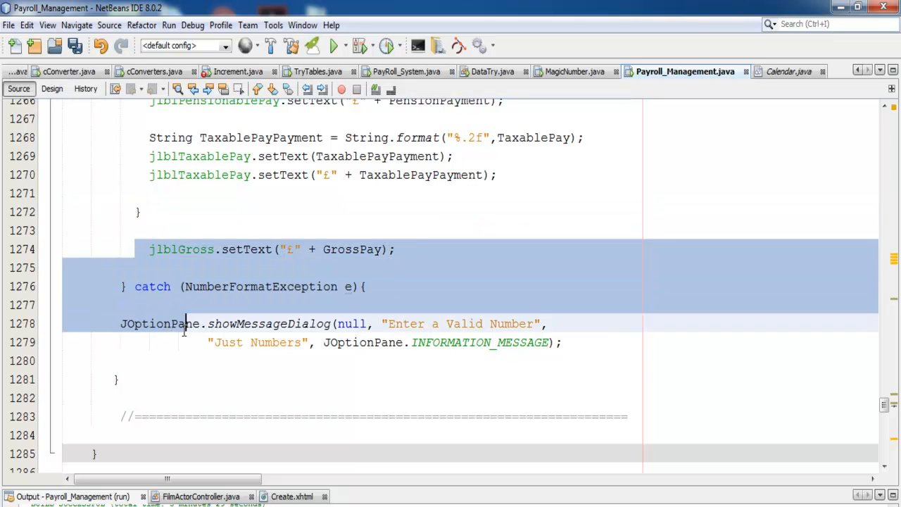
{"action": "left_click", "coordinate": [561, 342]}
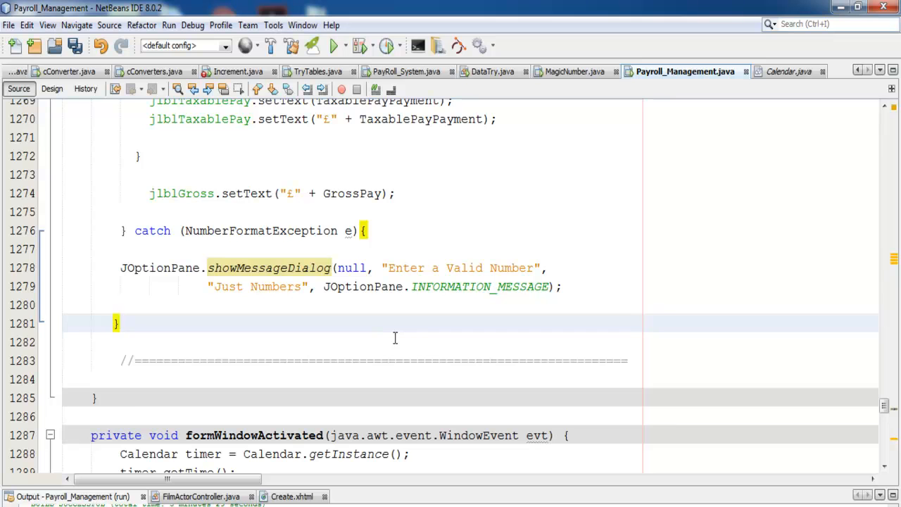
{"action": "left_click", "coordinate": [51, 88]}
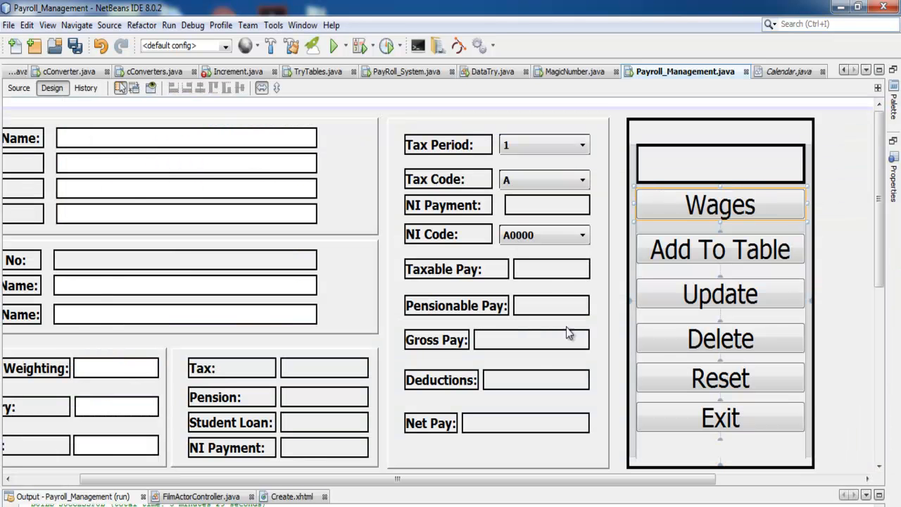
{"action": "mouse_move", "coordinate": [727, 299]}
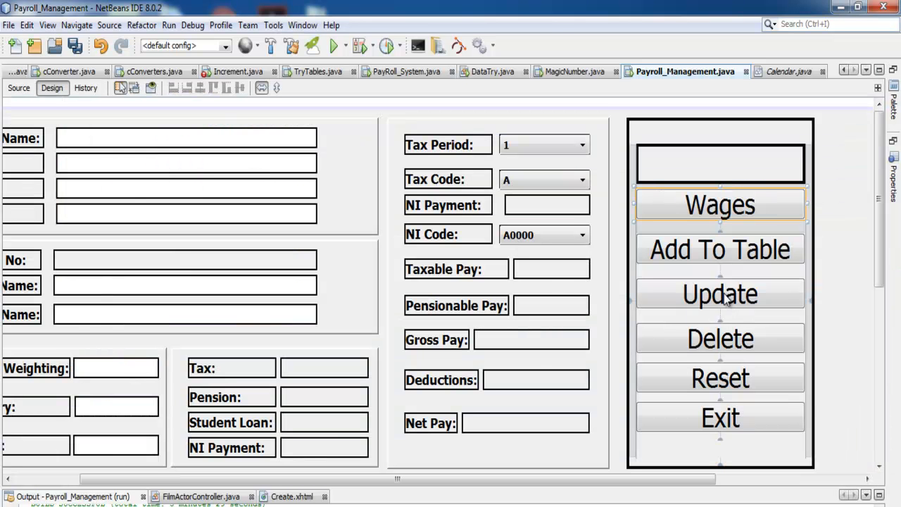
{"action": "mouse_move", "coordinate": [771, 296]}
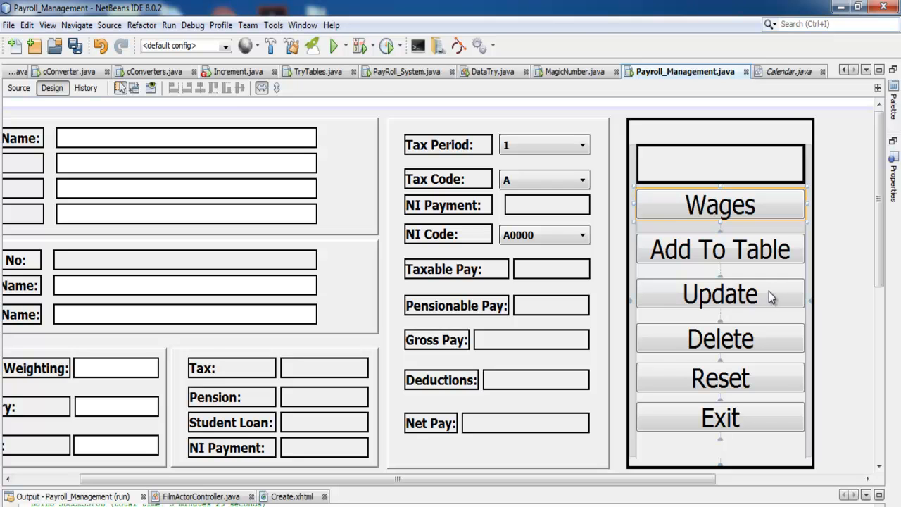
Scroll through jButton3ActionPerformed's model.setValueAt lines in Source view.
{"action": "left_click", "coordinate": [18, 88]}
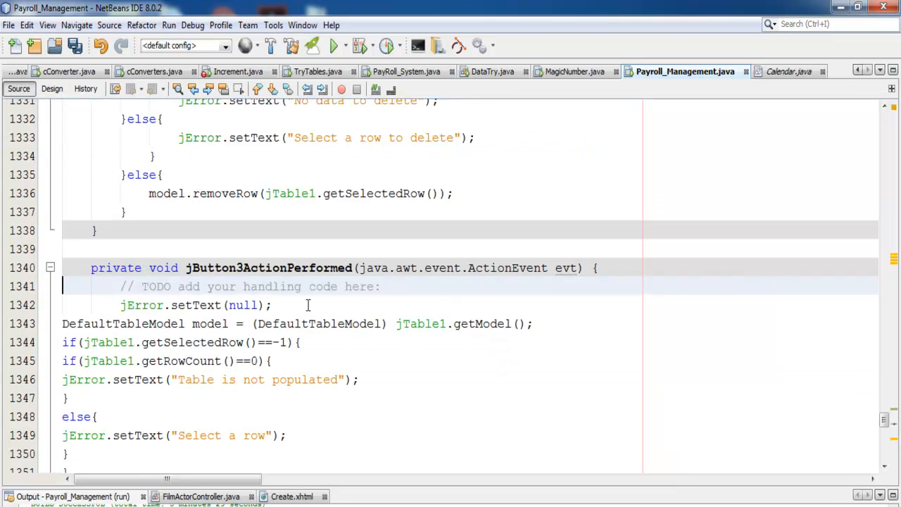
{"action": "scroll", "scroll_direction": "down", "scroll_amount": 3}
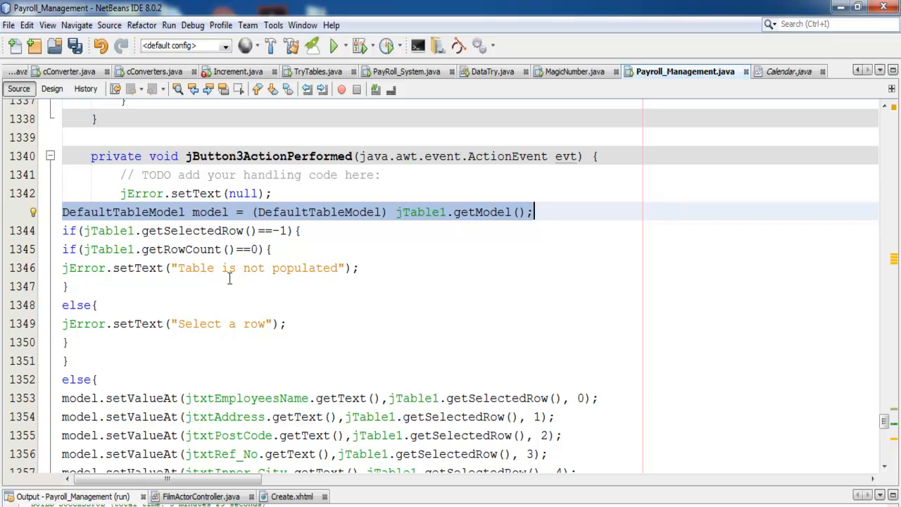
{"action": "scroll", "scroll_direction": "down", "scroll_amount": 3}
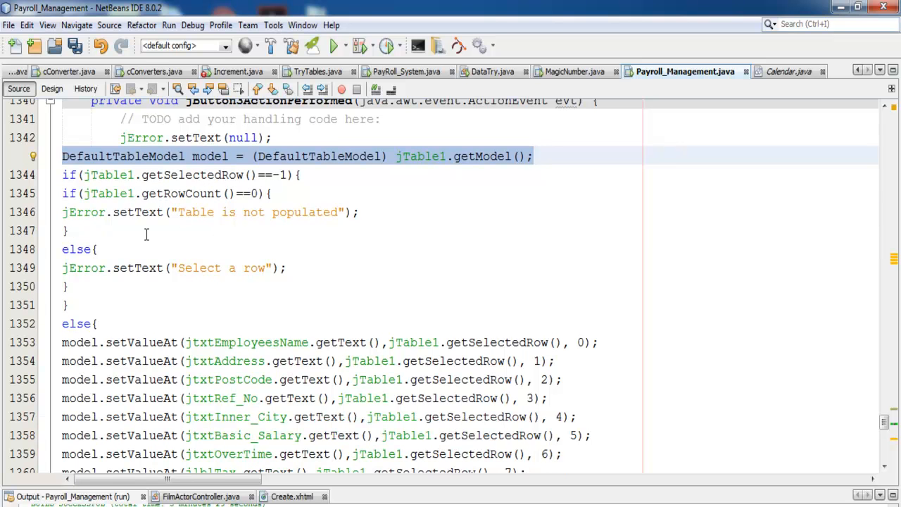
{"action": "scroll", "scroll_direction": "down", "scroll_amount": 3}
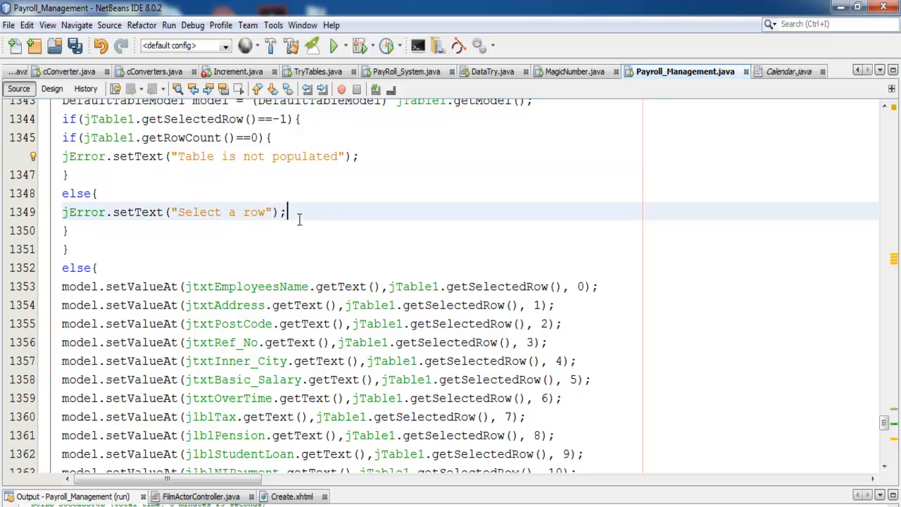
{"action": "mouse_move", "coordinate": [201, 215]}
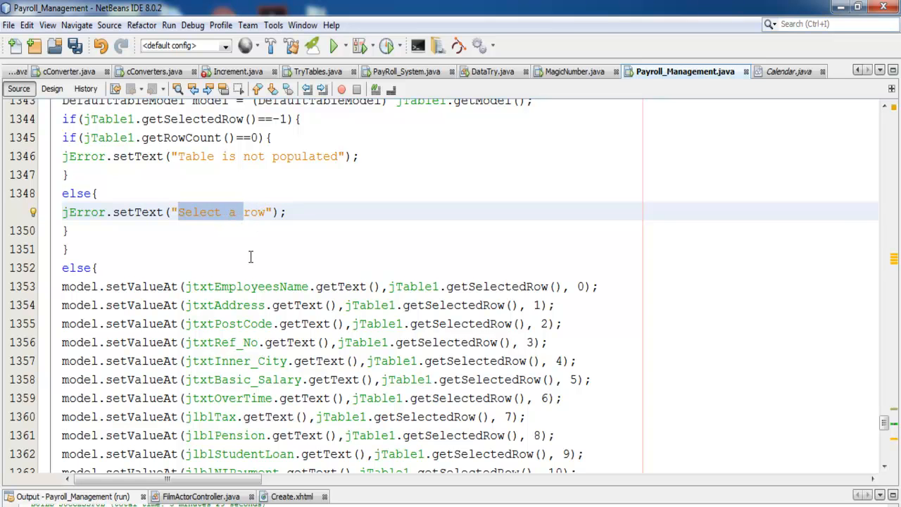
{"action": "scroll", "scroll_direction": "down", "scroll_amount": 3}
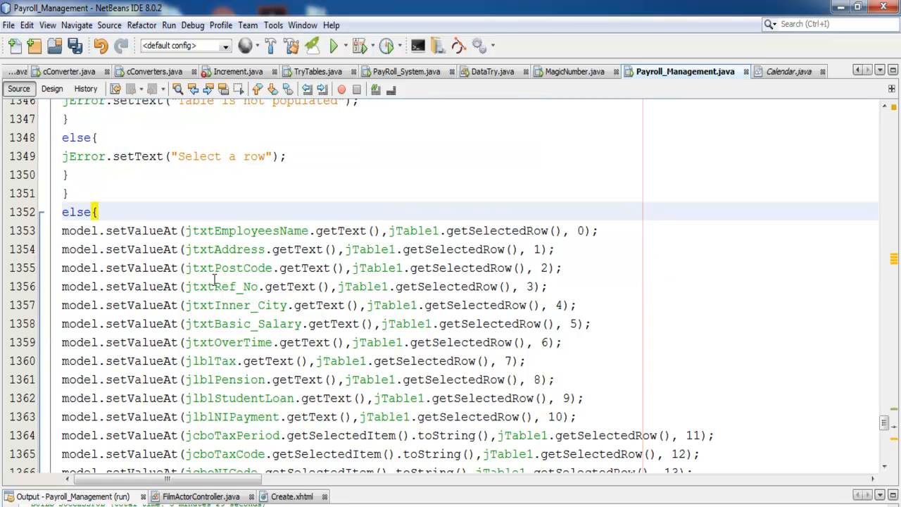
{"action": "scroll", "scroll_direction": "down", "scroll_amount": 3}
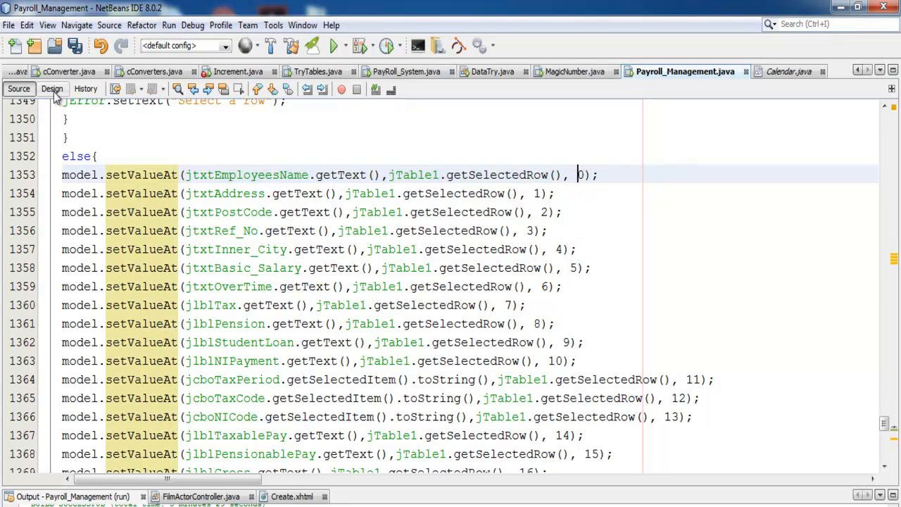
Glance back at Design, then reopen the Update handler and scroll to columns 0–18.
{"action": "left_click", "coordinate": [51, 88]}
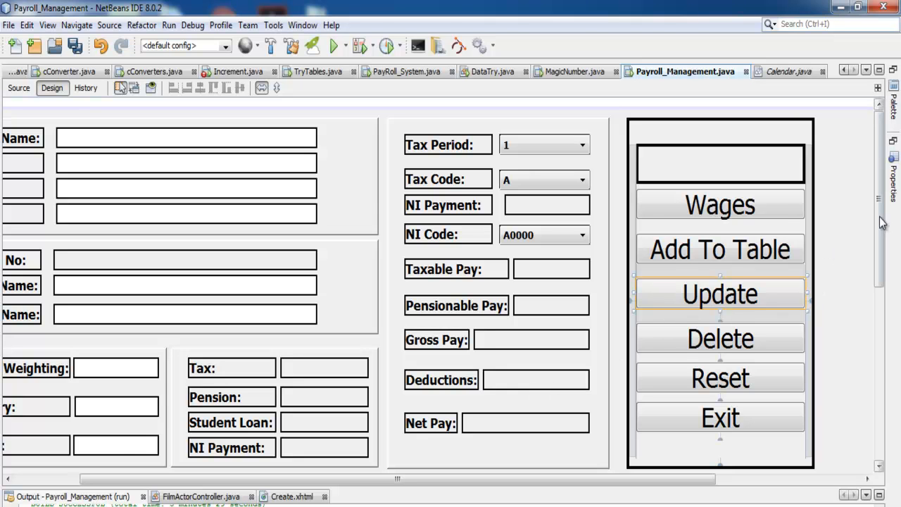
{"action": "scroll", "scroll_direction": "down", "scroll_amount": 3}
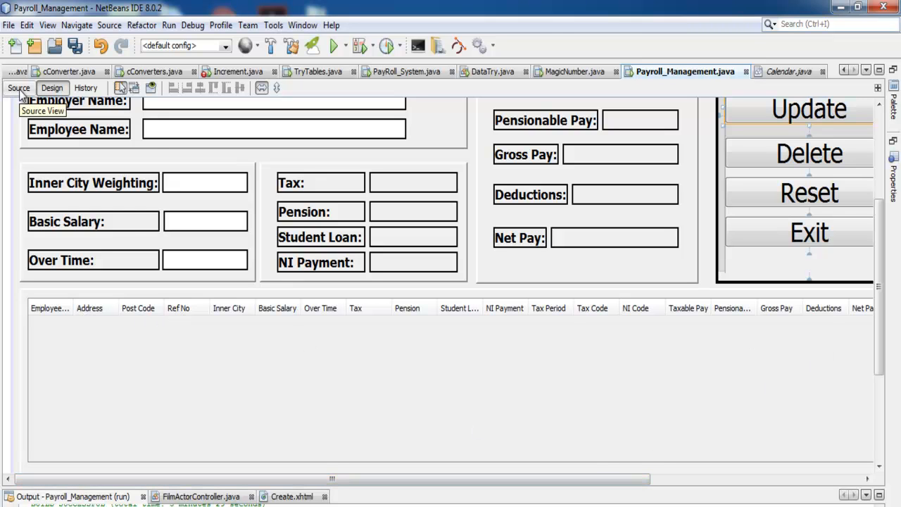
{"action": "left_click", "coordinate": [18, 88]}
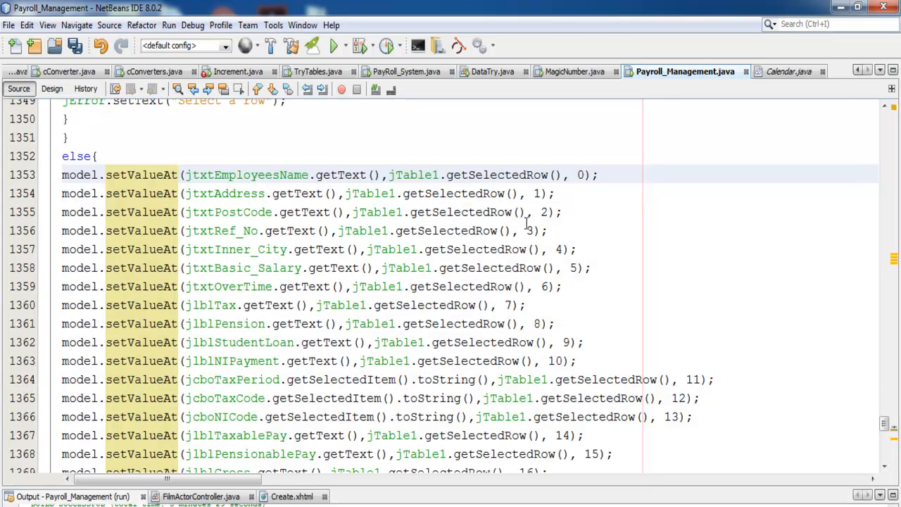
{"action": "left_click", "coordinate": [546, 194]}
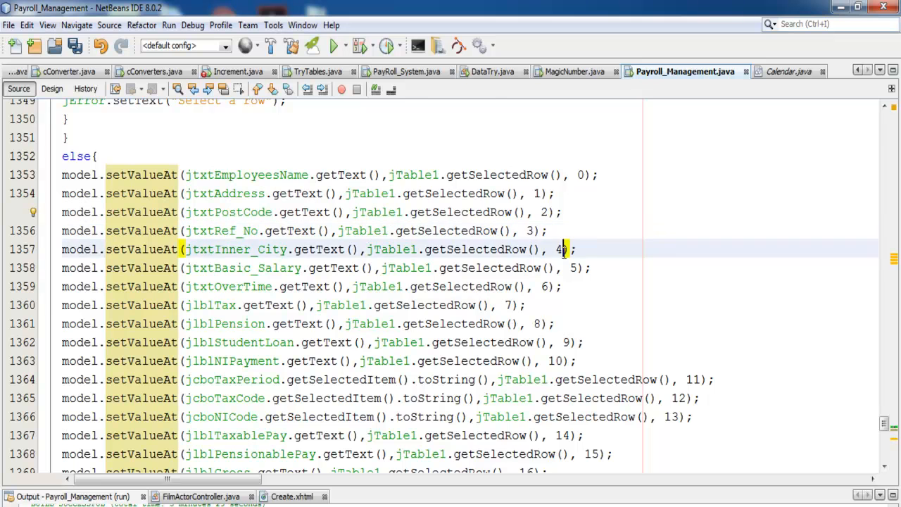
{"action": "scroll", "scroll_direction": "down", "scroll_amount": 3}
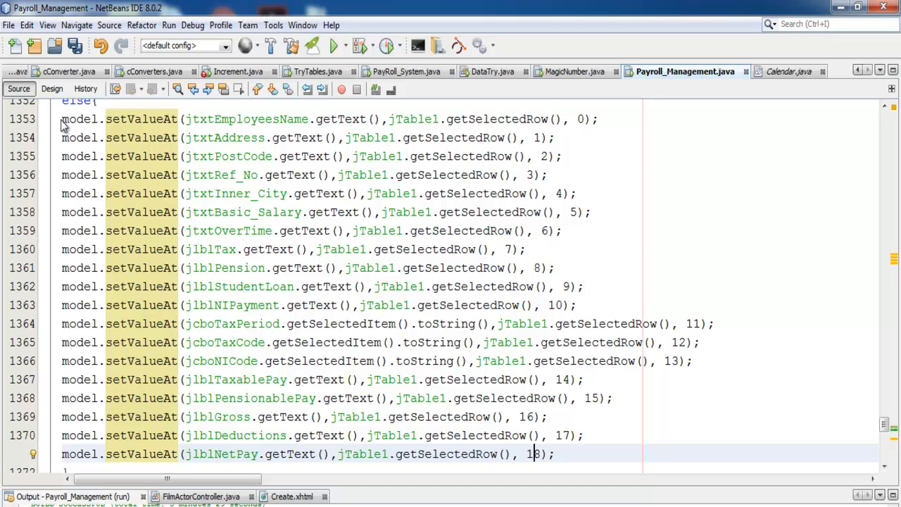
{"action": "scroll", "scroll_direction": "down", "scroll_amount": 3}
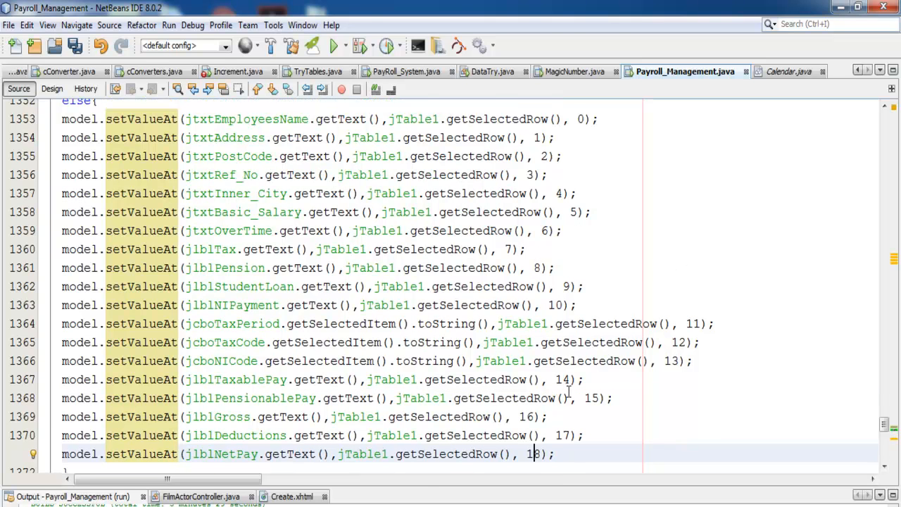
Open the jTable1MouseClicked handler and clear the commented //jtxtCounty line.
{"action": "scroll", "scroll_direction": "down", "scroll_amount": 3}
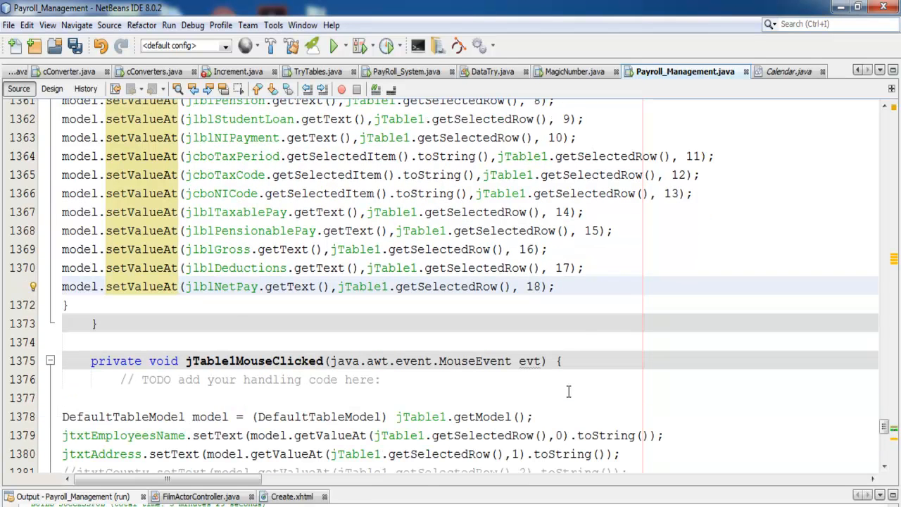
{"action": "left_click", "coordinate": [533, 285]}
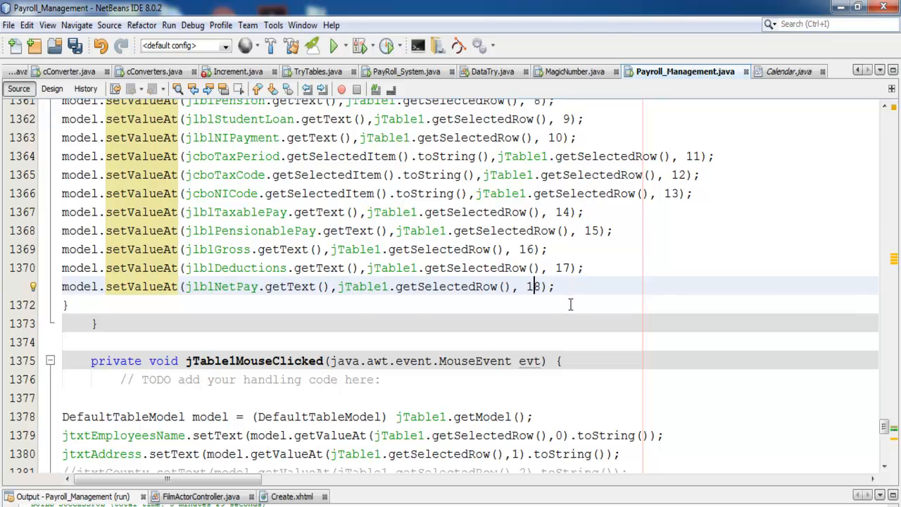
{"action": "left_click", "coordinate": [51, 88]}
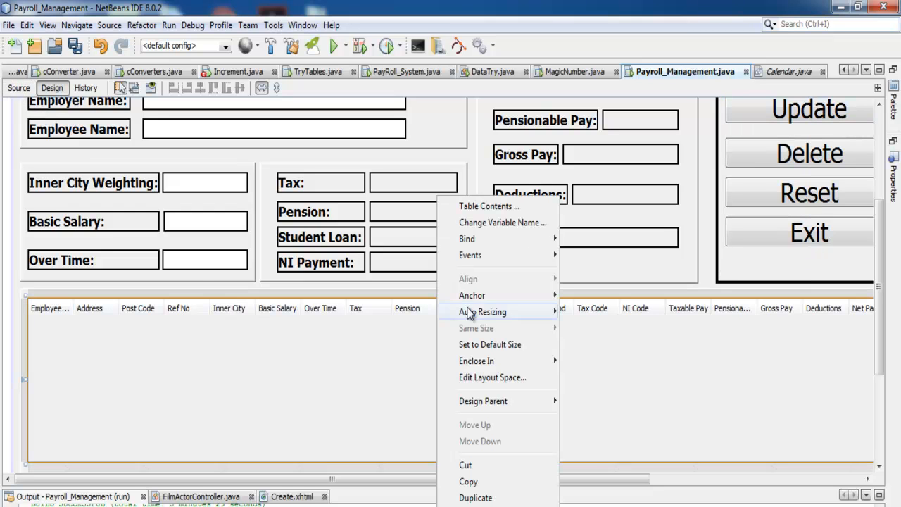
{"action": "left_click", "coordinate": [470, 255]}
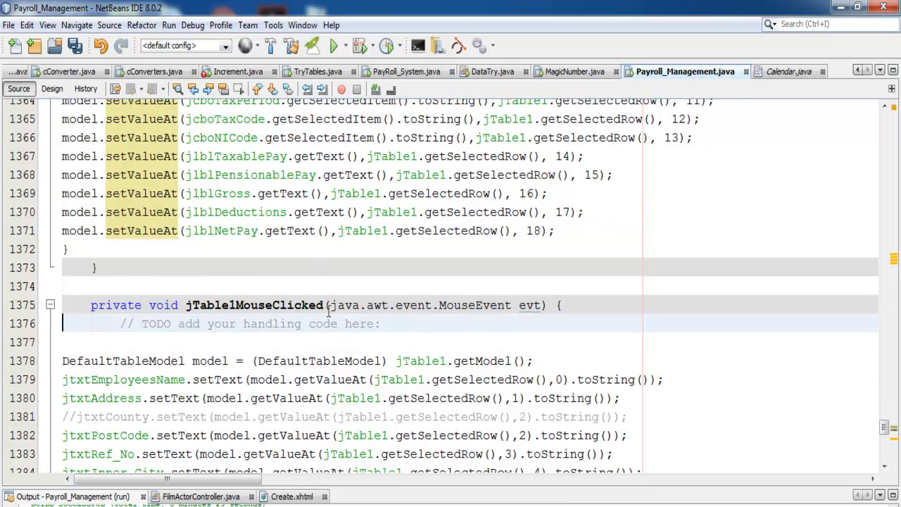
{"action": "scroll", "scroll_direction": "down", "scroll_amount": 3}
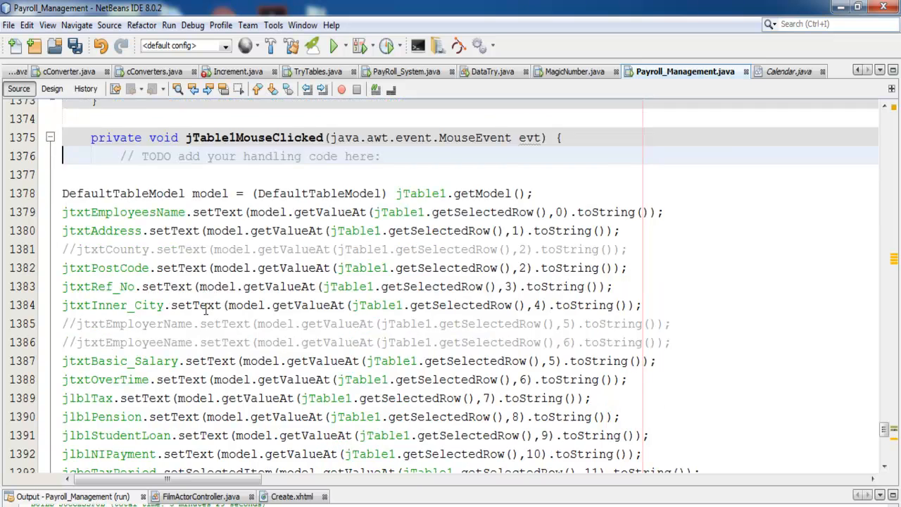
{"action": "scroll", "scroll_direction": "down", "scroll_amount": 3}
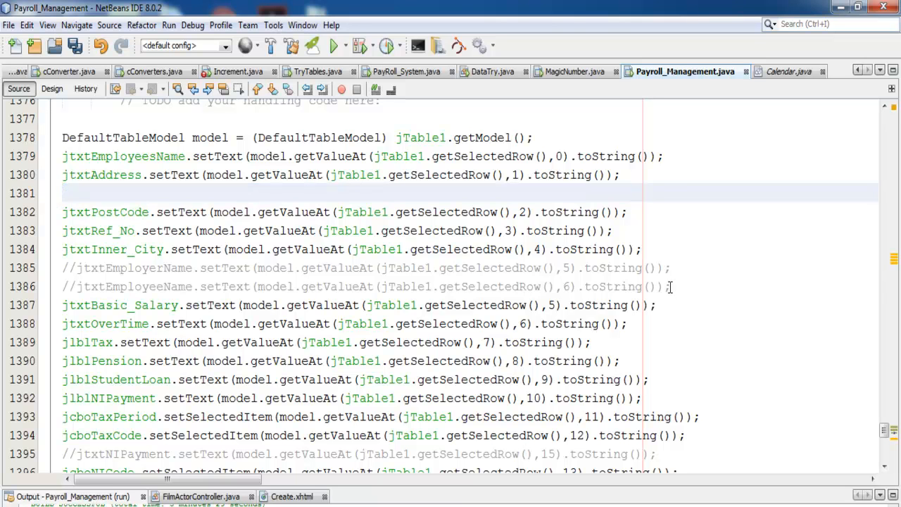
Select the commented-out setText lines in jTable1MouseClicked and scroll through the handler.
{"action": "left_click_drag", "start_coordinate": [63, 267], "coordinate": [669, 286]}
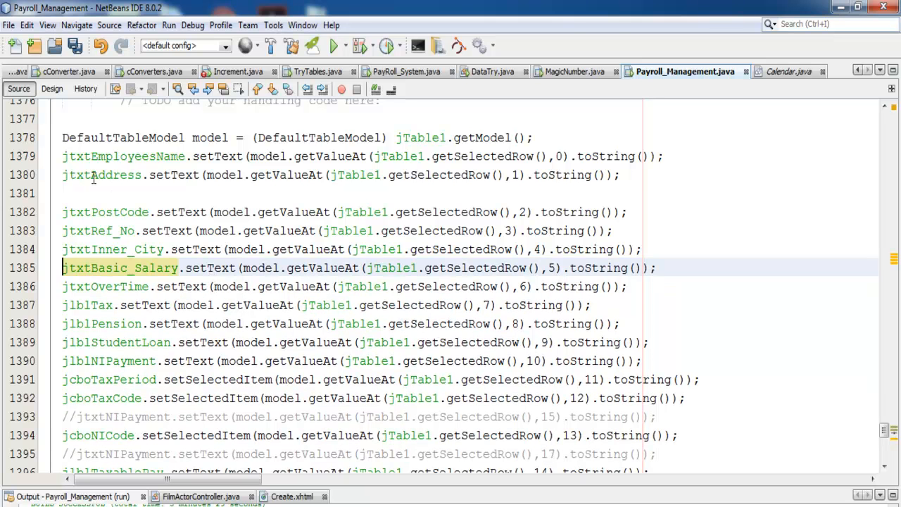
{"action": "scroll", "scroll_direction": "down", "scroll_amount": 3}
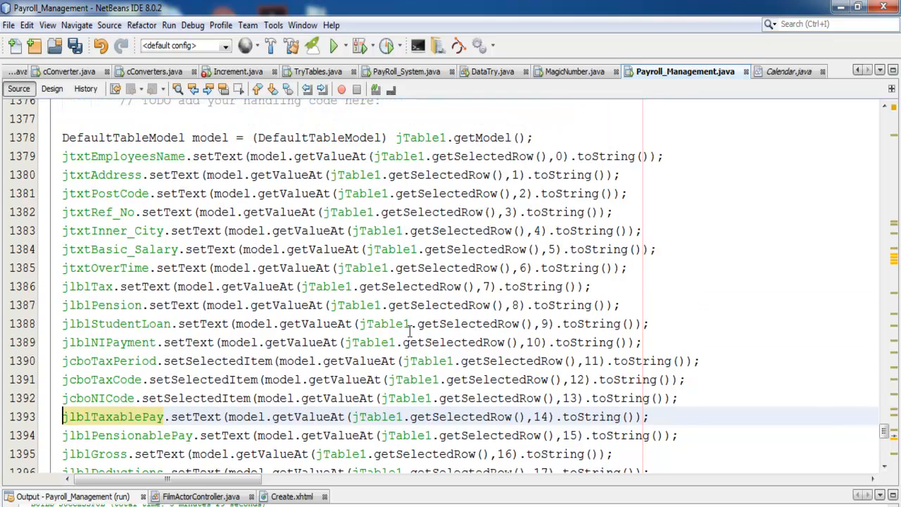
{"action": "scroll", "scroll_direction": "down", "scroll_amount": 3}
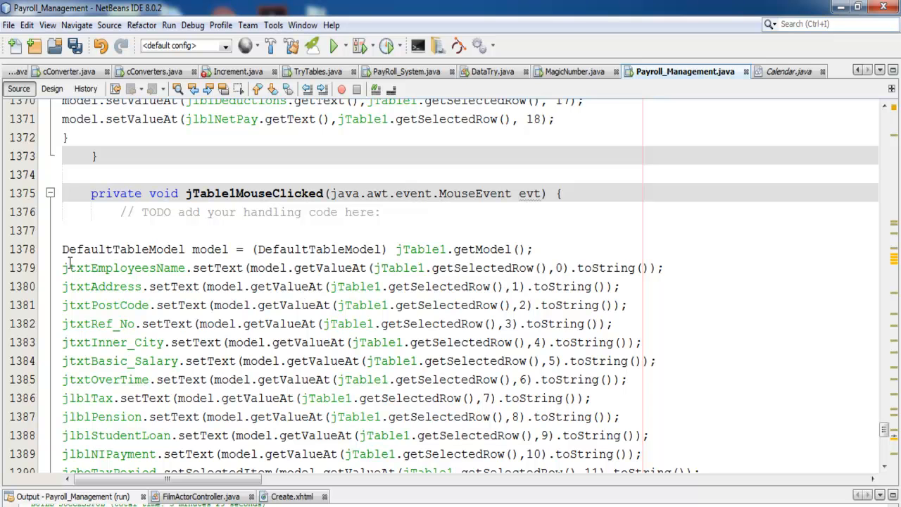
{"action": "mouse_move", "coordinate": [443, 388]}
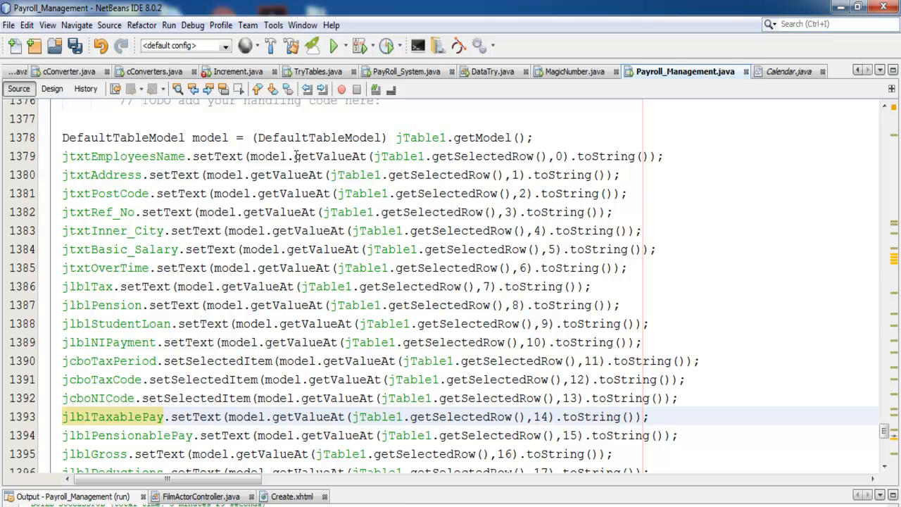
{"action": "mouse_move", "coordinate": [384, 217]}
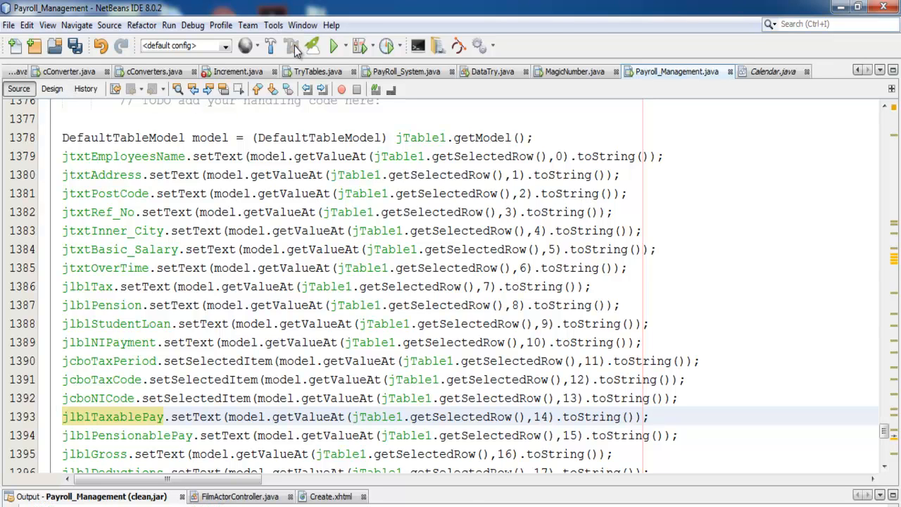
{"action": "mouse_move", "coordinate": [291, 46]}
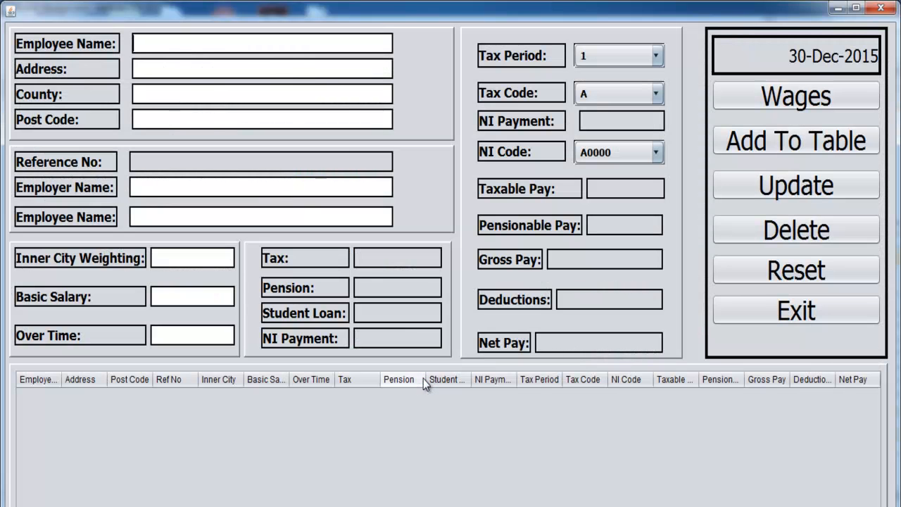
{"action": "left_click", "coordinate": [262, 43]}
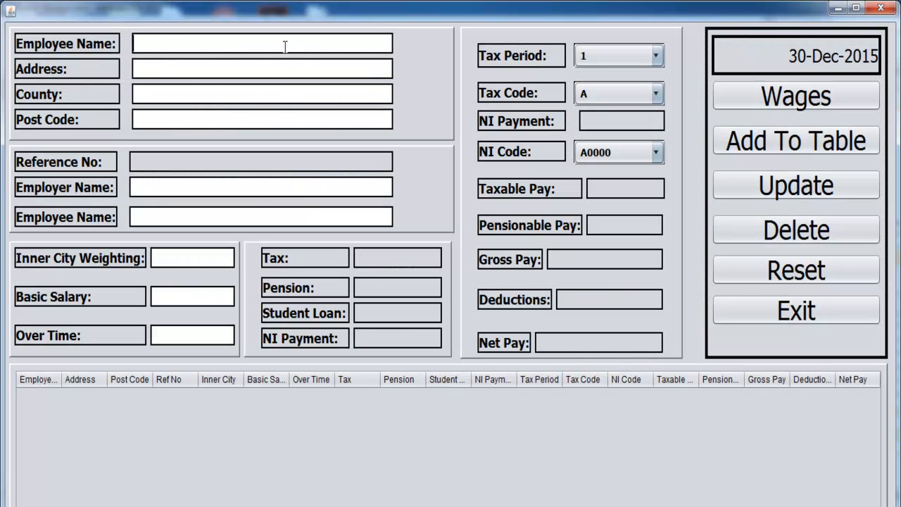
{"action": "type", "text": "Paul O"}
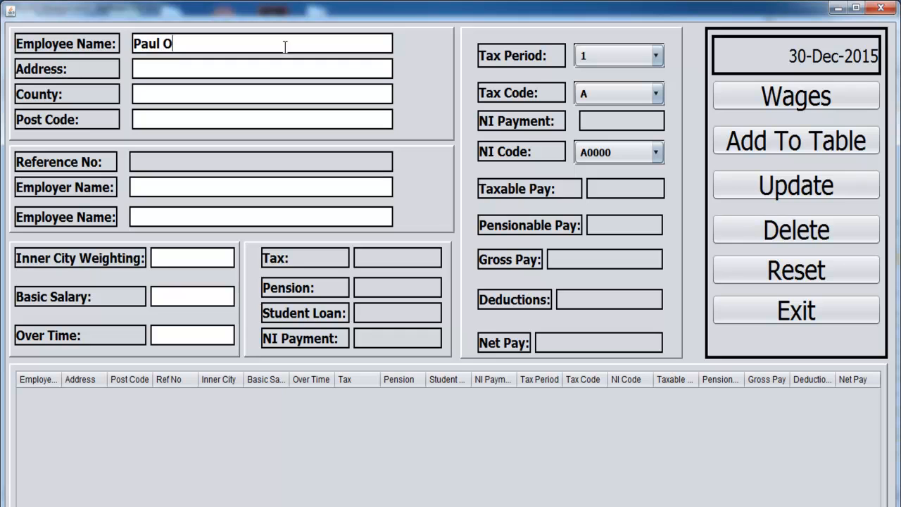
{"action": "type", "text": "amen"}
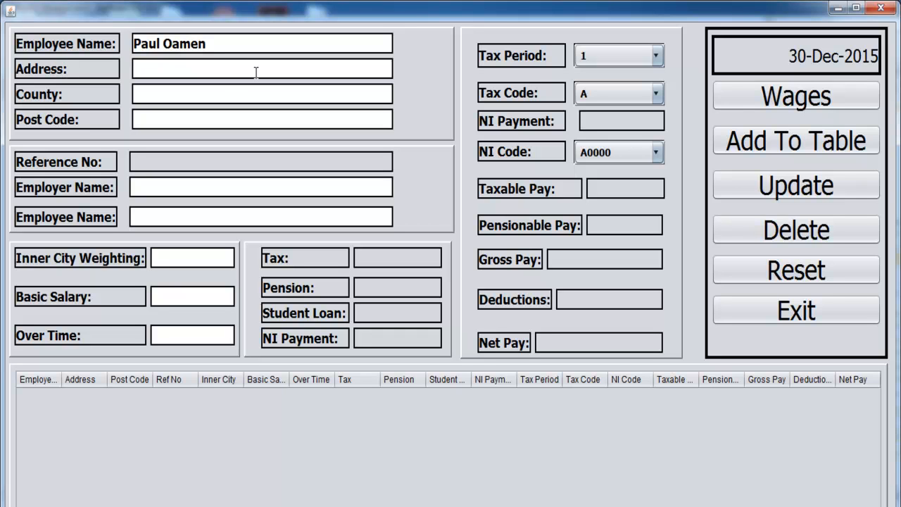
{"action": "type", "text": "90"}
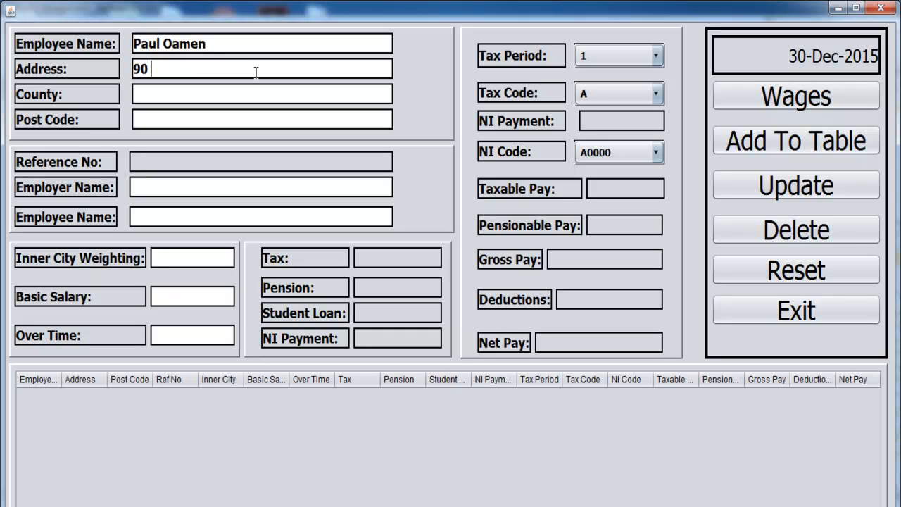
{"action": "type", "text": "Lond"}
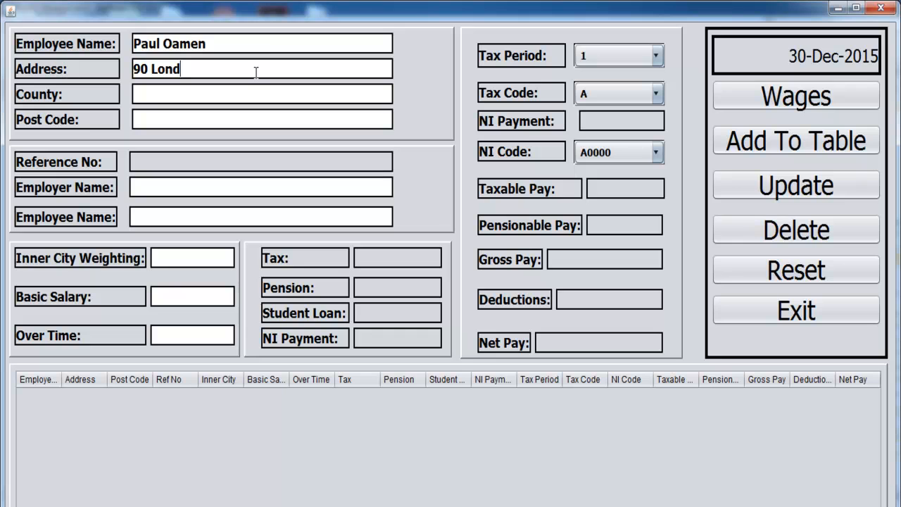
{"action": "type", "text": "on"}
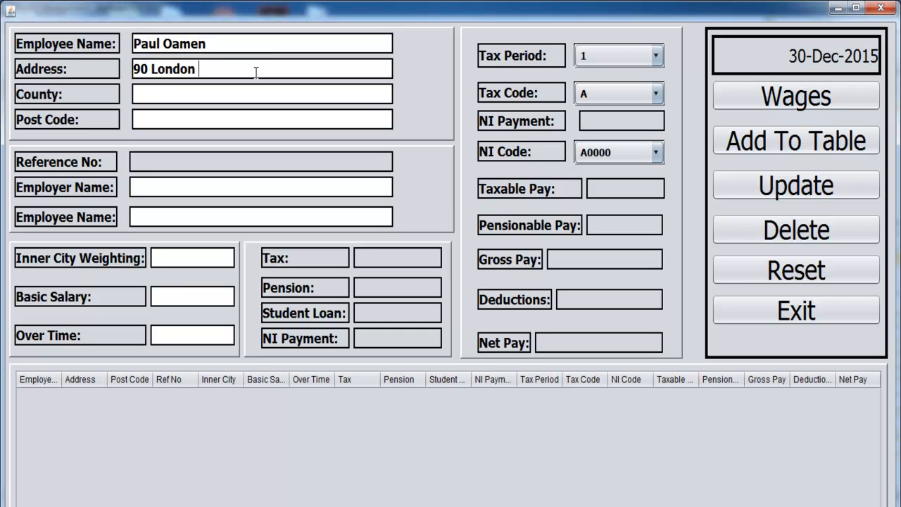
{"action": "type", "text": "T"}
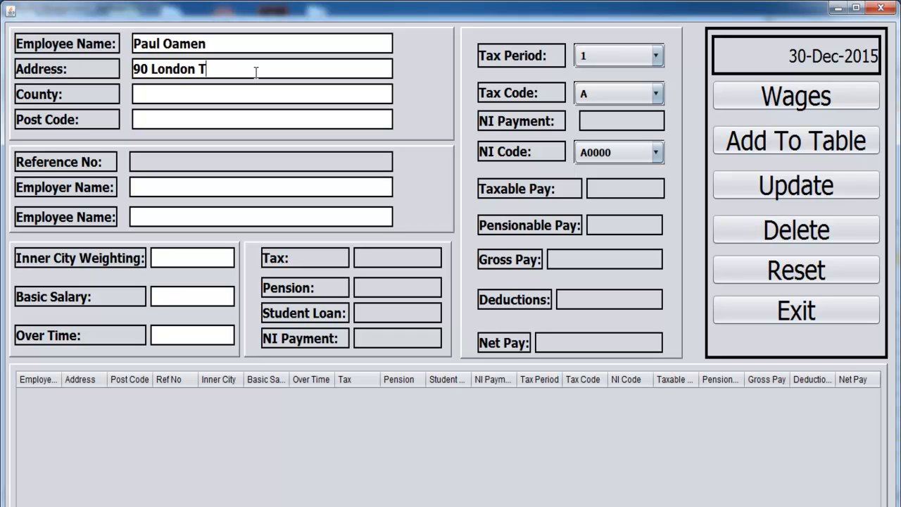
{"action": "type", "text": "own"}
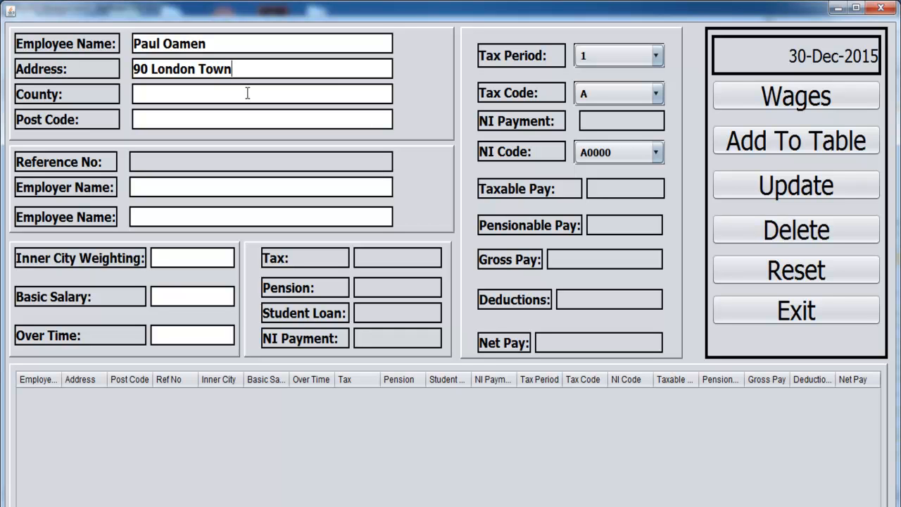
{"action": "type", "text": "N"}
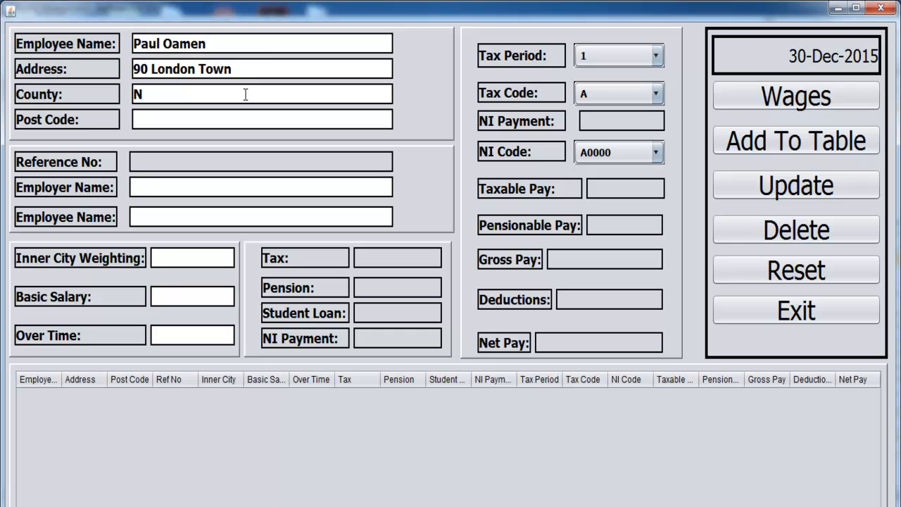
{"action": "type", "text": "E9"}
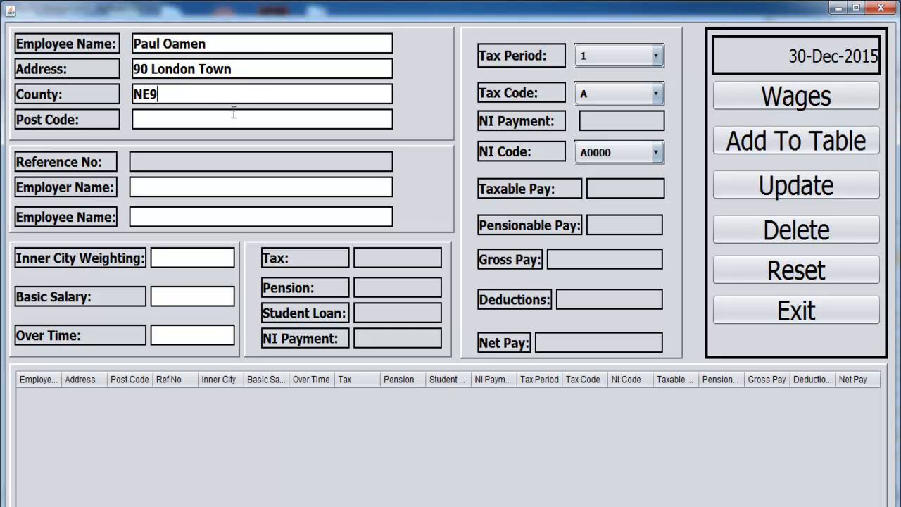
Replace the misplaced NE9 in County and re-enter post code NE9.
{"action": "double_click", "coordinate": [144, 94]}
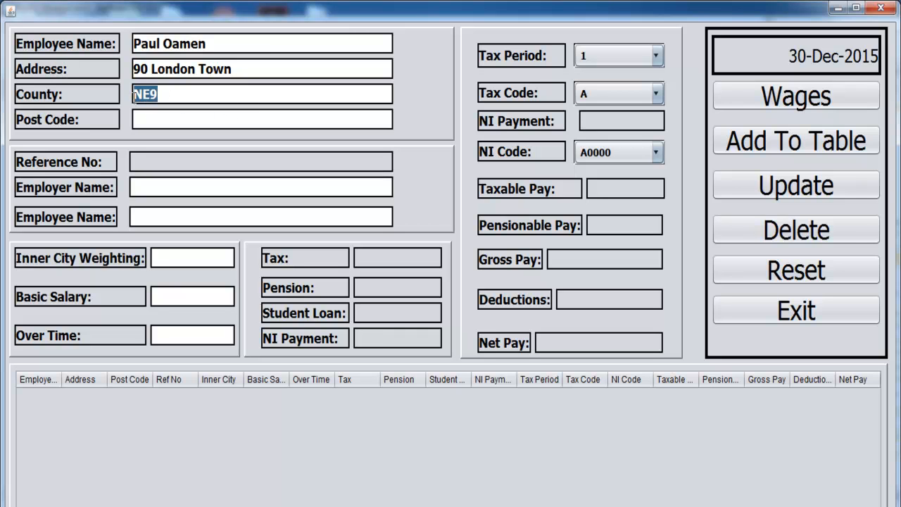
{"action": "type", "text": "London"}
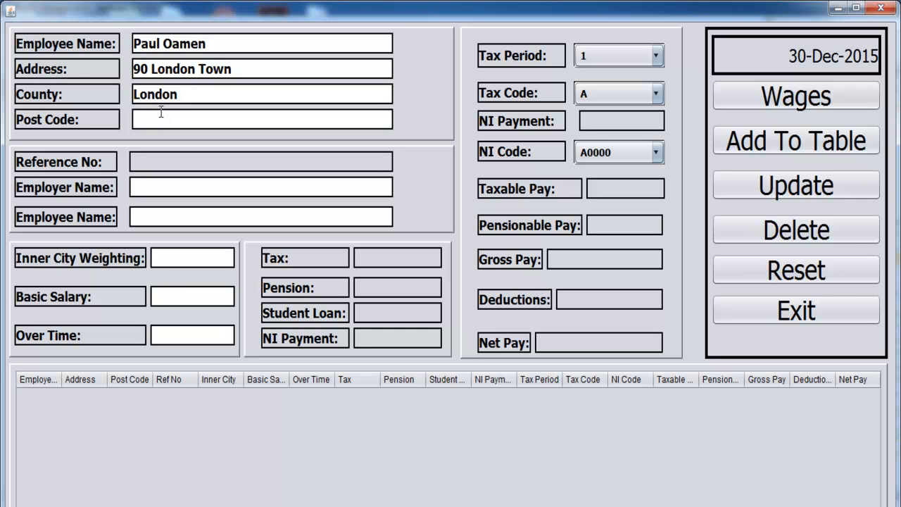
{"action": "type", "text": "N"}
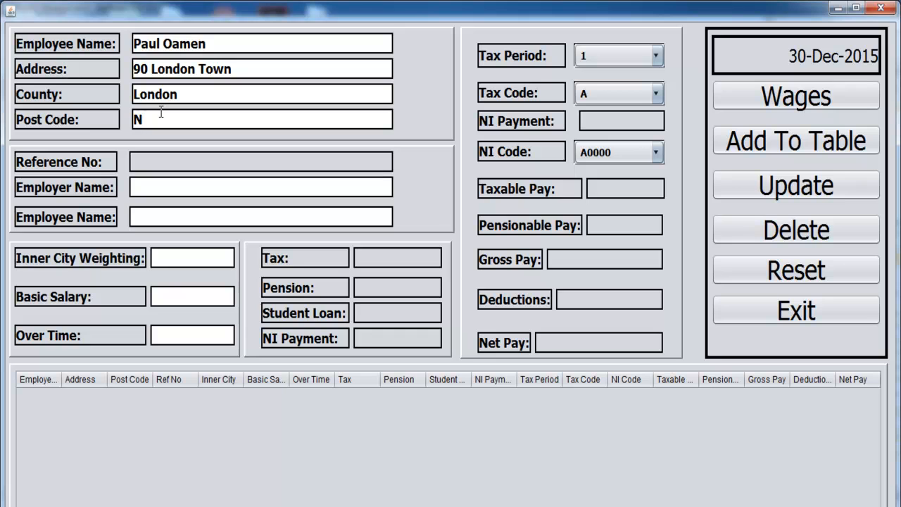
{"action": "type", "text": "E"}
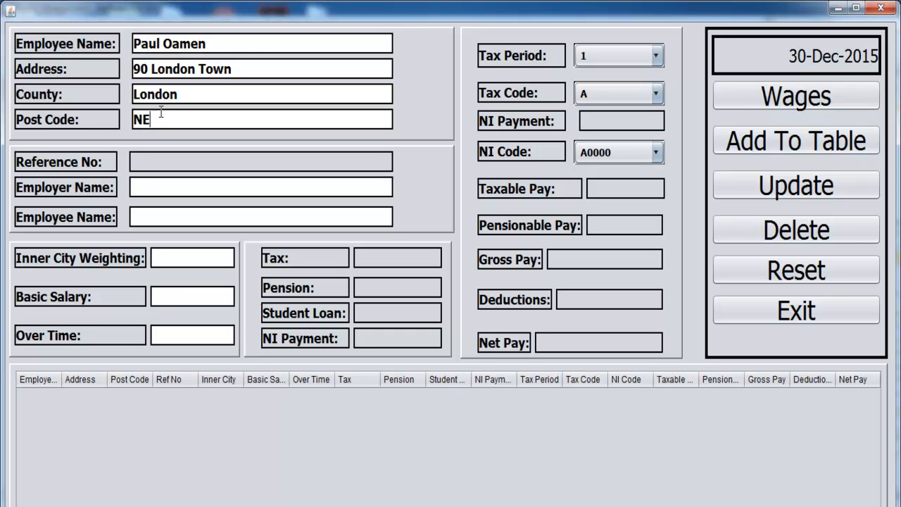
{"action": "type", "text": "9"}
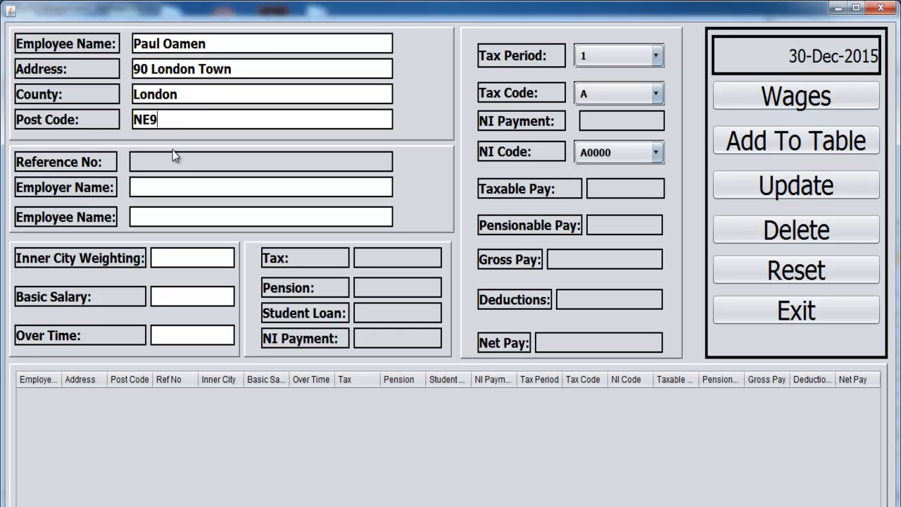
{"action": "mouse_move", "coordinate": [169, 170]}
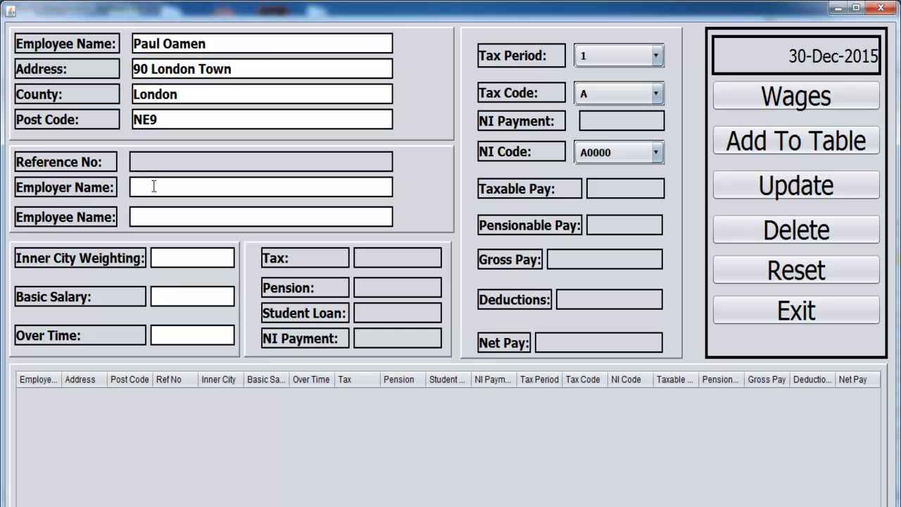
{"action": "type", "text": "Godso"}
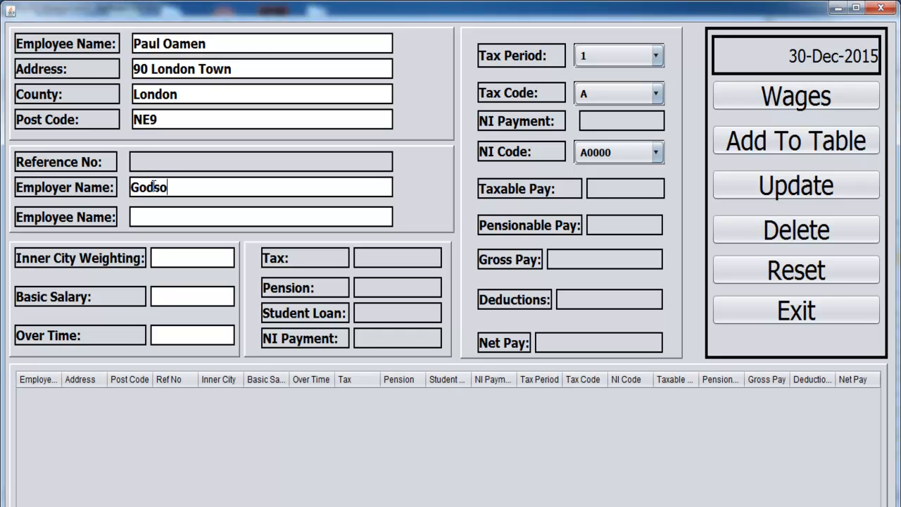
{"action": "type", "text": "n"}
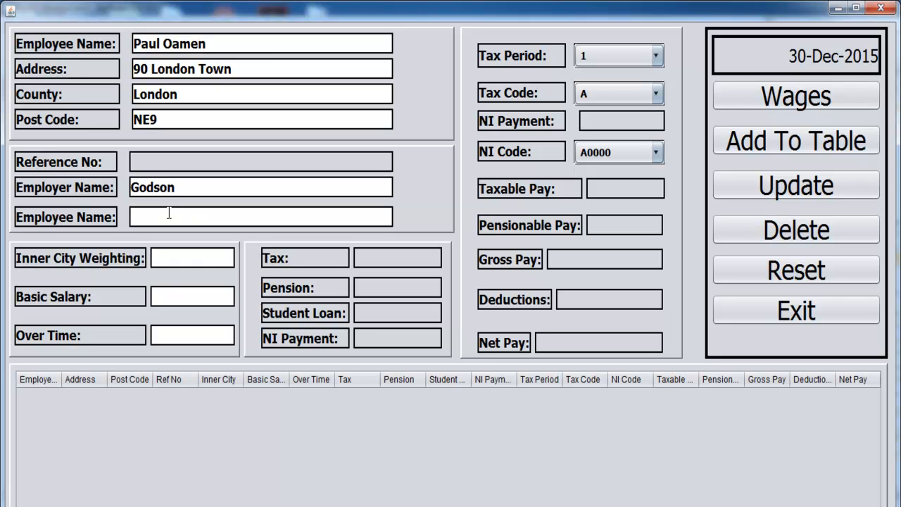
{"action": "type", "text": "Paul"}
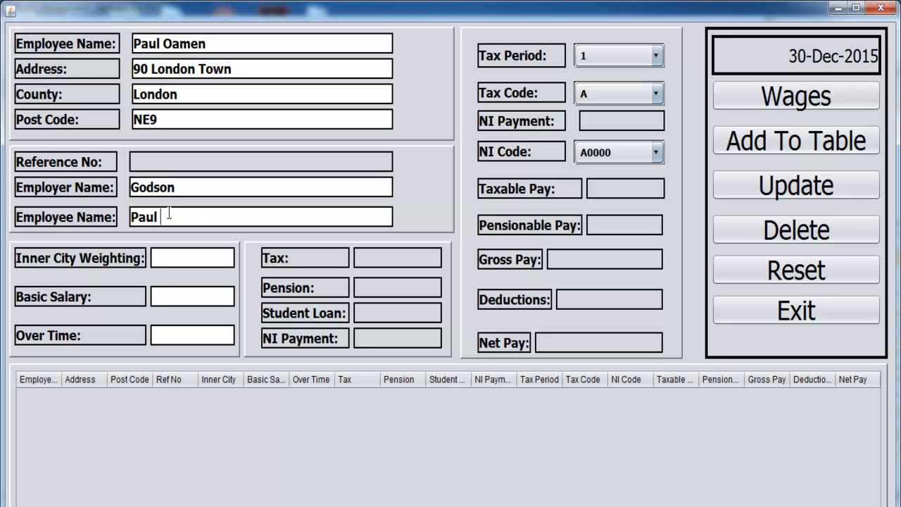
{"action": "type", "text": "Nam"}
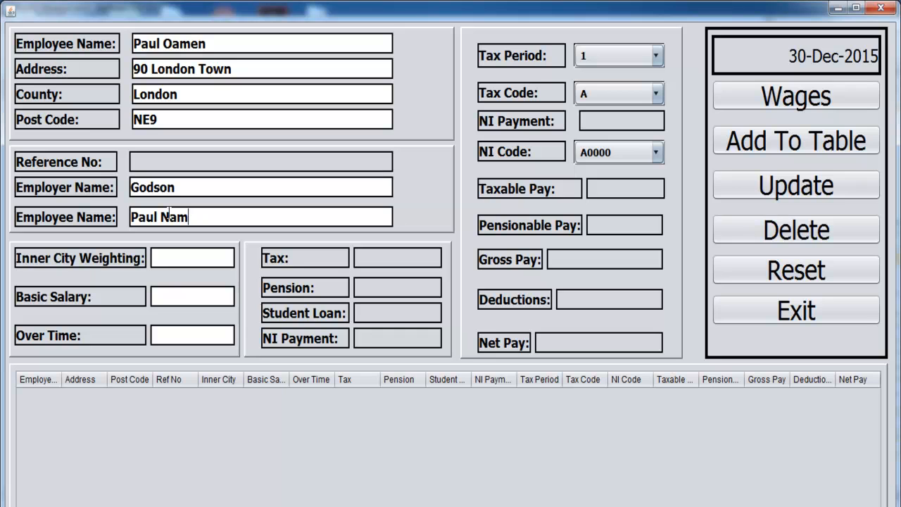
{"action": "key", "text": "BackSpace"}
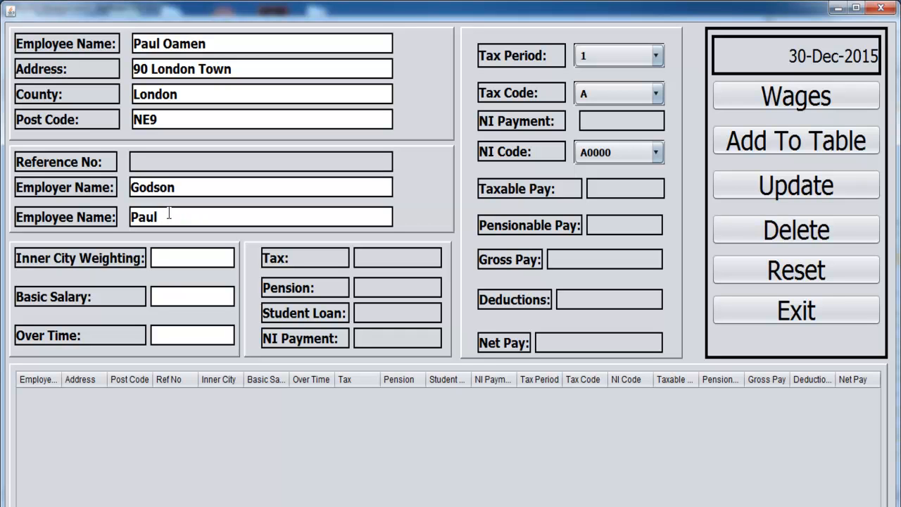
{"action": "type", "text": "Oamen"}
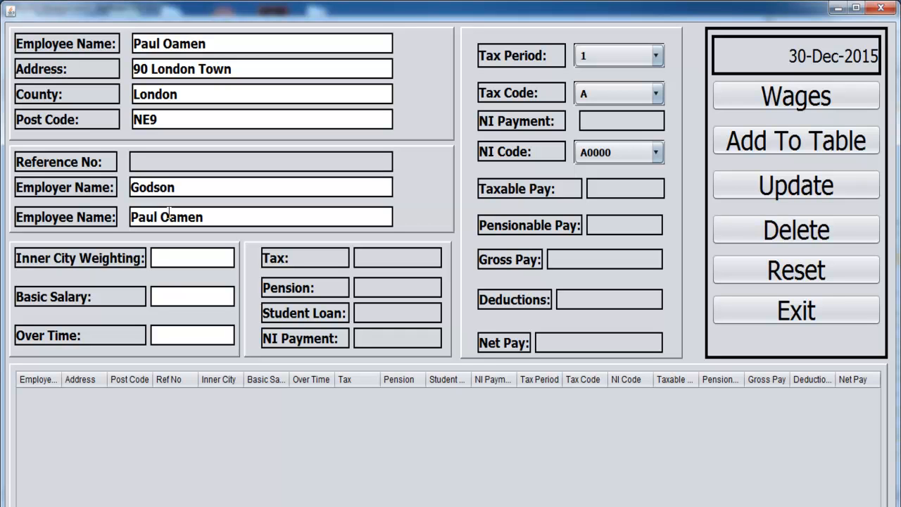
{"action": "mouse_move", "coordinate": [174, 263]}
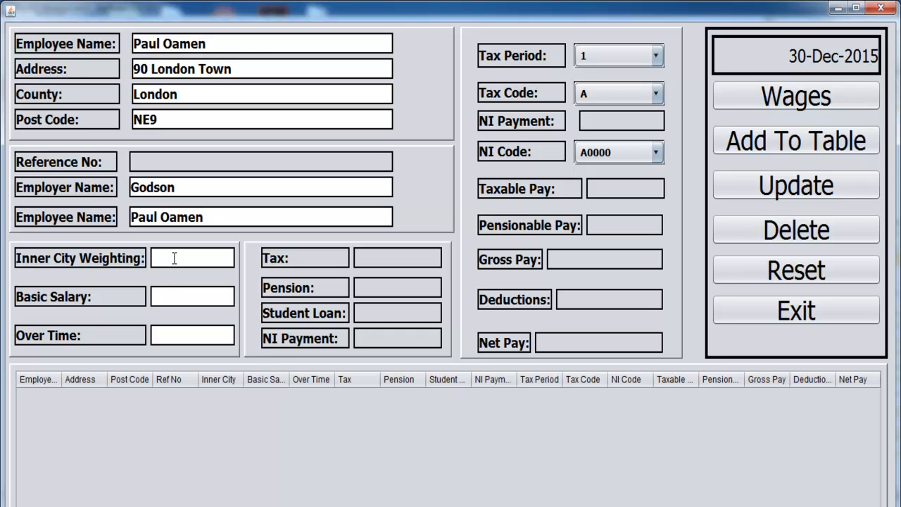
{"action": "type", "text": "345"}
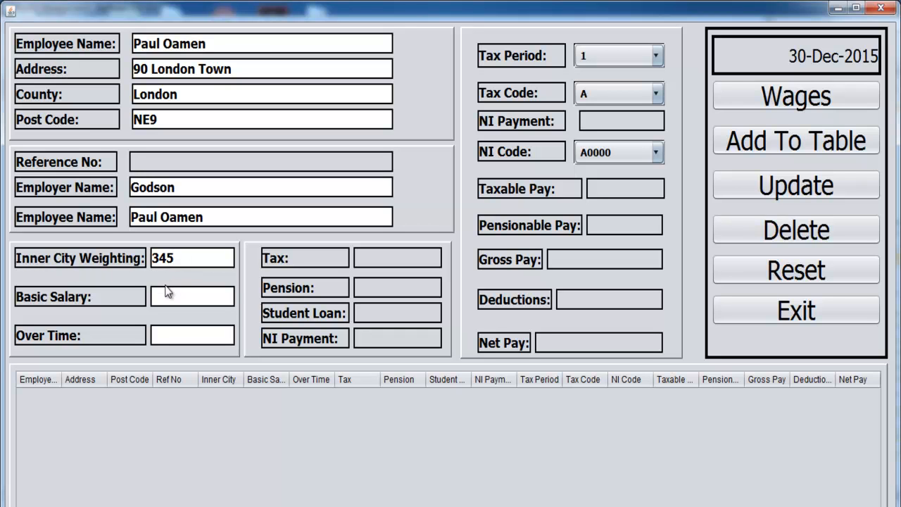
Enter basic salary 3456, value 45, and set the tax period to 12.
{"action": "left_click", "coordinate": [192, 295]}
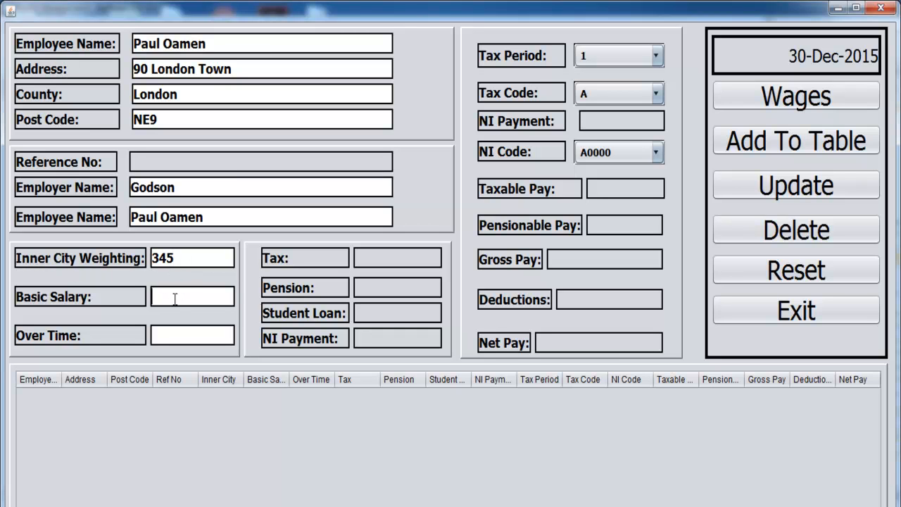
{"action": "type", "text": "3"}
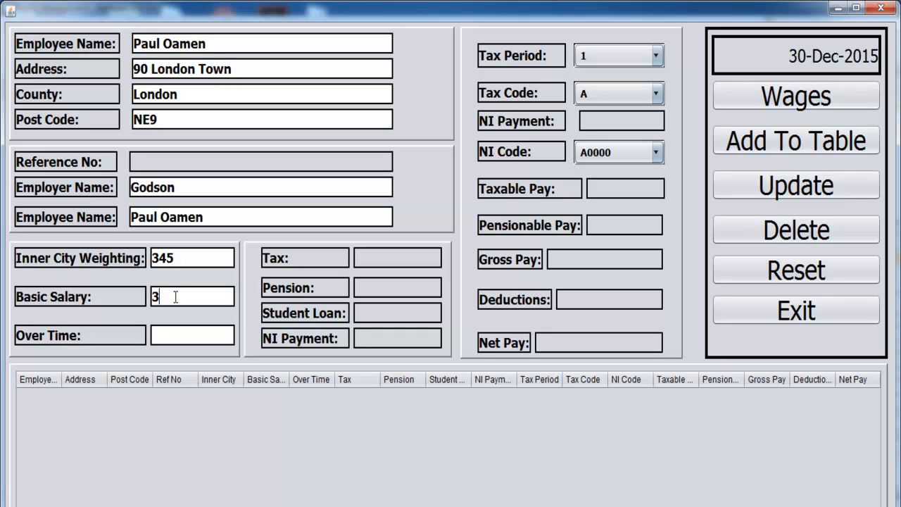
{"action": "type", "text": "456"}
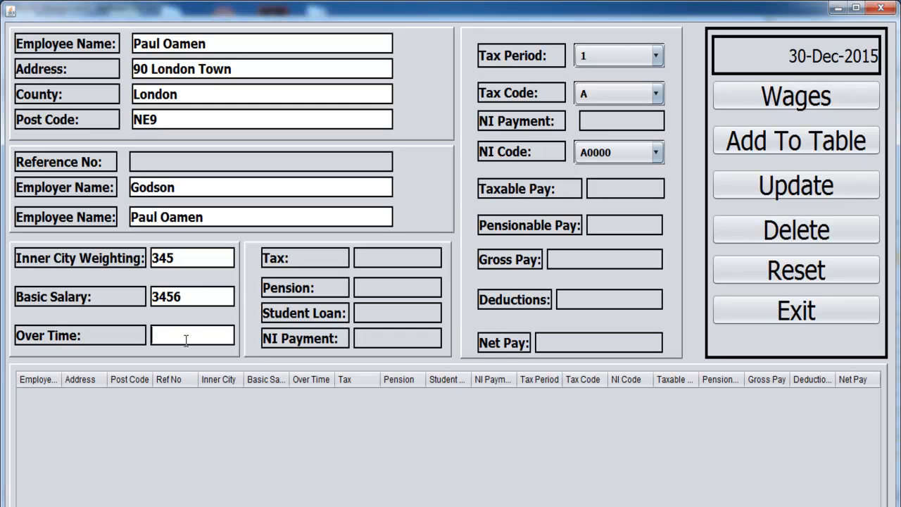
{"action": "type", "text": "45"}
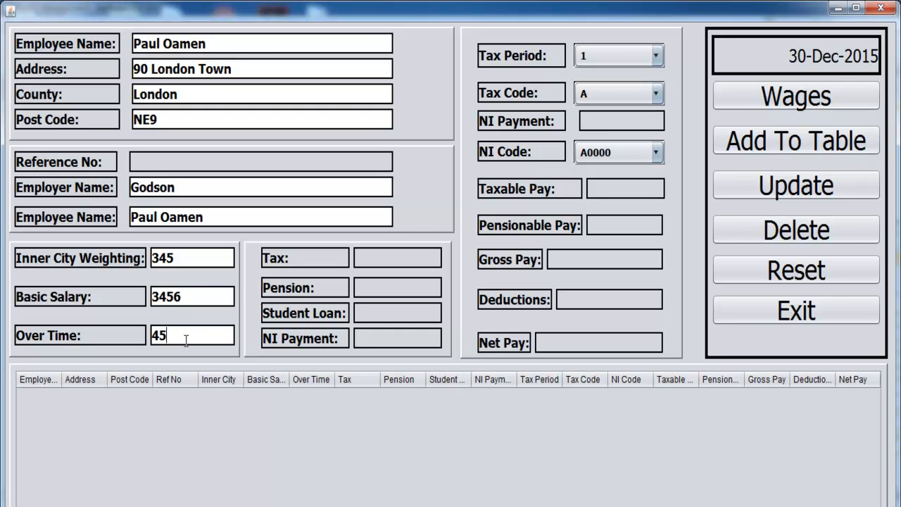
{"action": "mouse_move", "coordinate": [620, 151]}
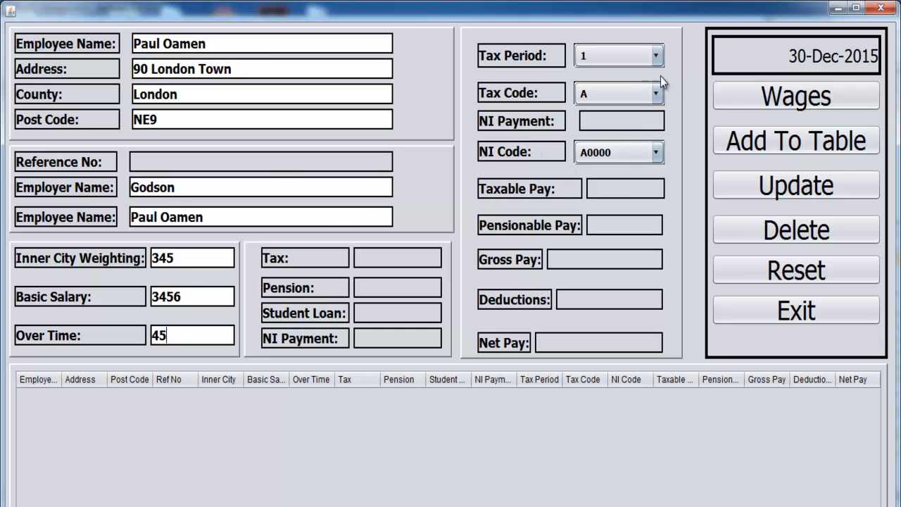
{"action": "left_click", "coordinate": [655, 55]}
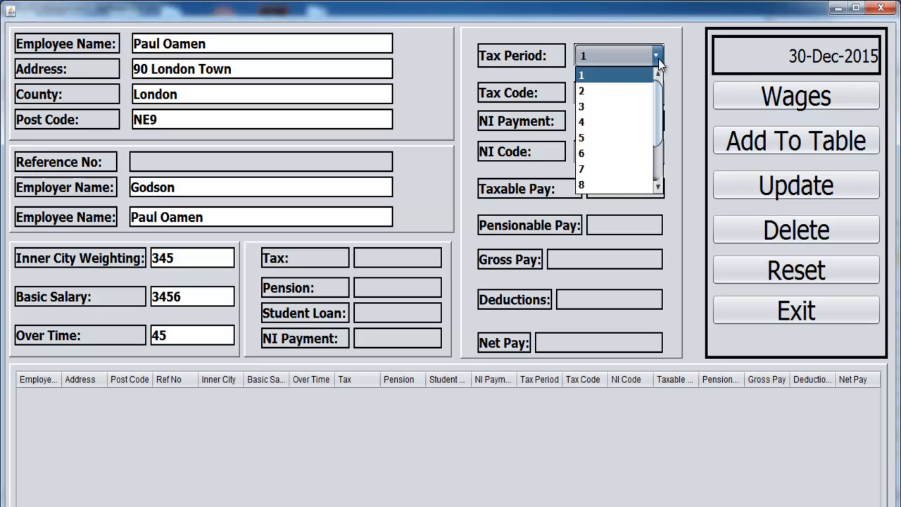
{"action": "scroll", "scroll_direction": "down", "scroll_amount": 3}
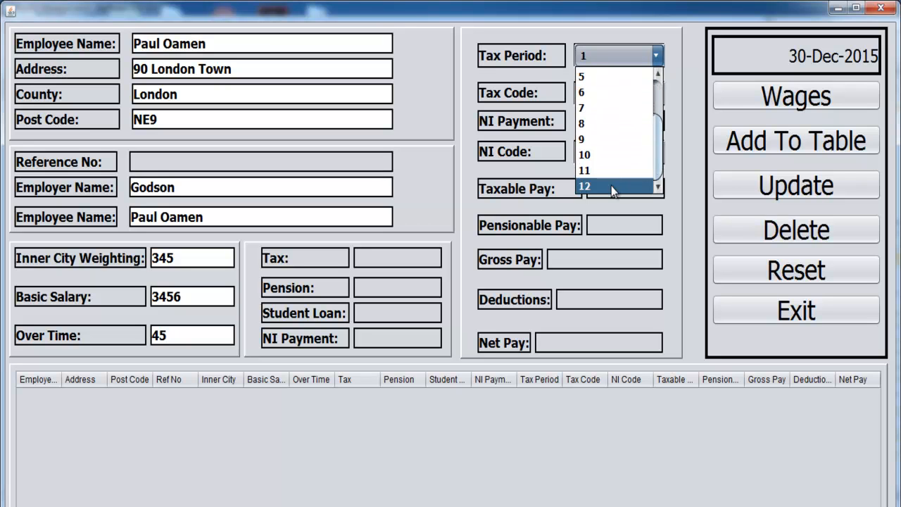
{"action": "left_click", "coordinate": [584, 185]}
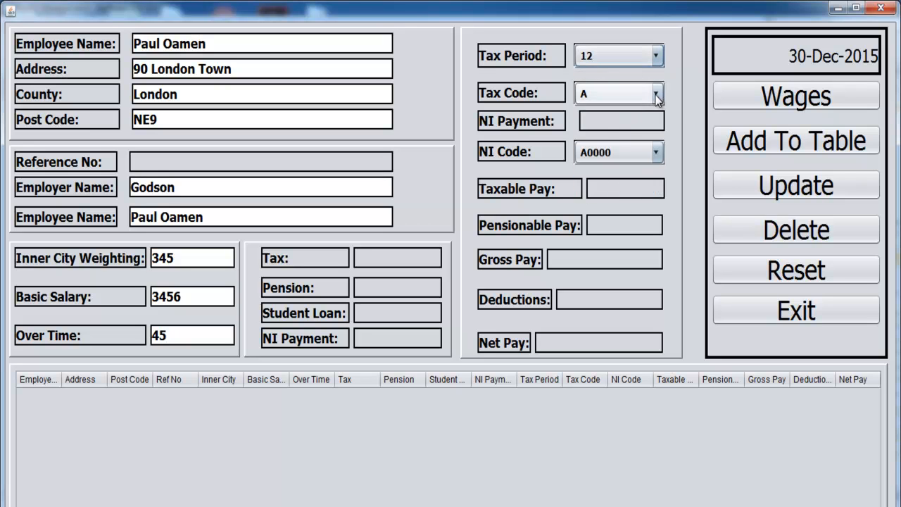
Choose tax code G and NI code G9000.
{"action": "left_click", "coordinate": [656, 92]}
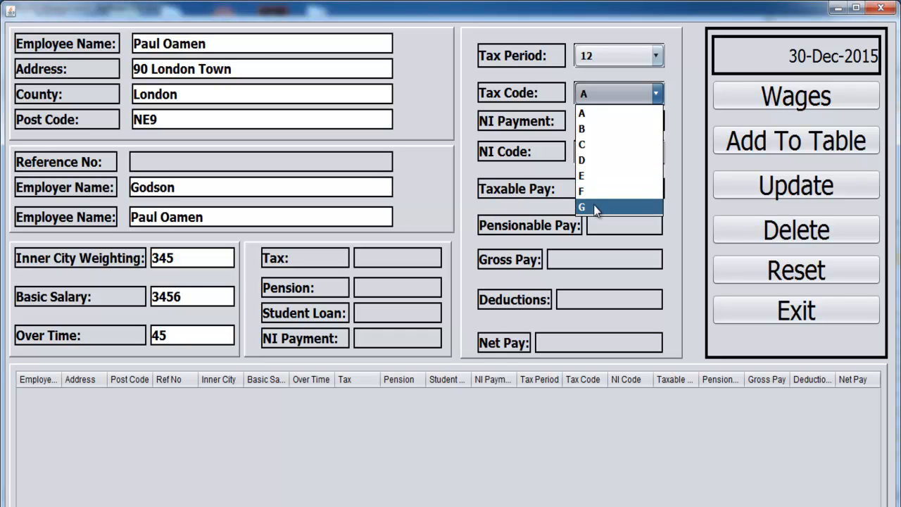
{"action": "left_click", "coordinate": [582, 207]}
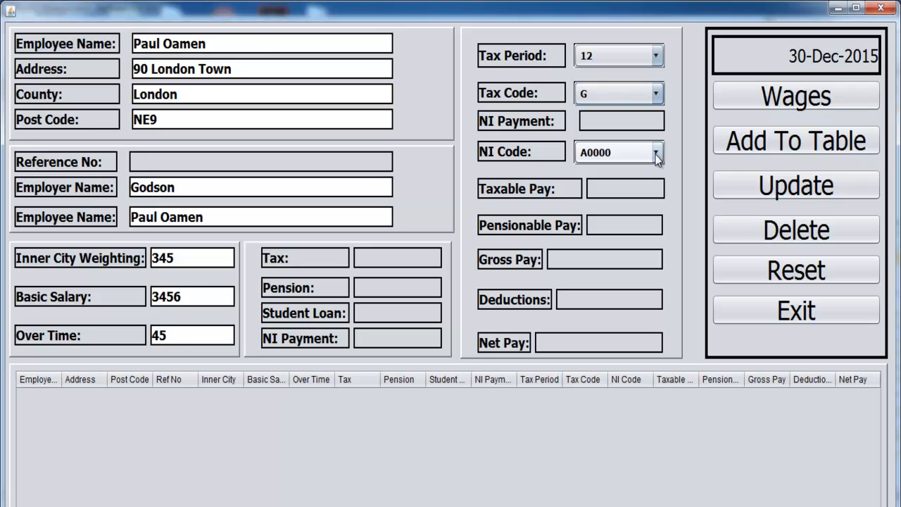
{"action": "left_click", "coordinate": [657, 152]}
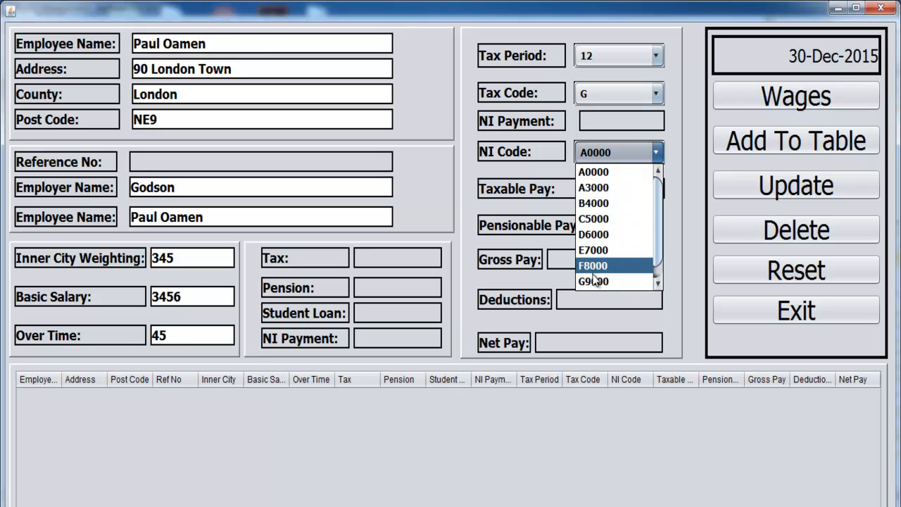
{"action": "left_click", "coordinate": [594, 280]}
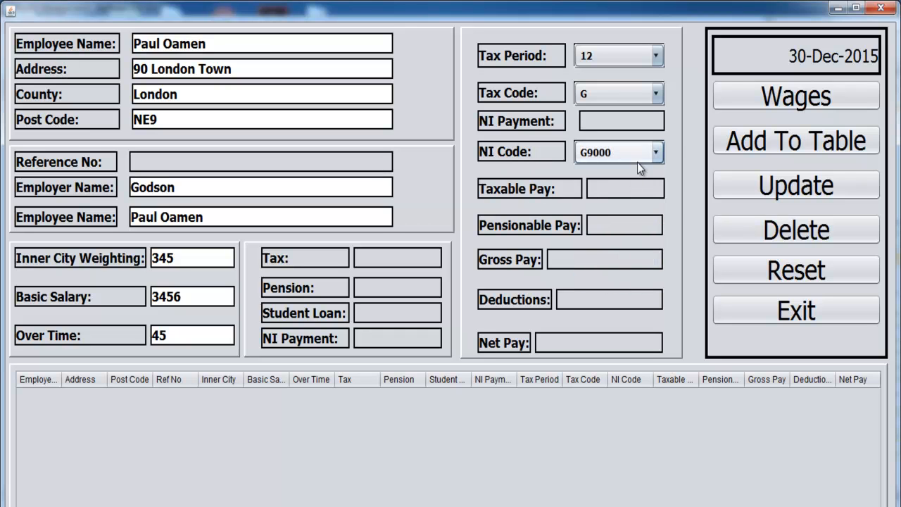
{"action": "mouse_move", "coordinate": [252, 407]}
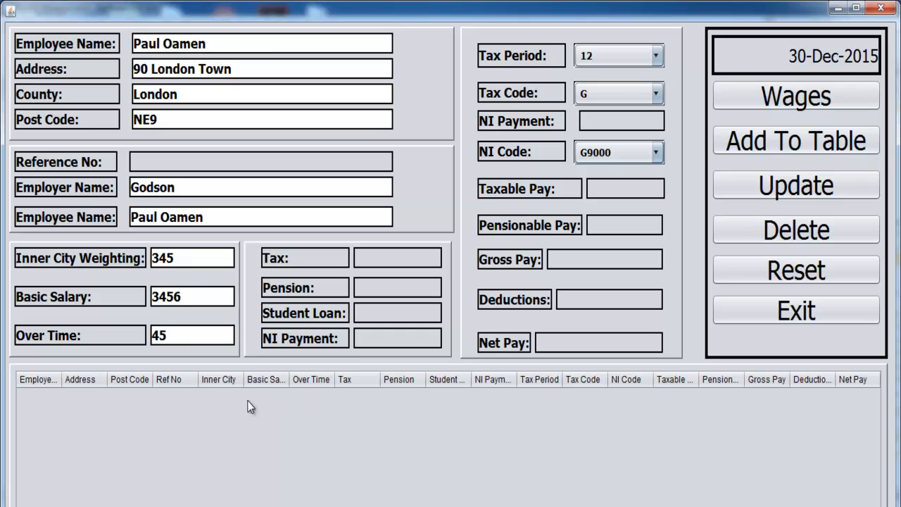
{"action": "mouse_move", "coordinate": [299, 415]}
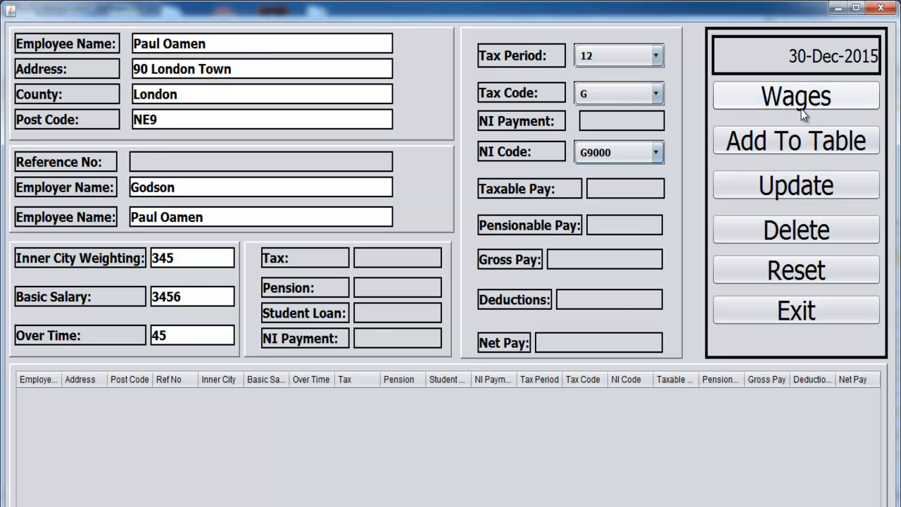
{"action": "left_click", "coordinate": [795, 95]}
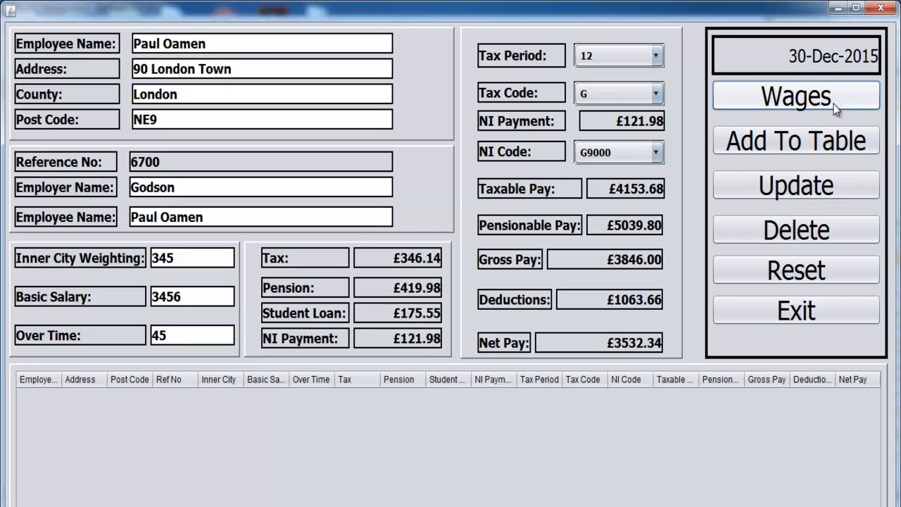
{"action": "mouse_move", "coordinate": [655, 409]}
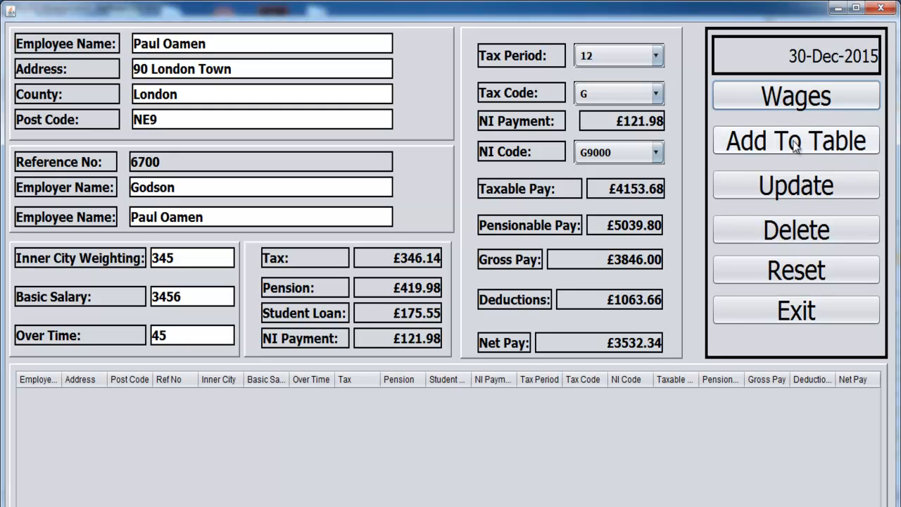
{"action": "left_click", "coordinate": [796, 140]}
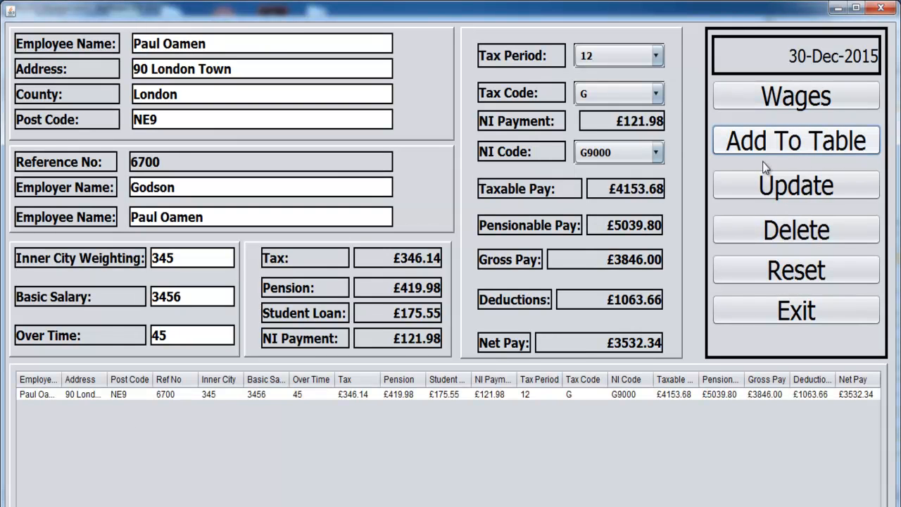
{"action": "left_click", "coordinate": [796, 140]}
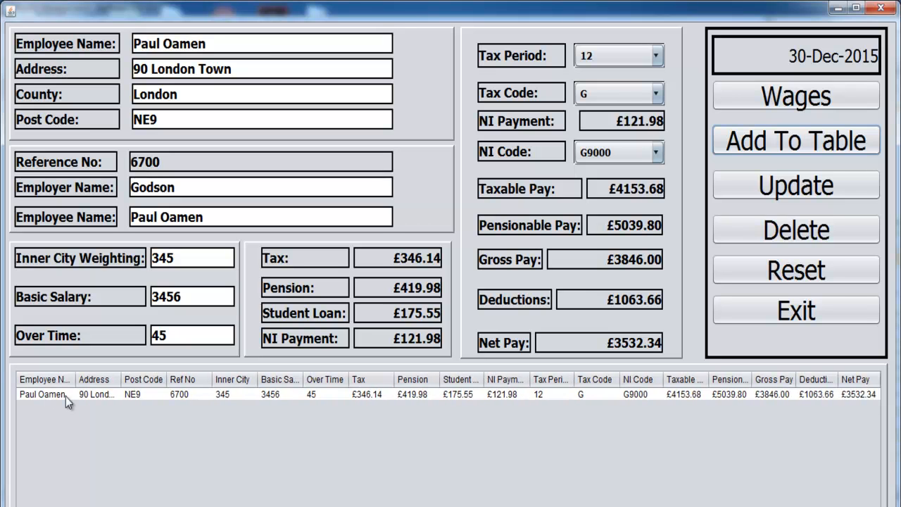
{"action": "mouse_move", "coordinate": [120, 380]}
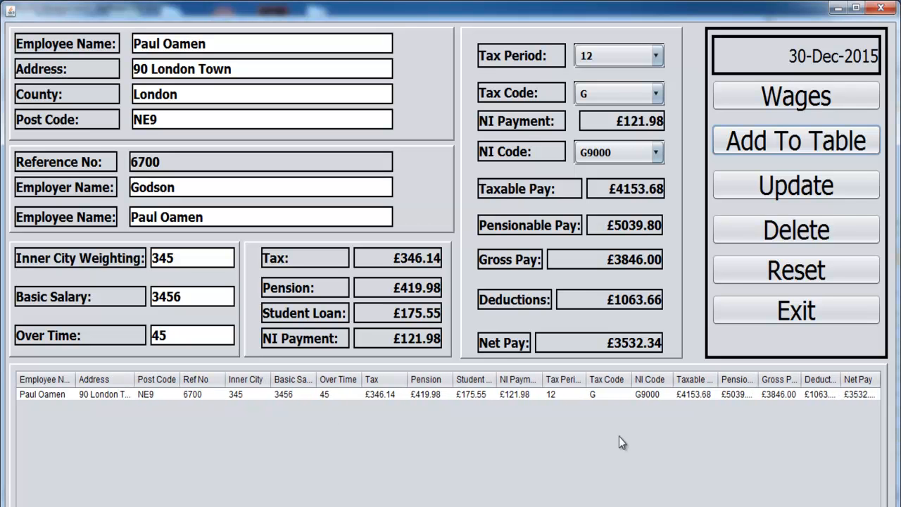
{"action": "mouse_move", "coordinate": [625, 440]}
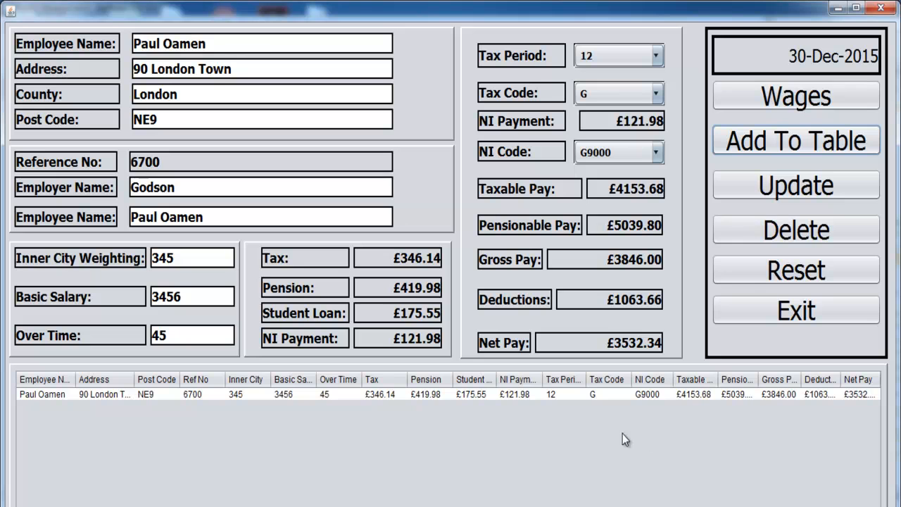
{"action": "mouse_move", "coordinate": [808, 146]}
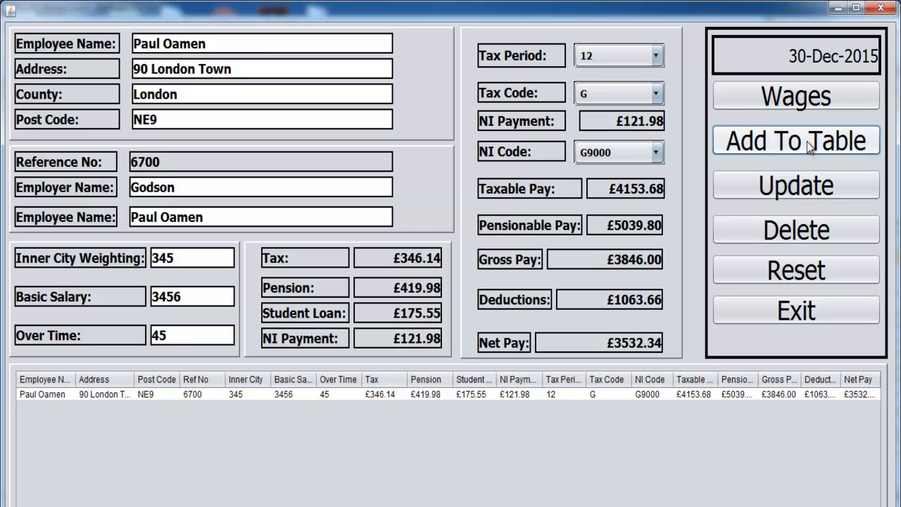
{"action": "left_click", "coordinate": [795, 140]}
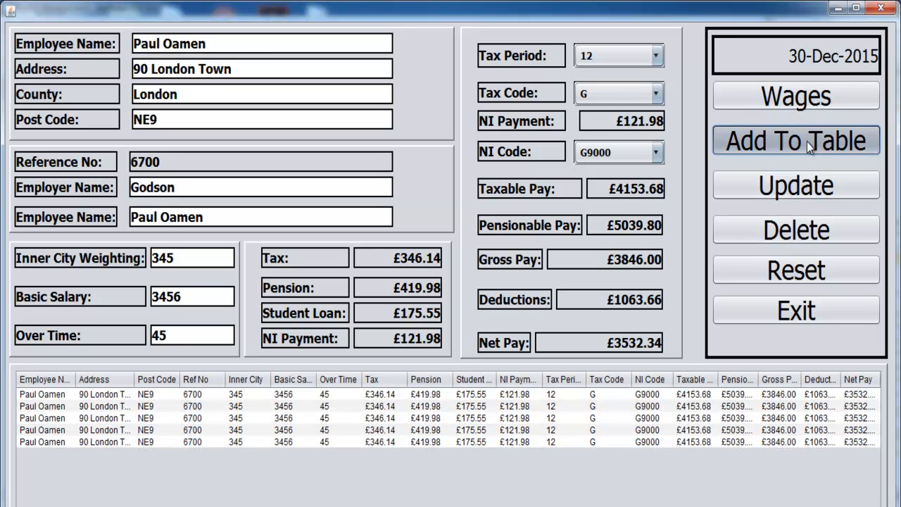
{"action": "left_click", "coordinate": [795, 140]}
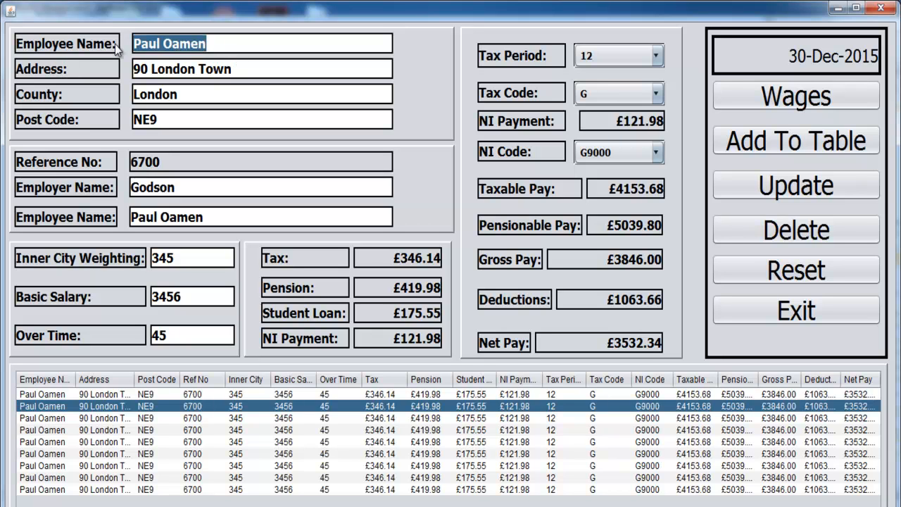
{"action": "type", "text": "S"}
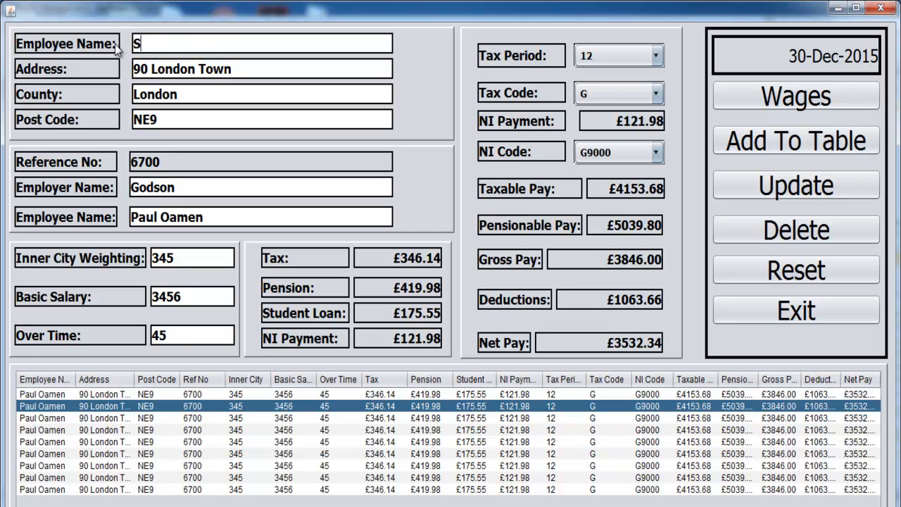
{"action": "type", "text": "ally"}
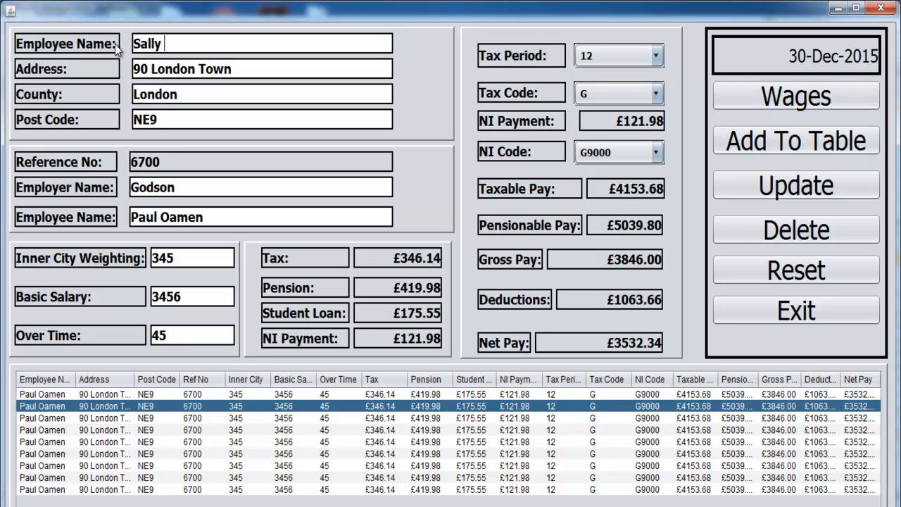
{"action": "type", "text": "Gunn"}
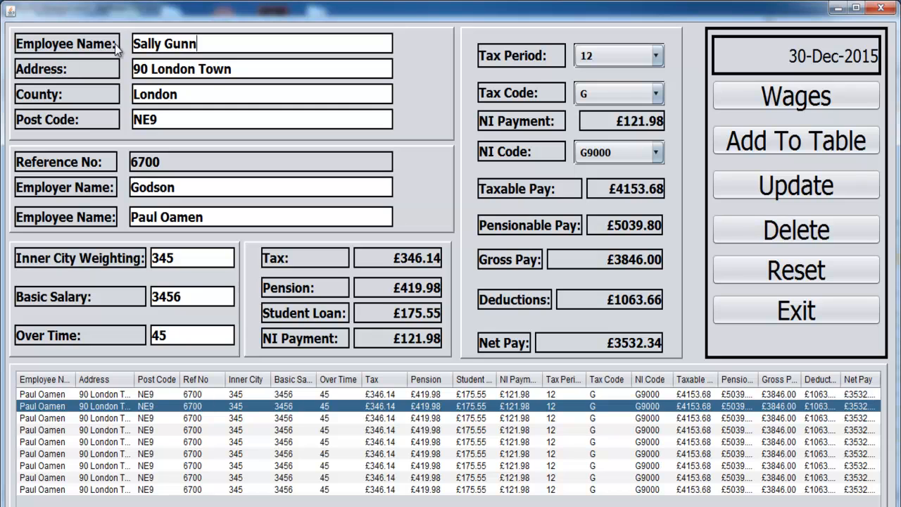
{"action": "type", "text": "er"}
{"action": "left_click", "coordinate": [262, 69]}
{"action": "type", "text": "12 Fr"}
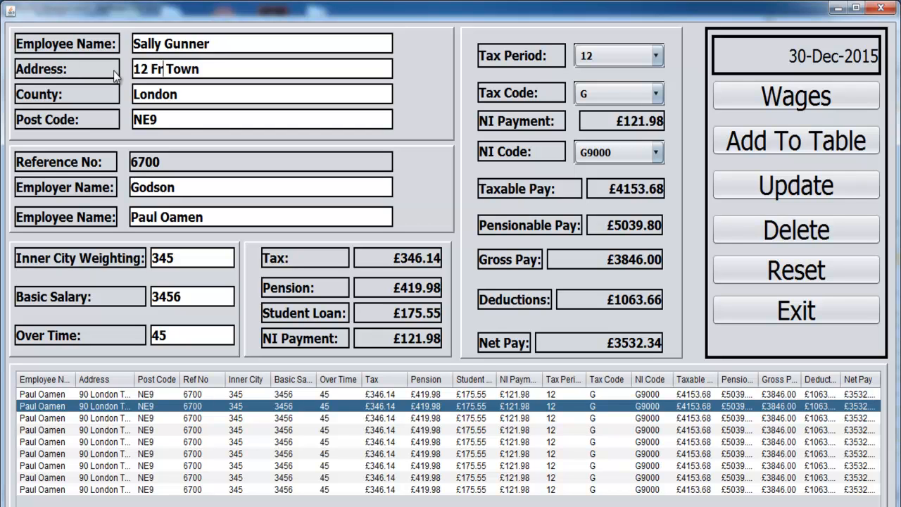
{"action": "type", "text": "onal"}
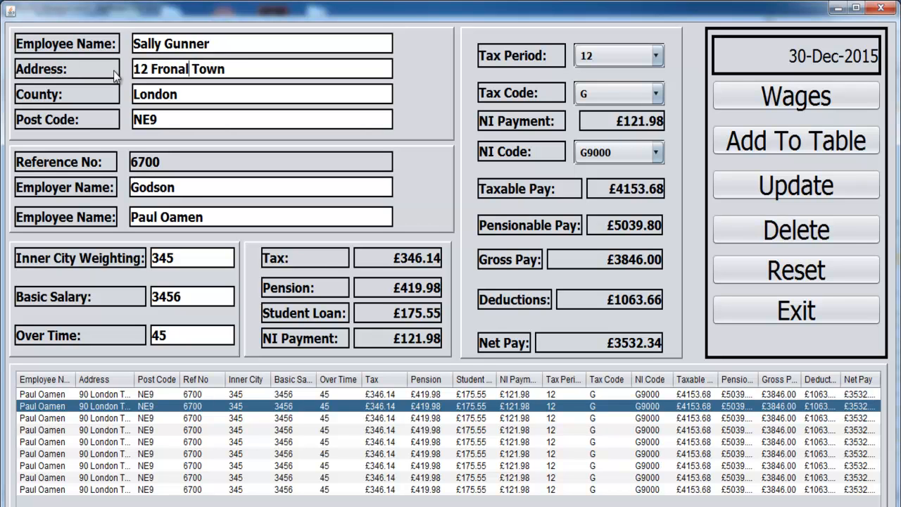
{"action": "type", "text": "Road"}
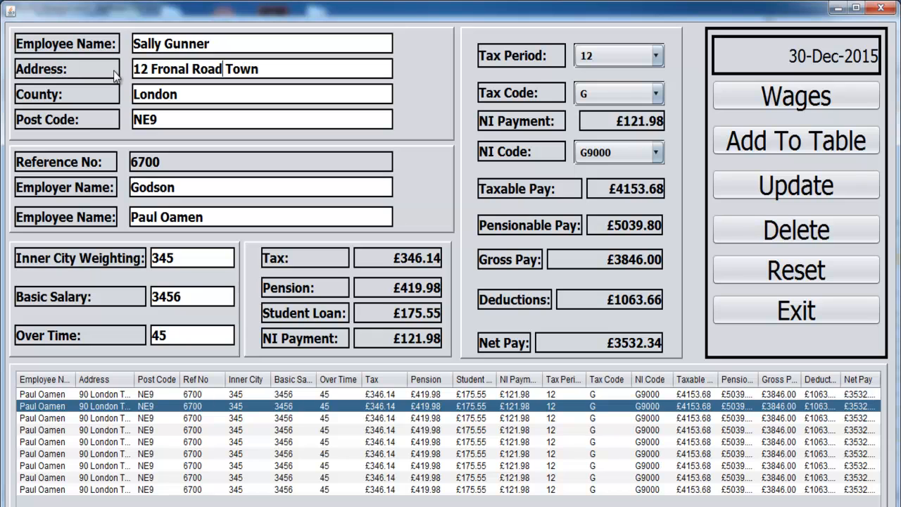
{"action": "key", "text": "BackSpace"}
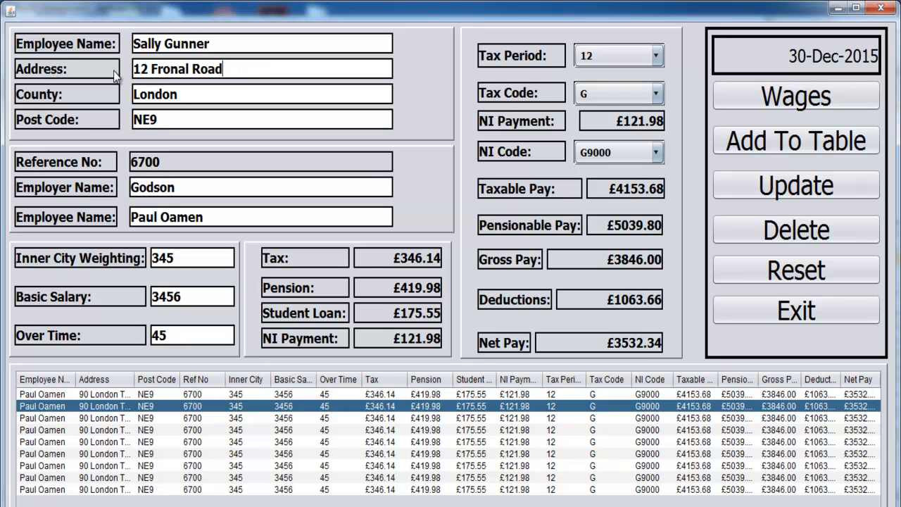
{"action": "double_click", "coordinate": [148, 119]}
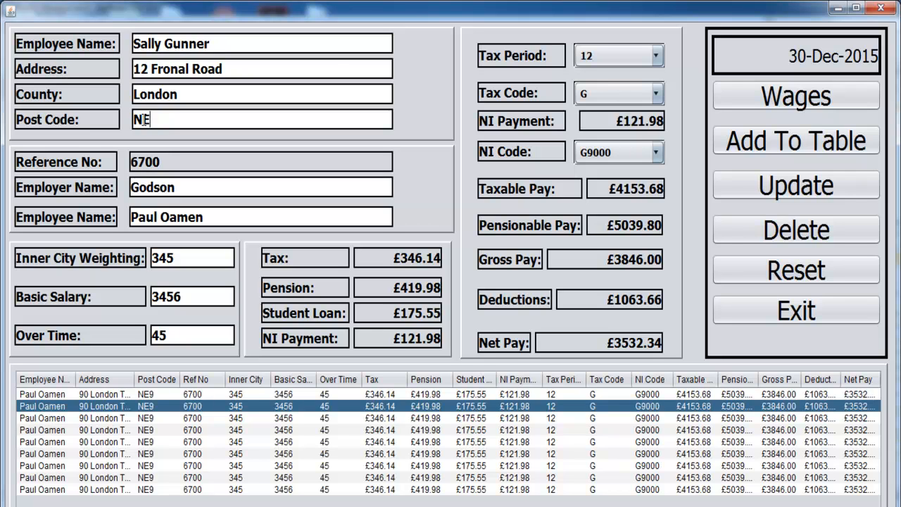
{"action": "type", "text": "7"}
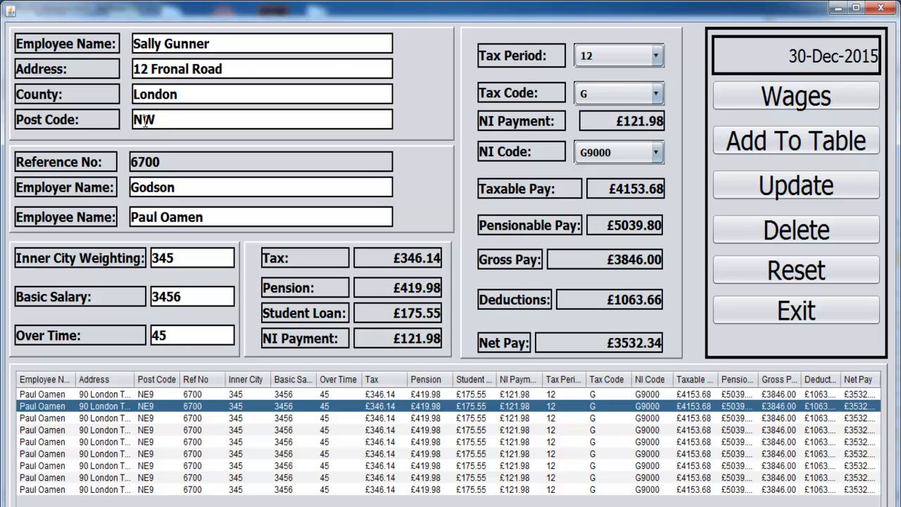
{"action": "type", "text": "99"}
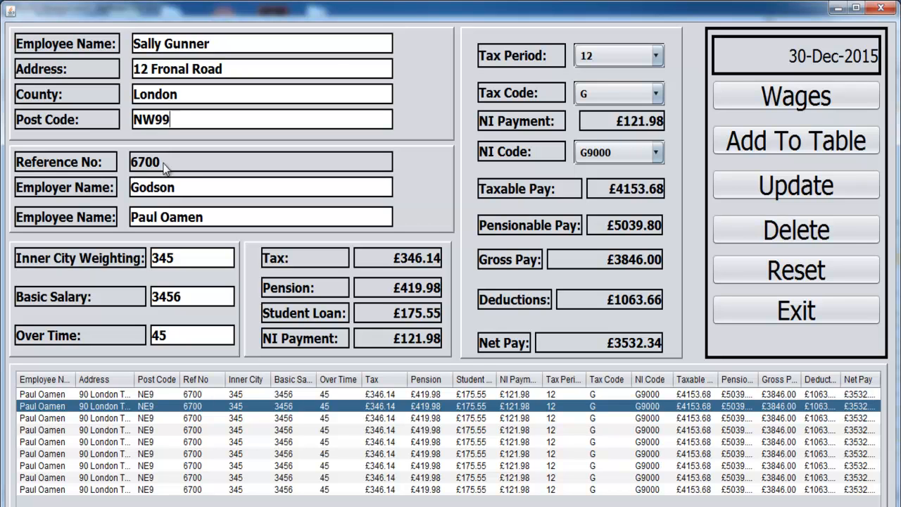
{"action": "double_click", "coordinate": [152, 186]}
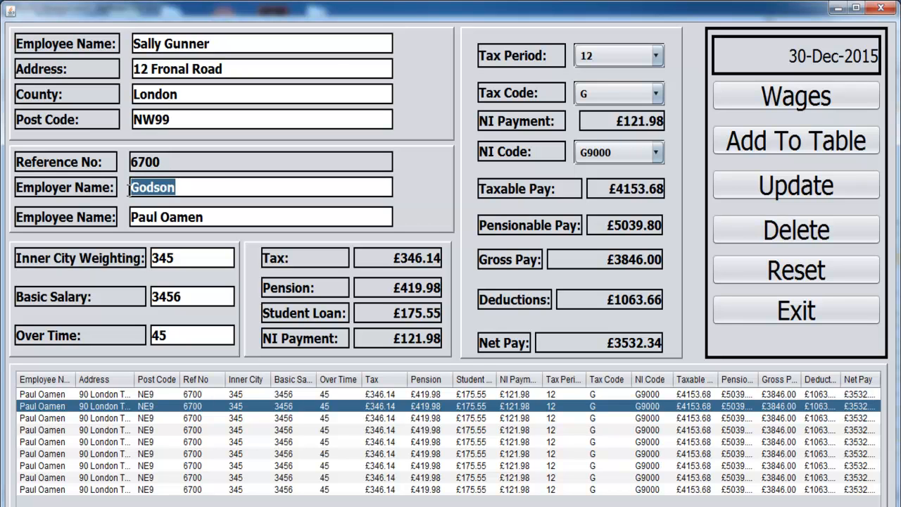
{"action": "mouse_move", "coordinate": [131, 198]}
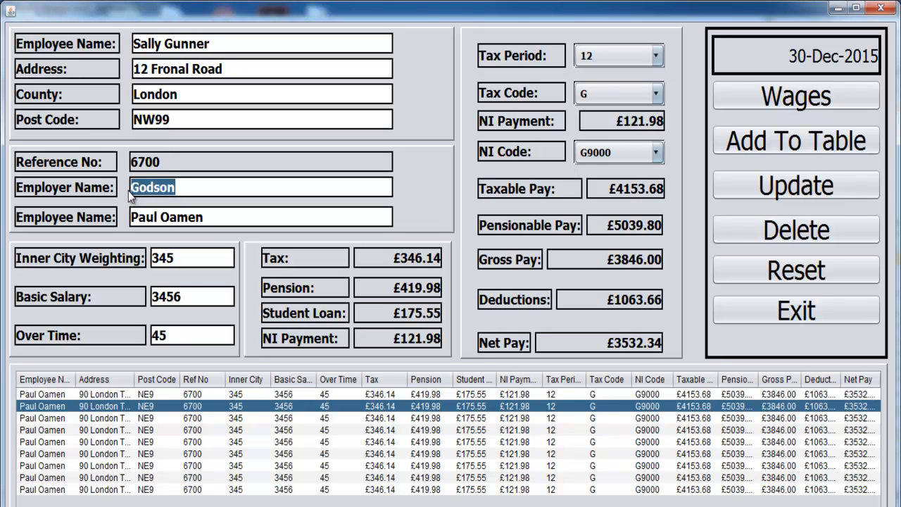
{"action": "type", "text": "K"}
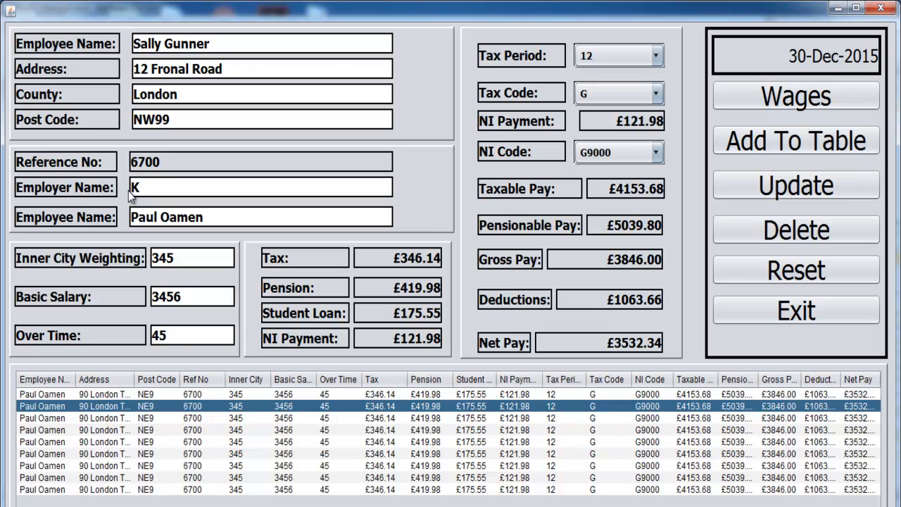
{"action": "type", "text": "F"}
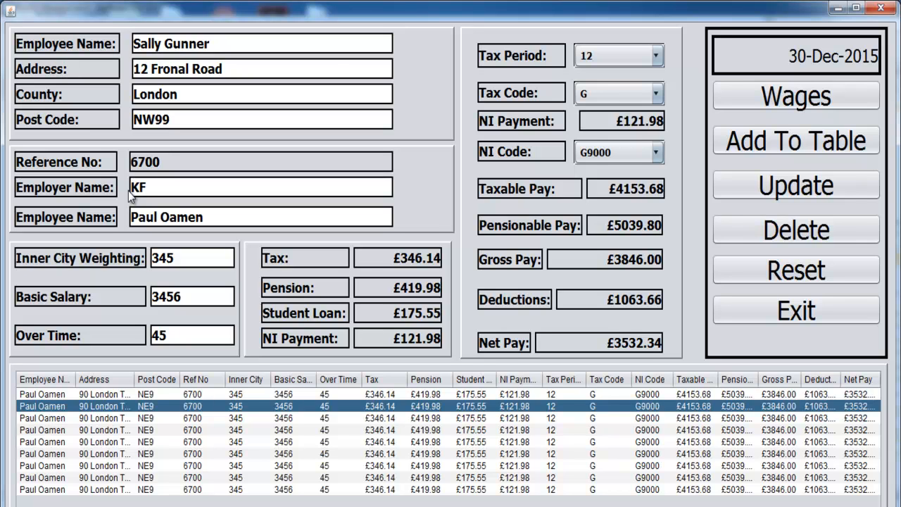
{"action": "type", "text": "D"}
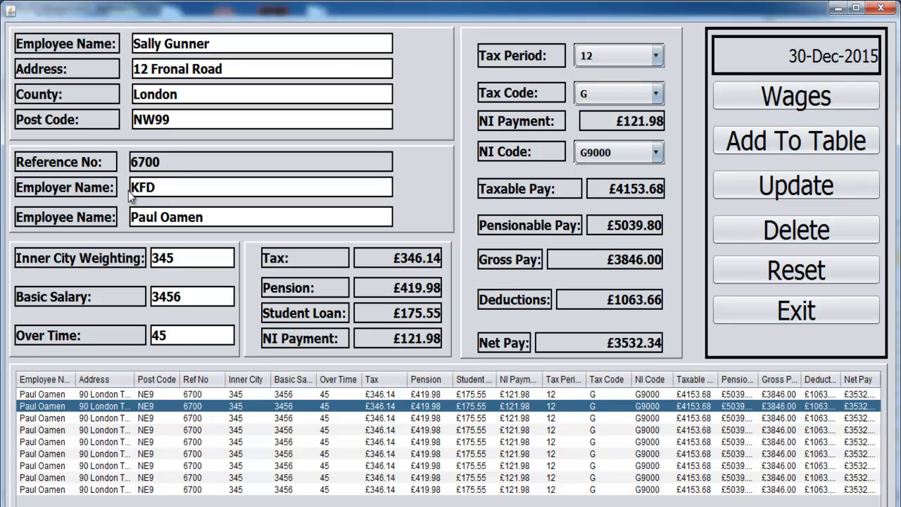
{"action": "type", "text": "Job"}
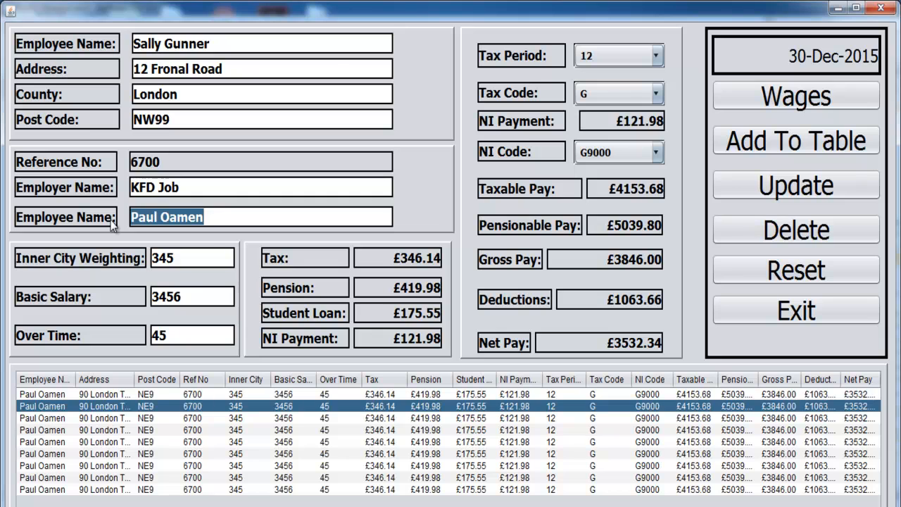
{"action": "type", "text": "Sall"}
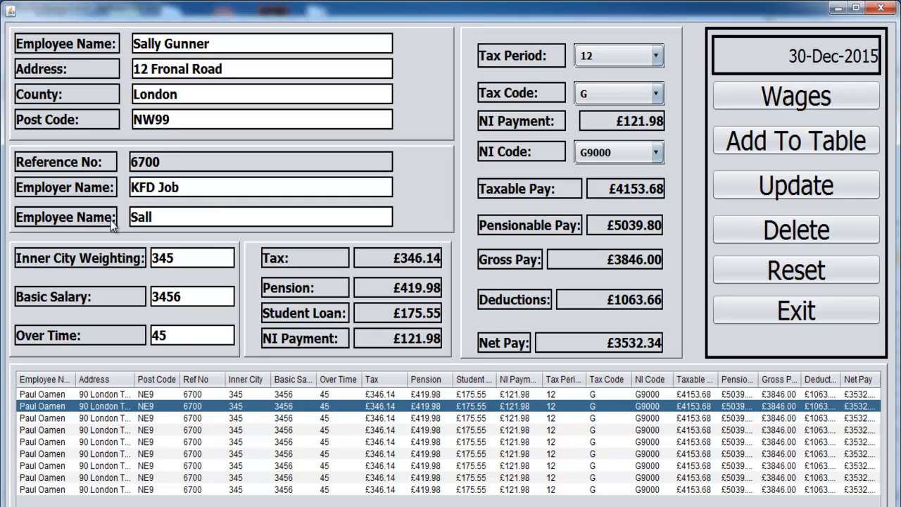
{"action": "type", "text": "y"}
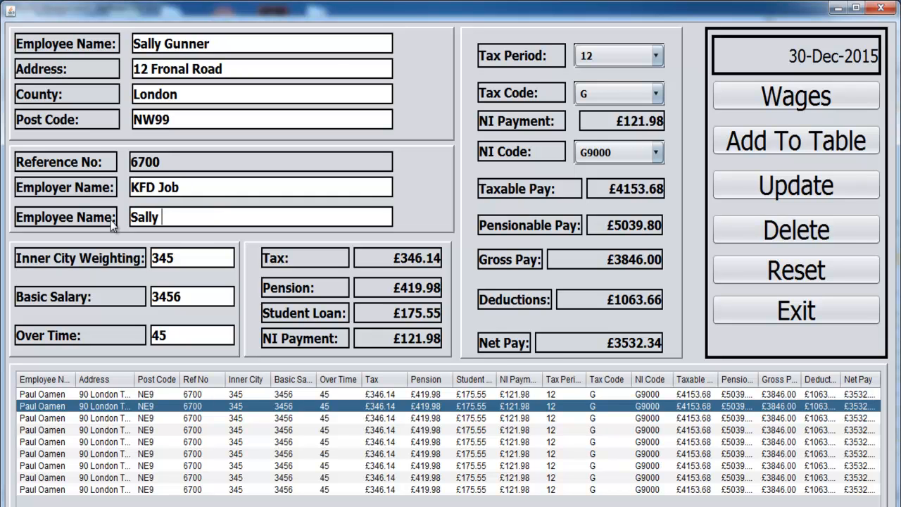
{"action": "type", "text": "Gunner"}
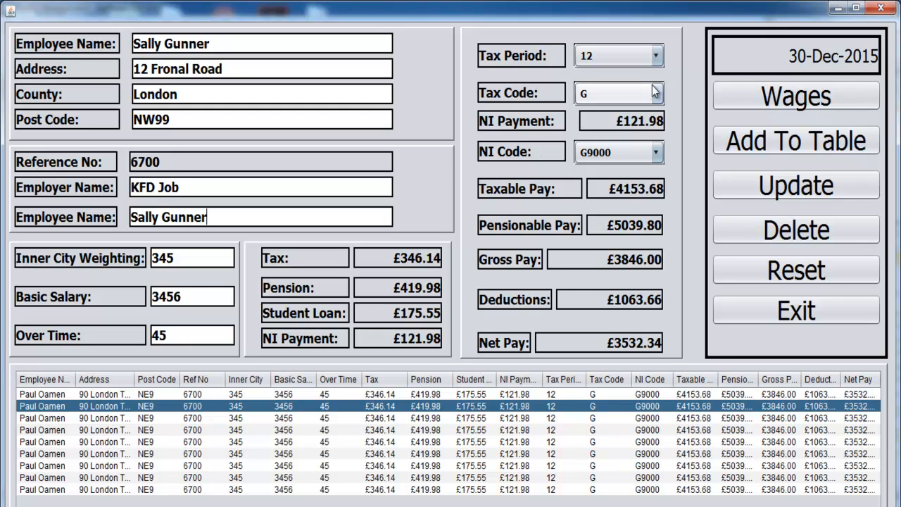
Set tax code D, keep tax period 12, open NI codes, then load the third row.
{"action": "left_click", "coordinate": [657, 93]}
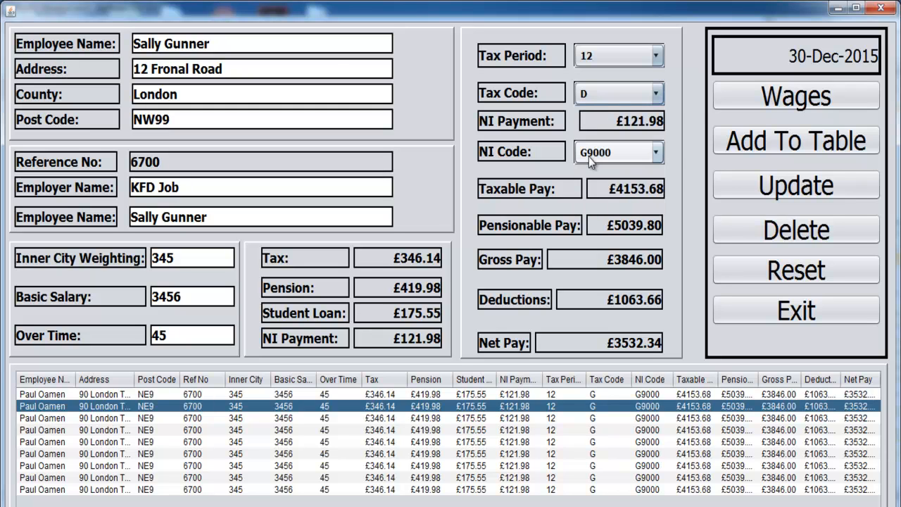
{"action": "left_click", "coordinate": [655, 56]}
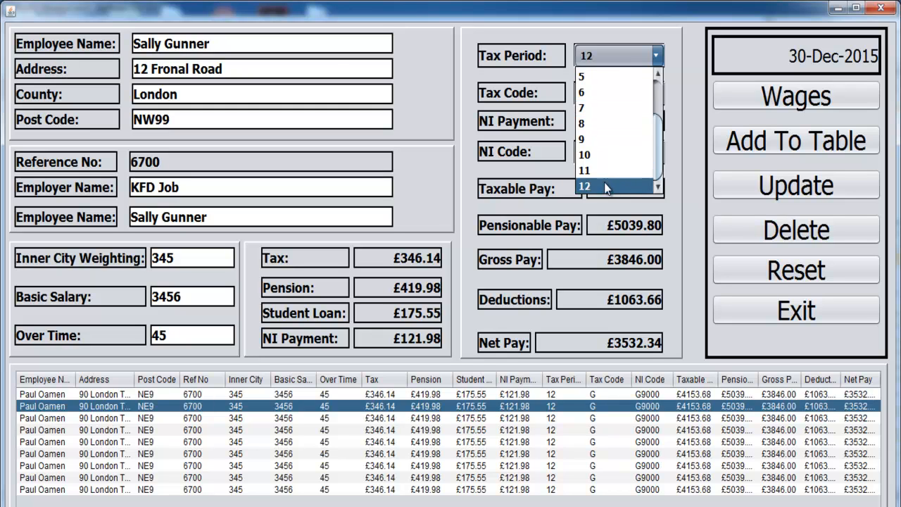
{"action": "left_click", "coordinate": [585, 187]}
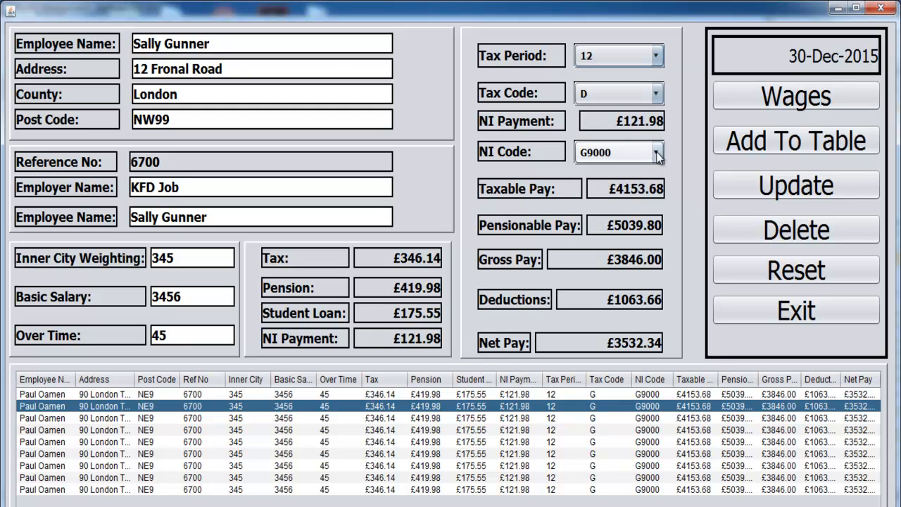
{"action": "left_click", "coordinate": [652, 153]}
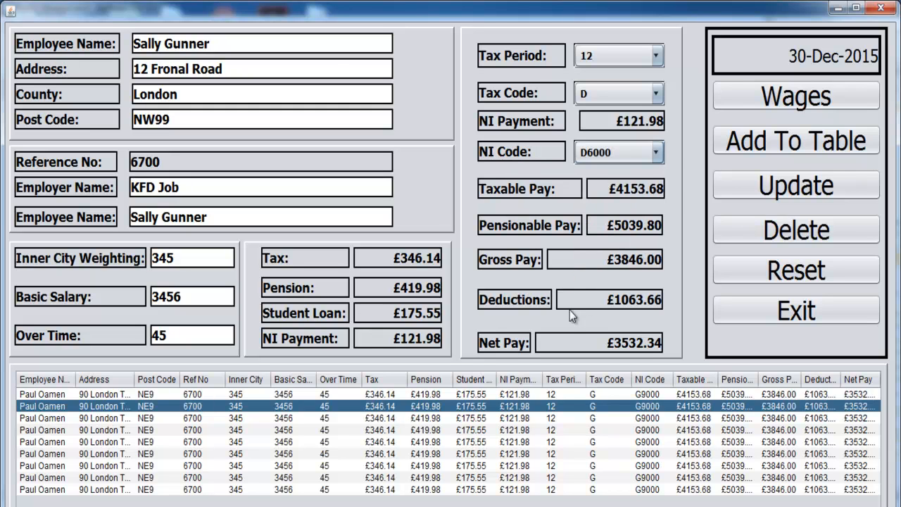
{"action": "mouse_move", "coordinate": [582, 211]}
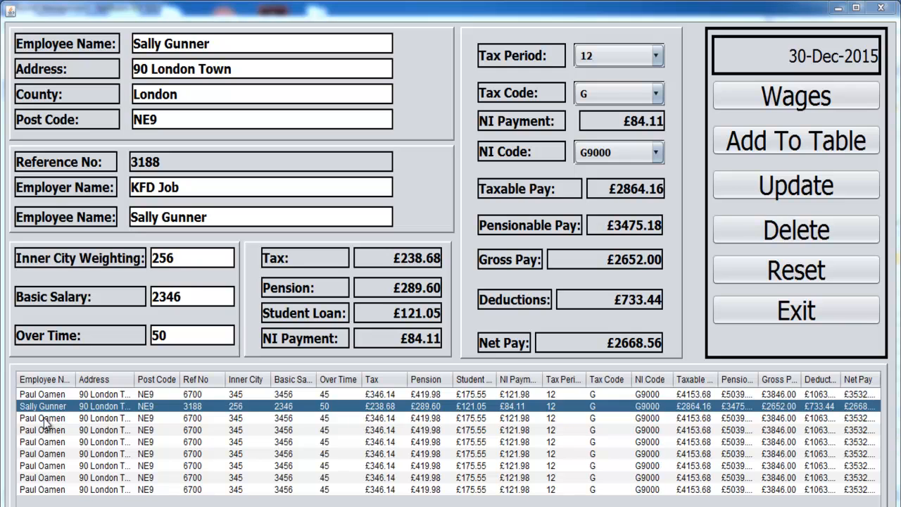
{"action": "left_click", "coordinate": [43, 417]}
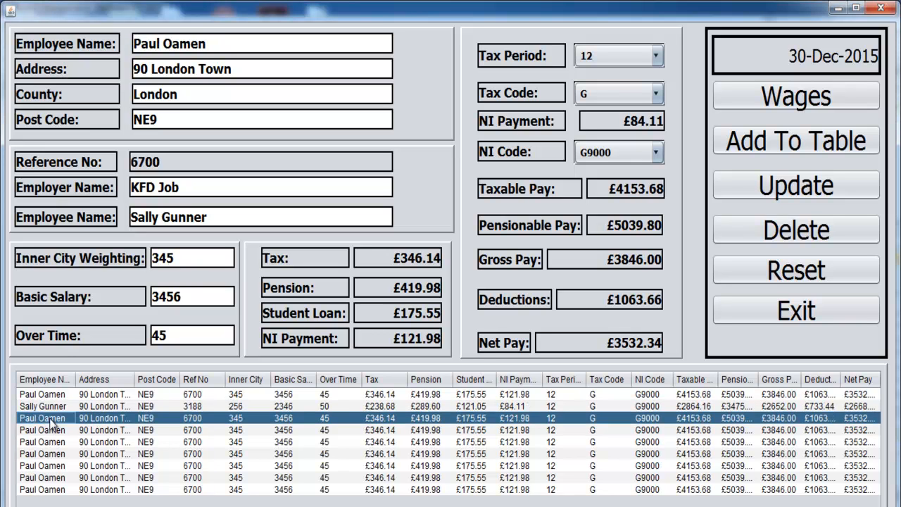
Enter name Peter Pan, address 56 Pan Street, post code SW8 and employer Traning K.
{"action": "double_click", "coordinate": [189, 43]}
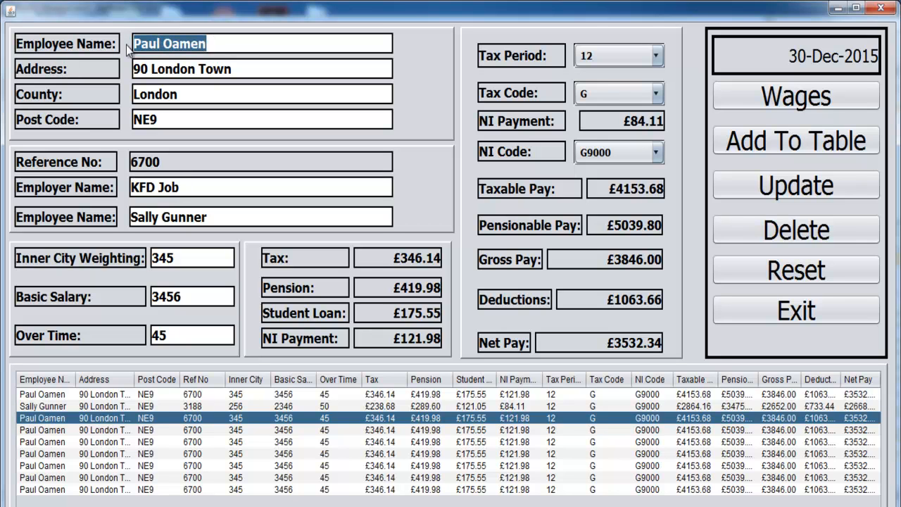
{"action": "mouse_move", "coordinate": [215, 439]}
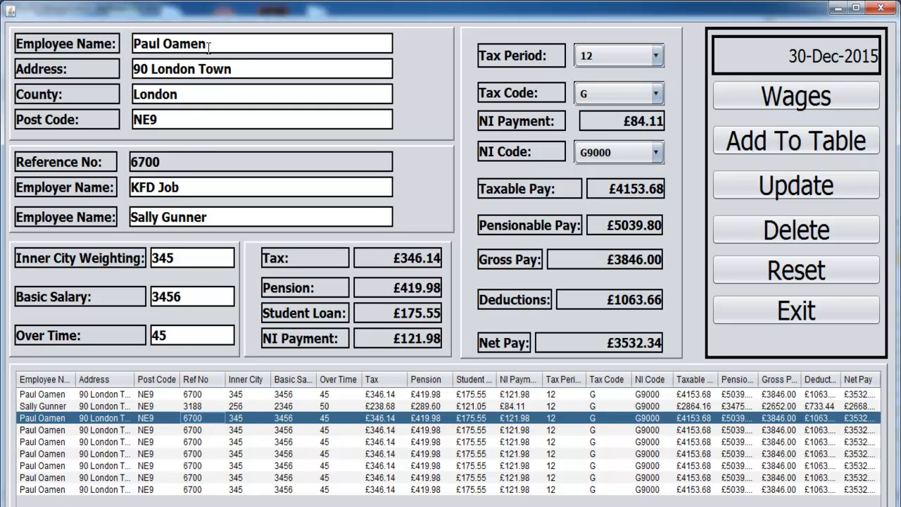
{"action": "type", "text": "Peter Pan"}
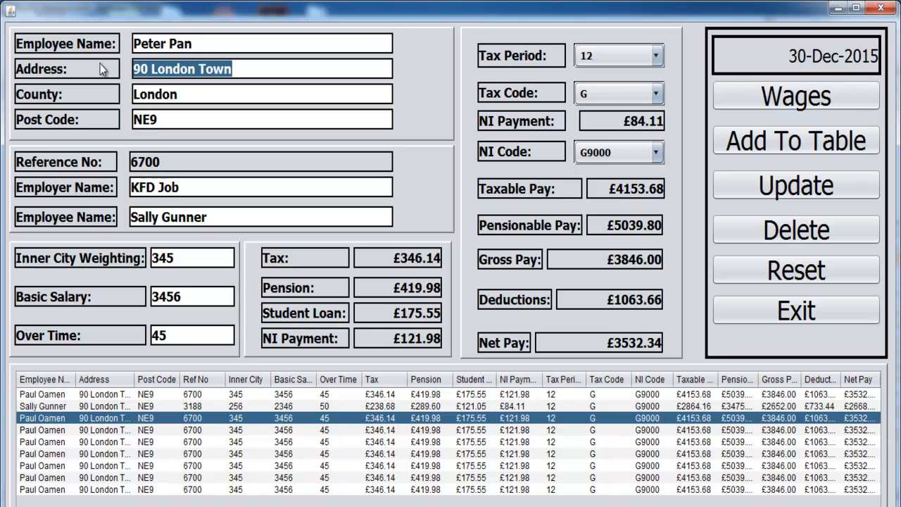
{"action": "type", "text": "56"}
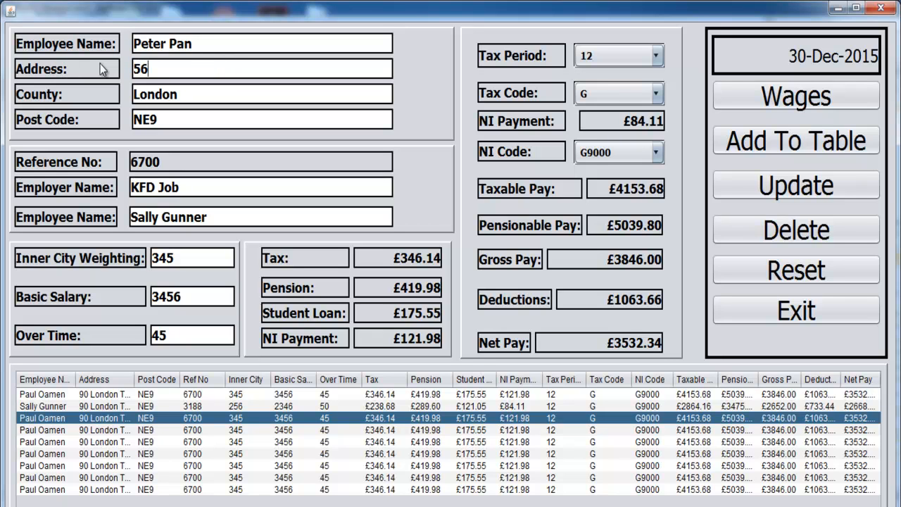
{"action": "type", "text": "Pan"}
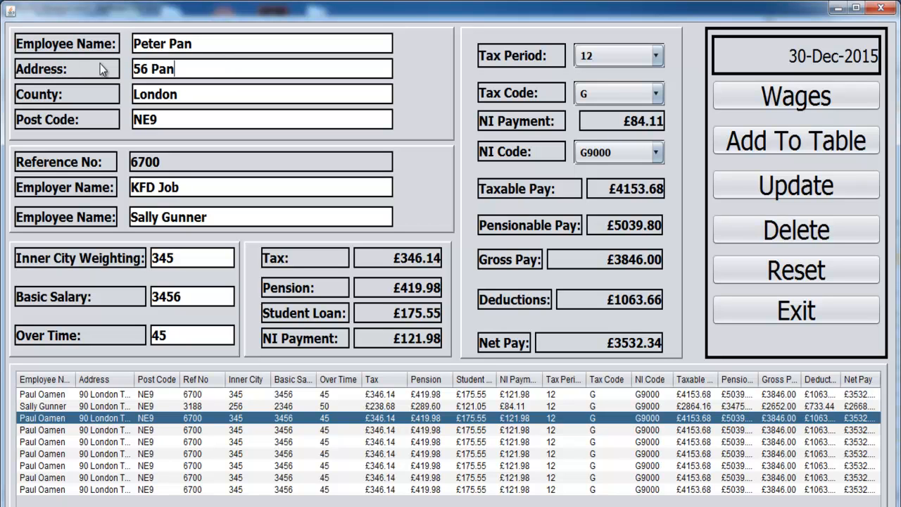
{"action": "type", "text": "Street"}
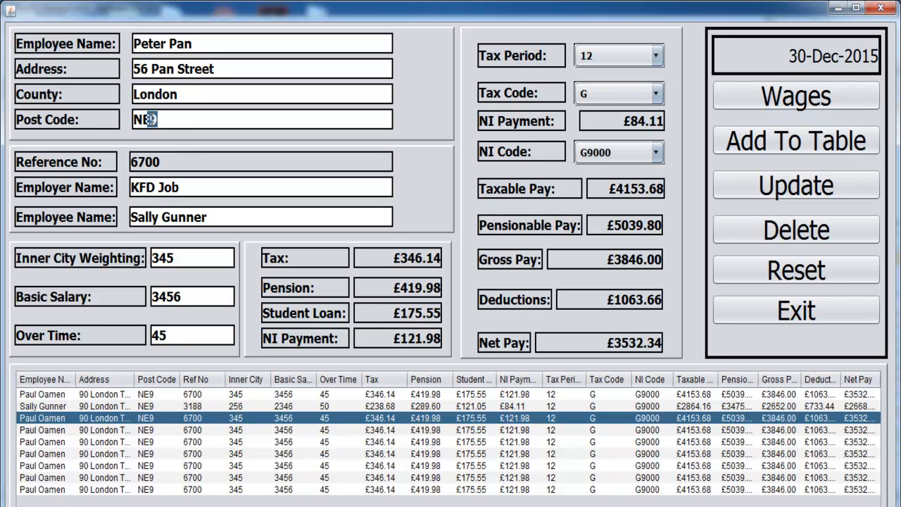
{"action": "type", "text": "SW"}
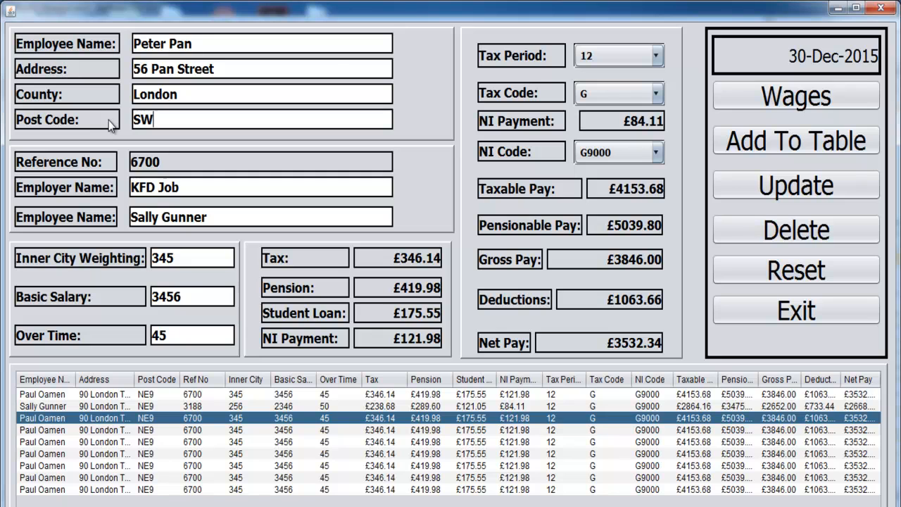
{"action": "type", "text": "8"}
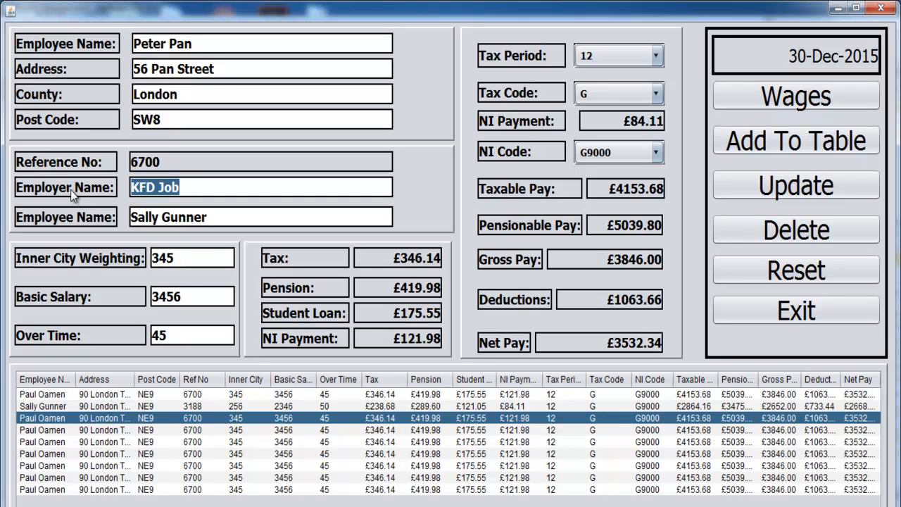
{"action": "type", "text": "Traning K"}
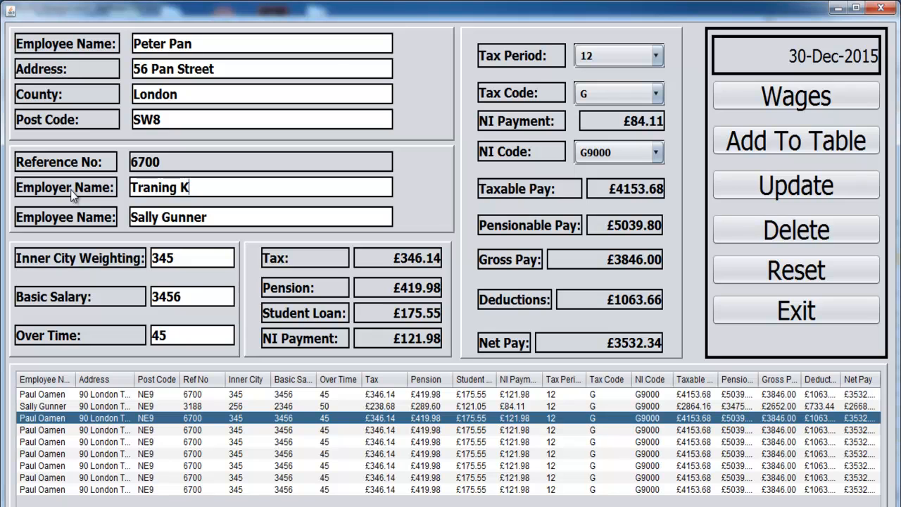
Change the second employee name to Peter Pan, weighting 451, and edit the basic salary.
{"action": "double_click", "coordinate": [168, 217]}
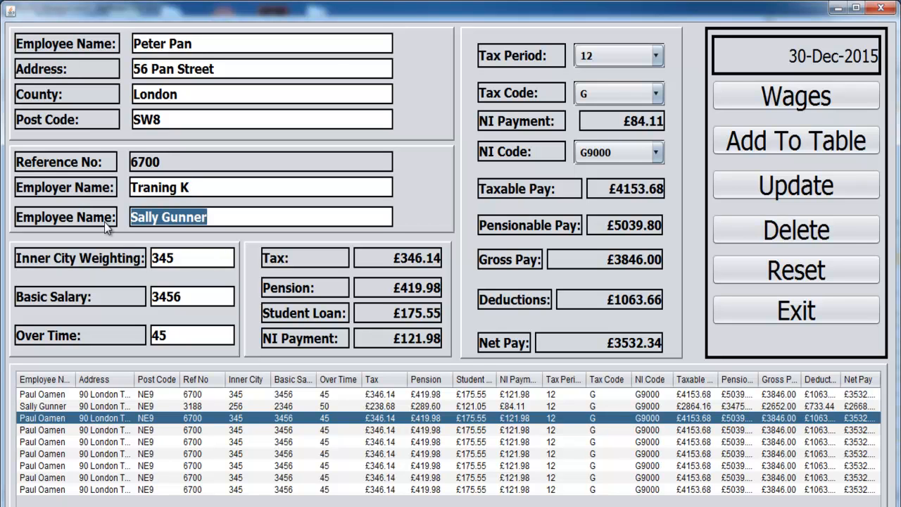
{"action": "type", "text": "Peter"}
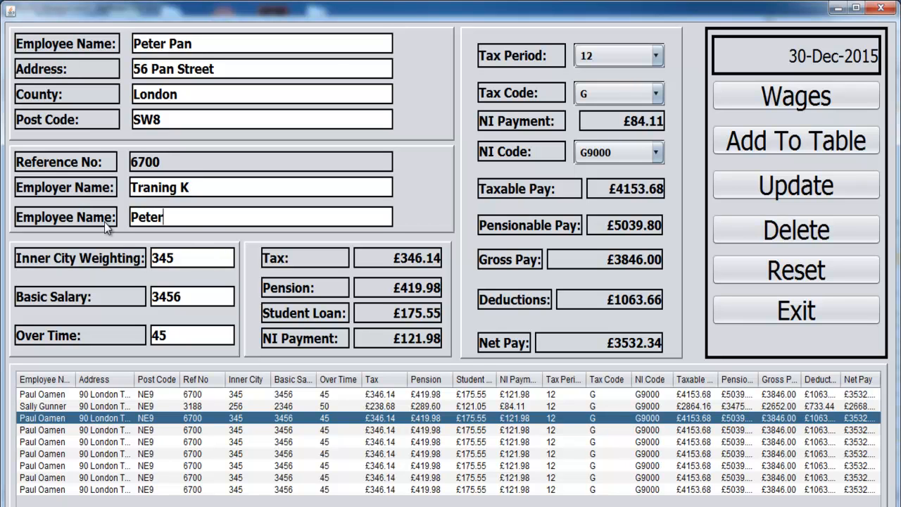
{"action": "type", "text": "Pan"}
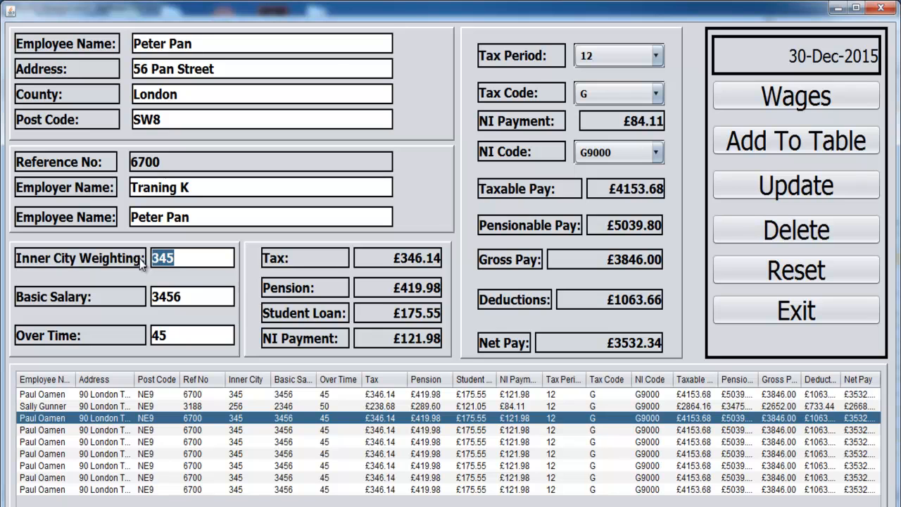
{"action": "type", "text": "451"}
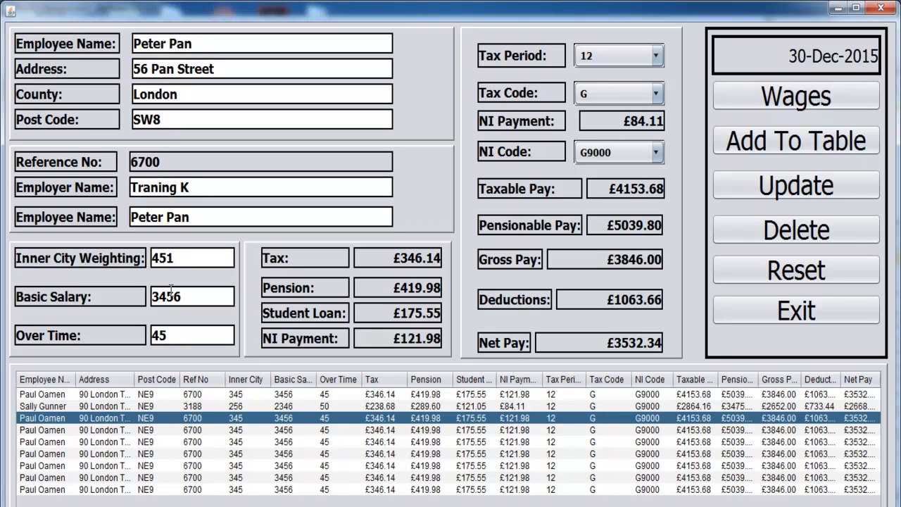
{"action": "double_click", "coordinate": [162, 296]}
{"action": "type", "text": "4156"}
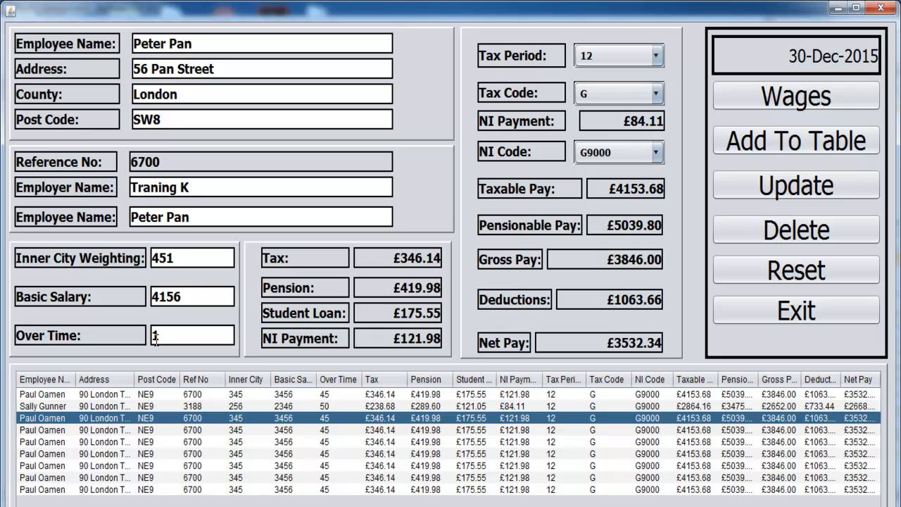
{"action": "type", "text": "0"}
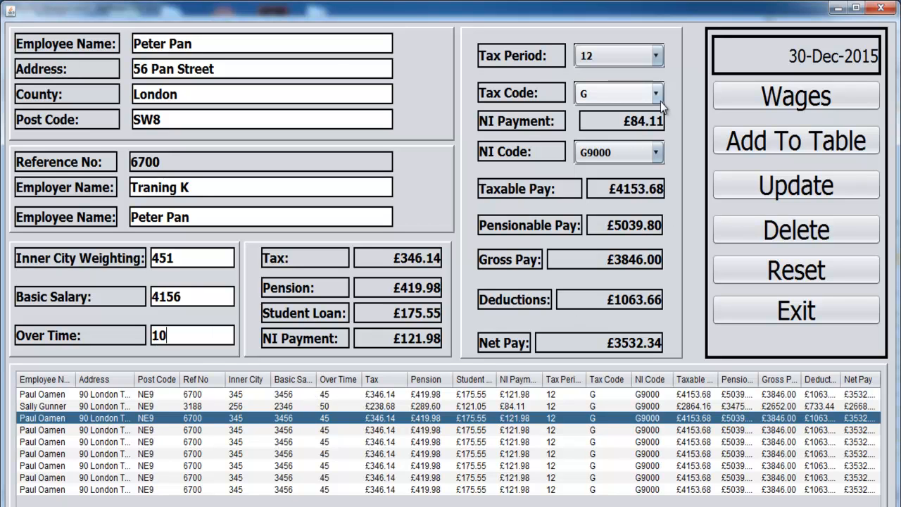
Give Peter Pan tax code C and NI code C5000, recalculate pay, and select the third row.
{"action": "left_click", "coordinate": [657, 93]}
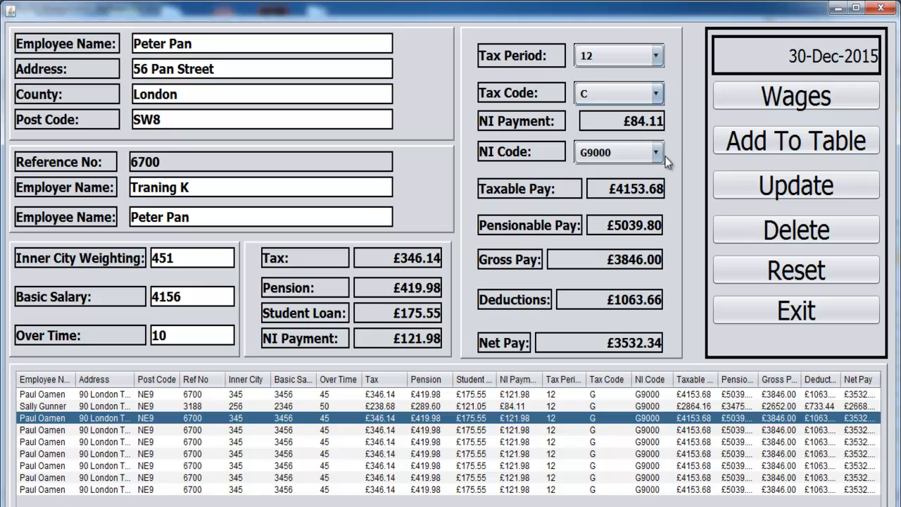
{"action": "left_click", "coordinate": [654, 152]}
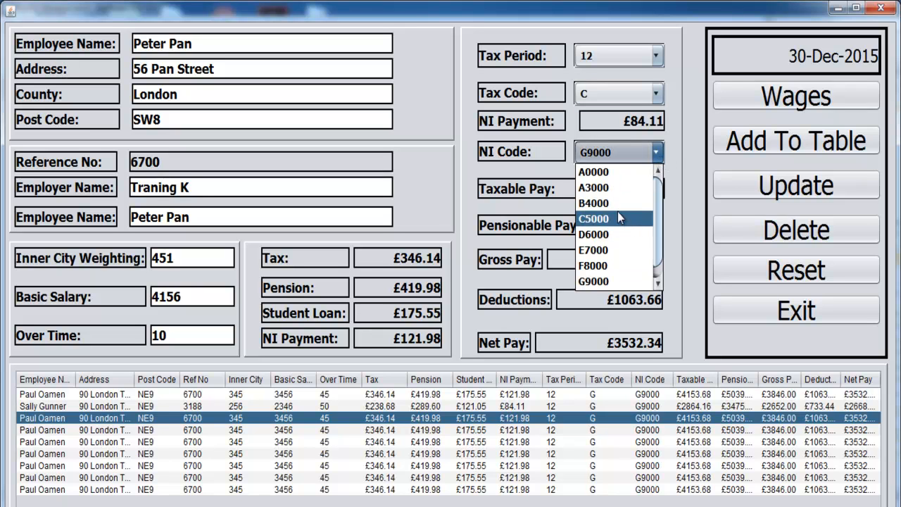
{"action": "left_click", "coordinate": [593, 218]}
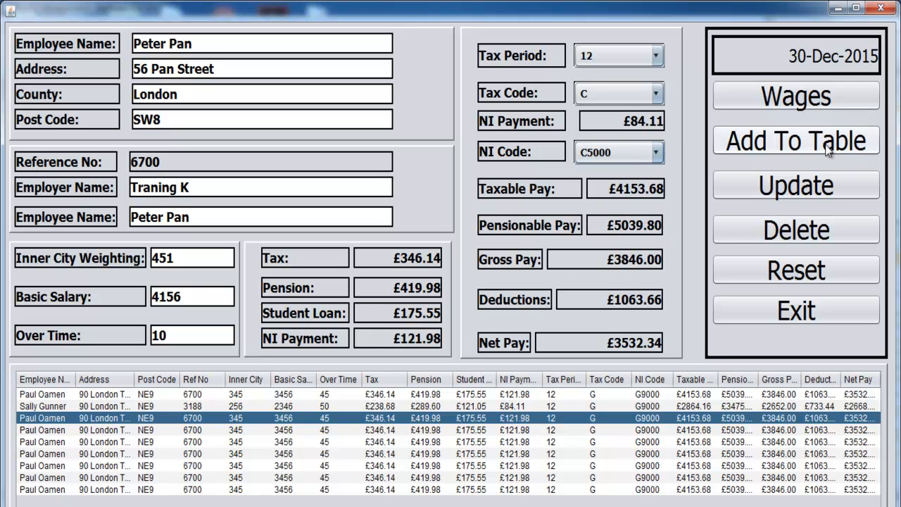
{"action": "left_click", "coordinate": [796, 95]}
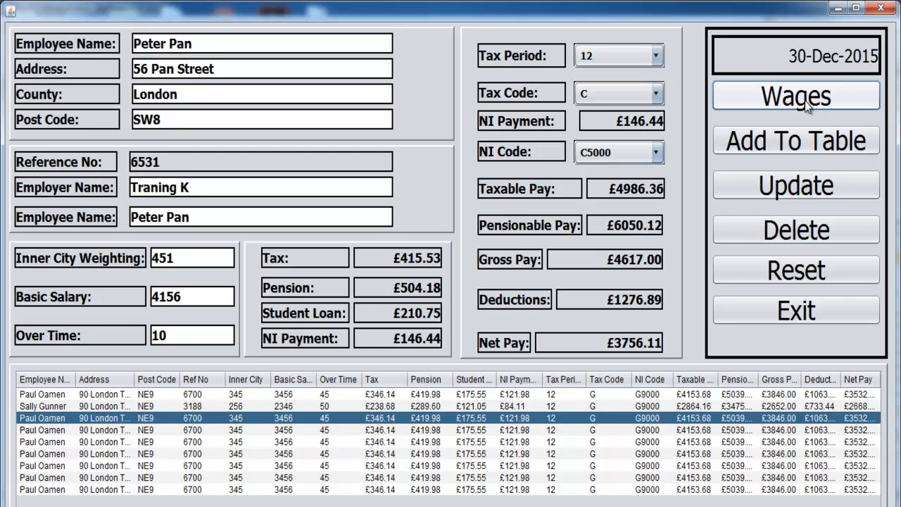
{"action": "mouse_move", "coordinate": [34, 427]}
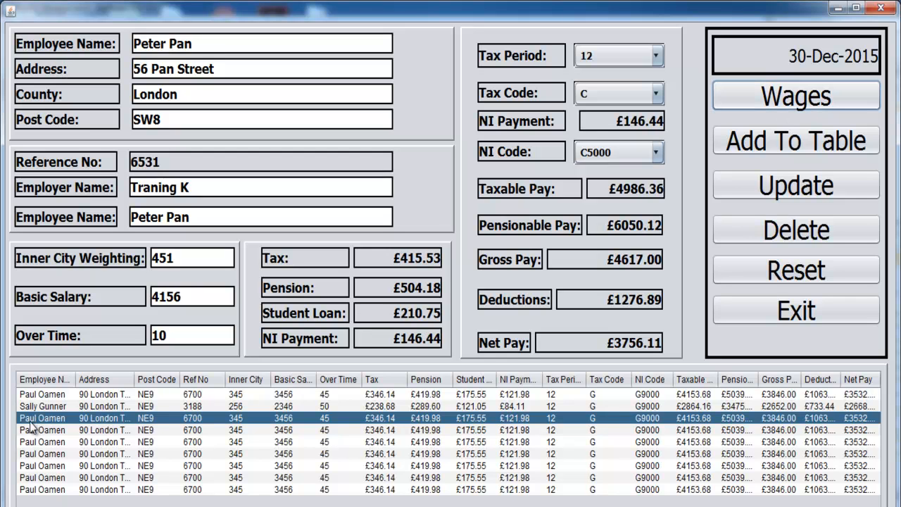
{"action": "left_click", "coordinate": [795, 184]}
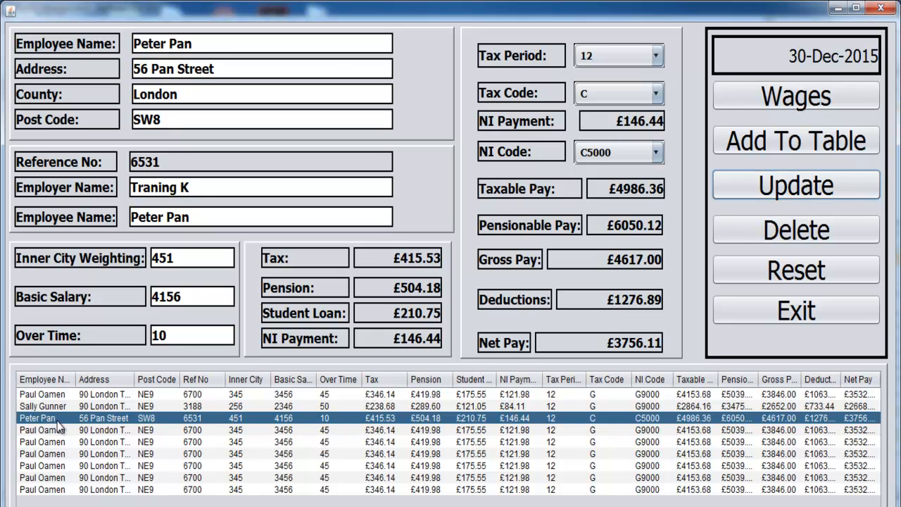
{"action": "mouse_move", "coordinate": [97, 458]}
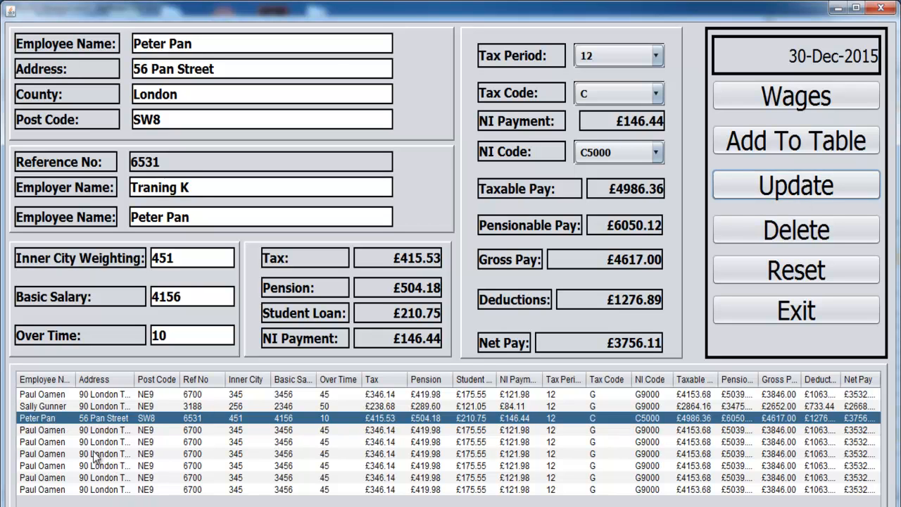
{"action": "mouse_move", "coordinate": [77, 479]}
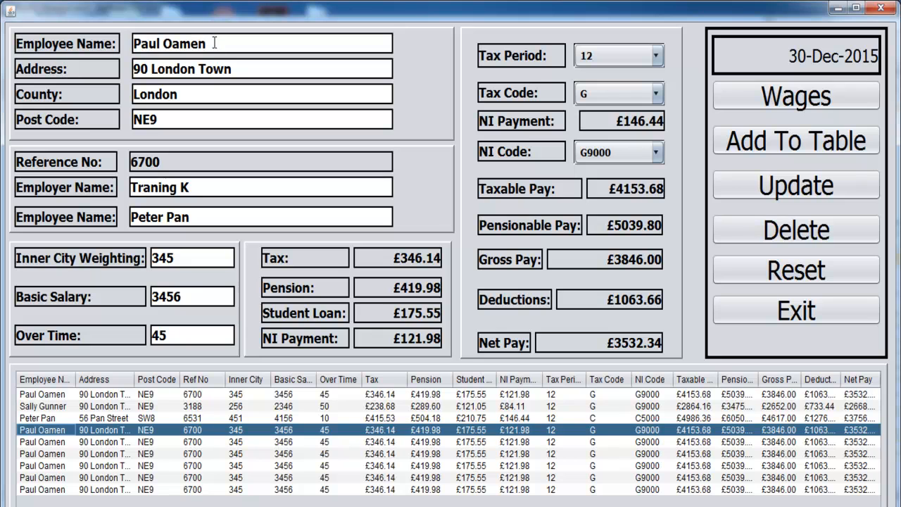
{"action": "double_click", "coordinate": [169, 43]}
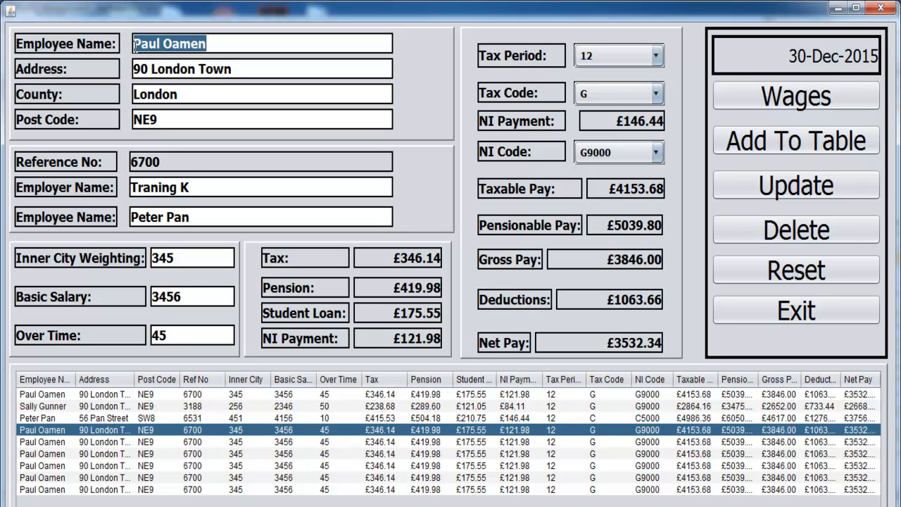
{"action": "type", "text": "Grace"}
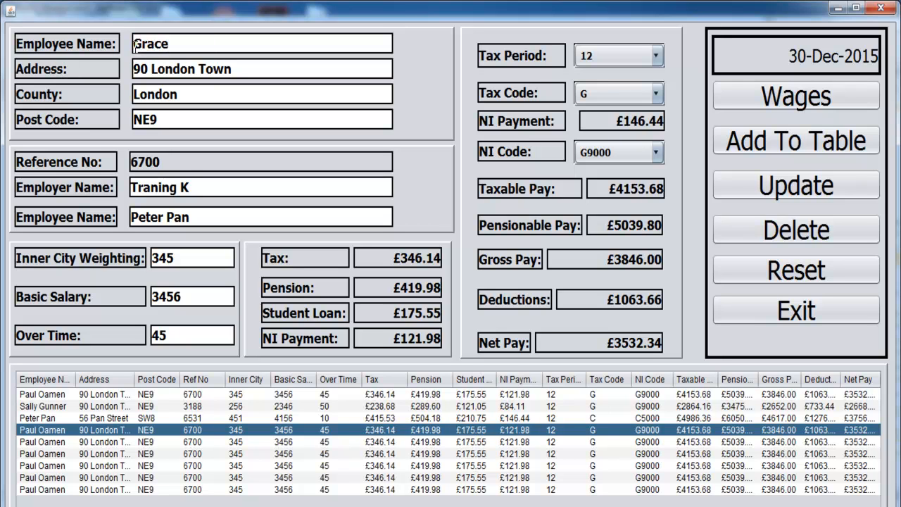
{"action": "type", "text": "Tow"}
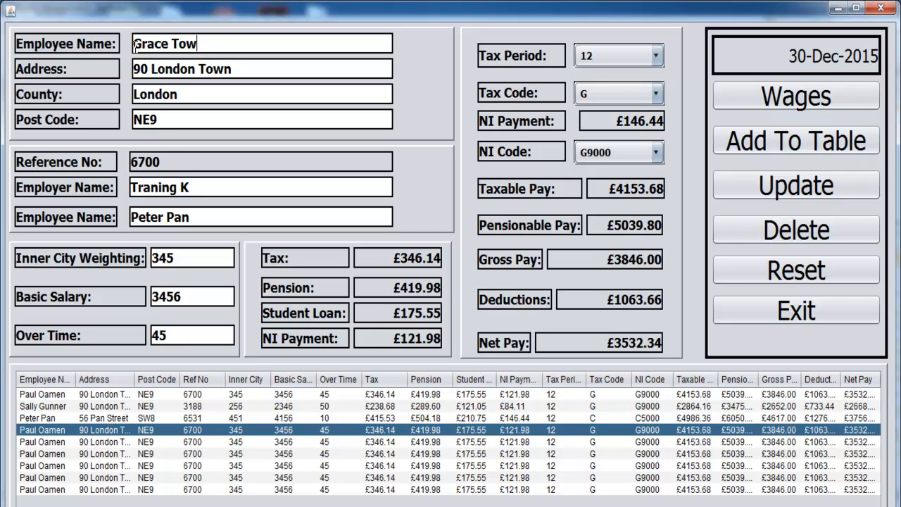
{"action": "type", "text": "nsent"}
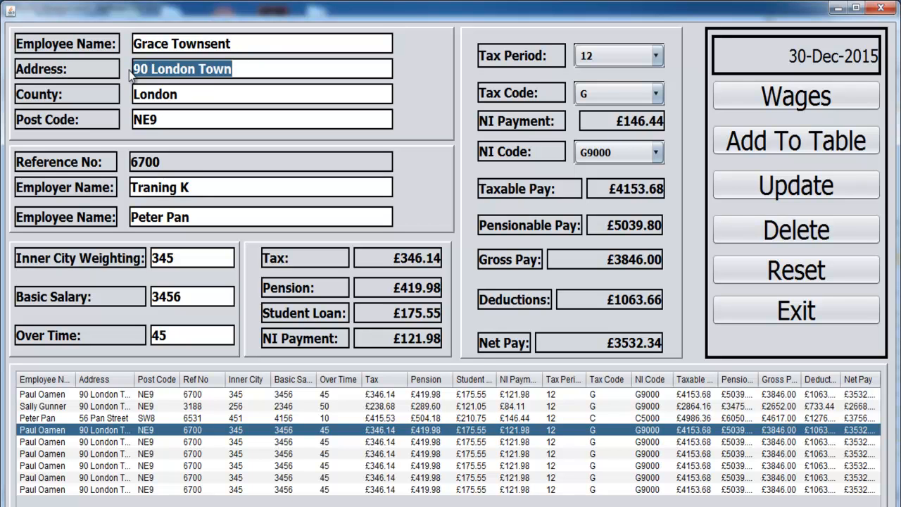
{"action": "type", "text": "34"}
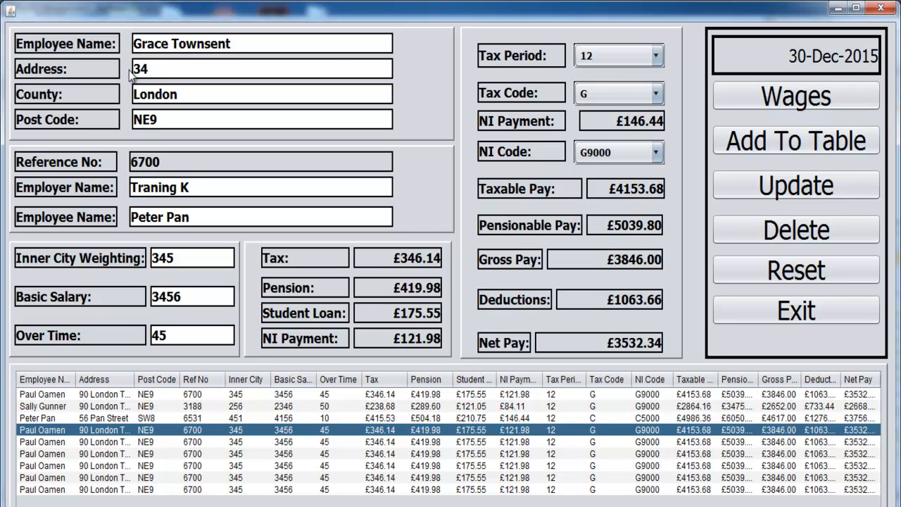
{"action": "type", "text": "Hill Place"}
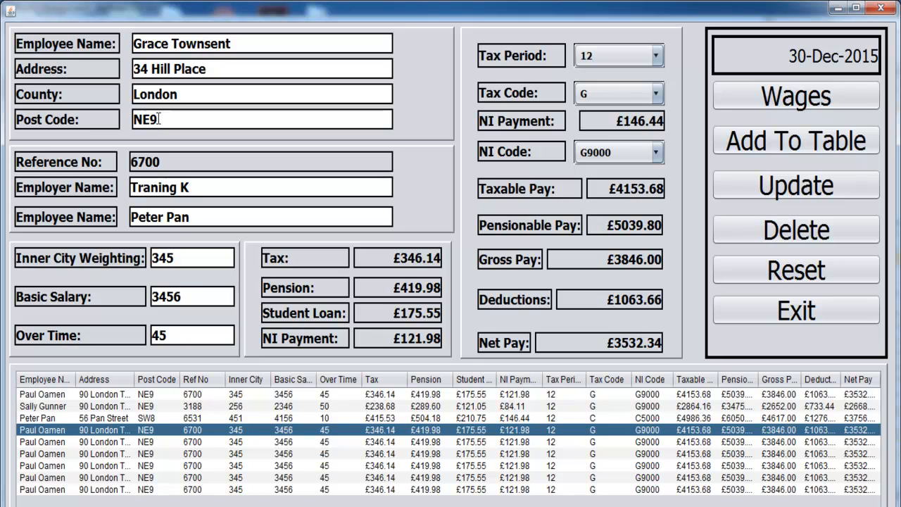
{"action": "key", "text": "Backspace"}
{"action": "type", "text": "W"}
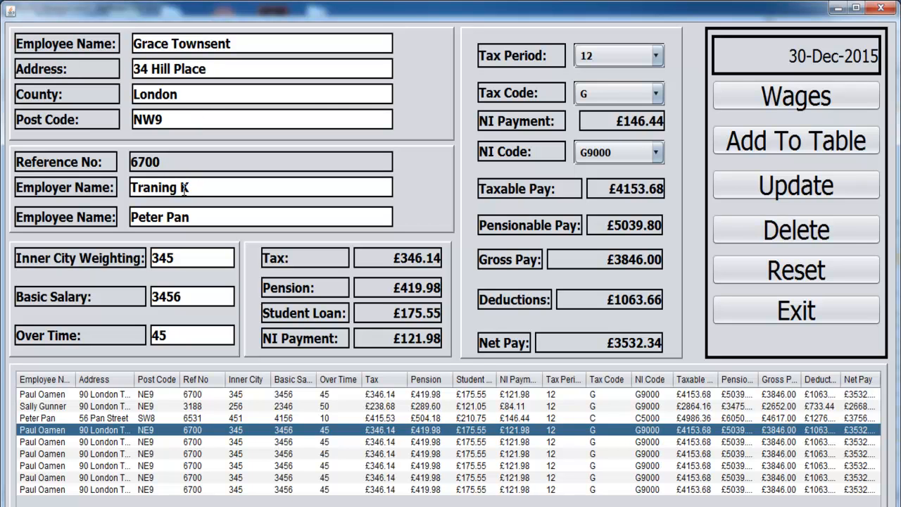
{"action": "double_click", "coordinate": [159, 217]}
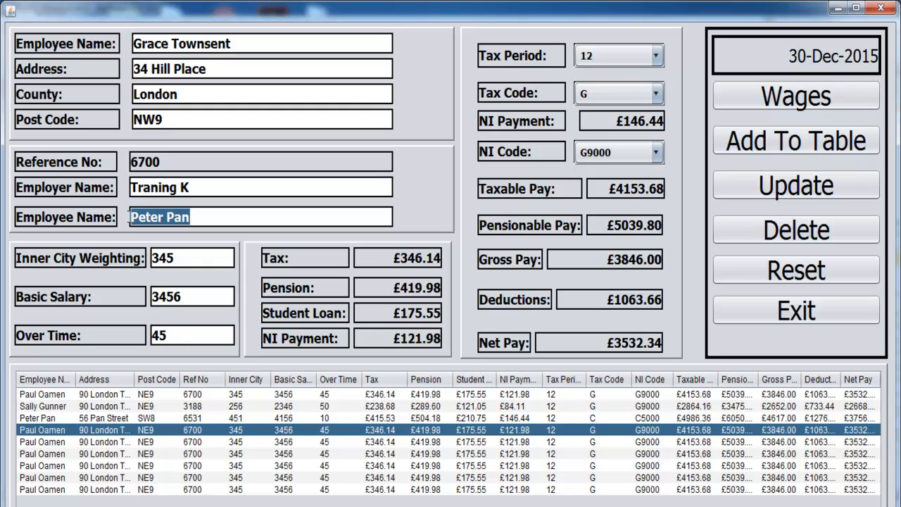
{"action": "type", "text": "Gra"}
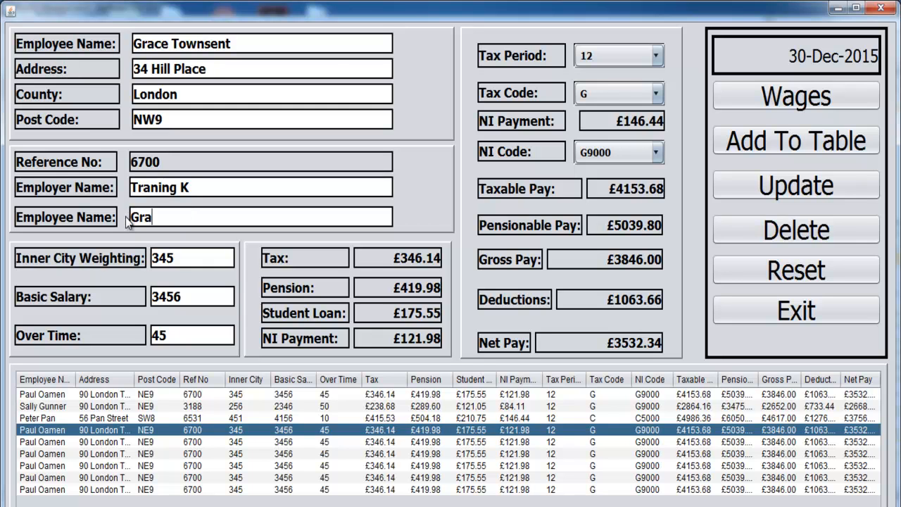
{"action": "type", "text": "ce"}
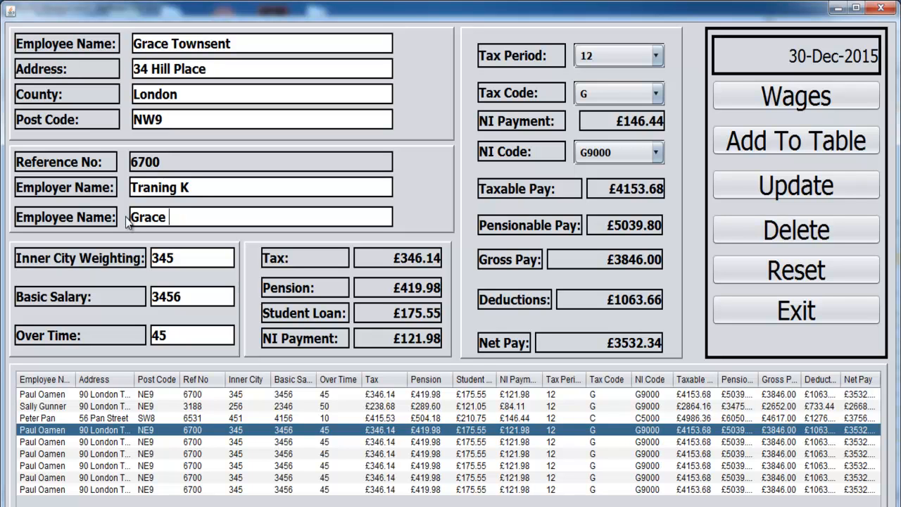
{"action": "type", "text": "Town"}
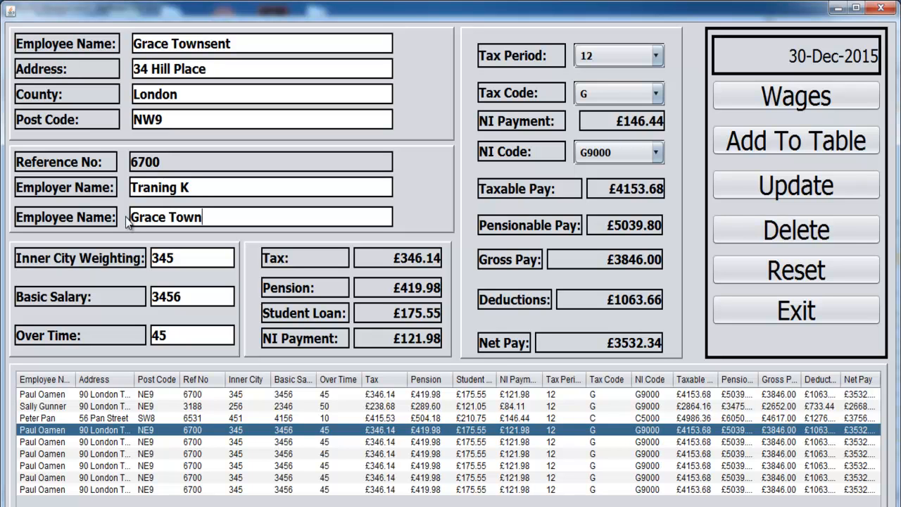
{"action": "type", "text": "sent"}
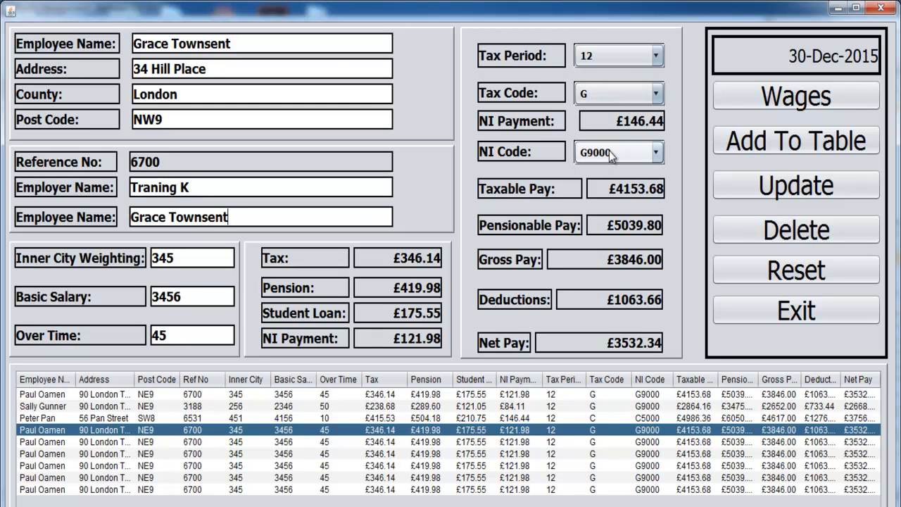
{"action": "left_click", "coordinate": [656, 152]}
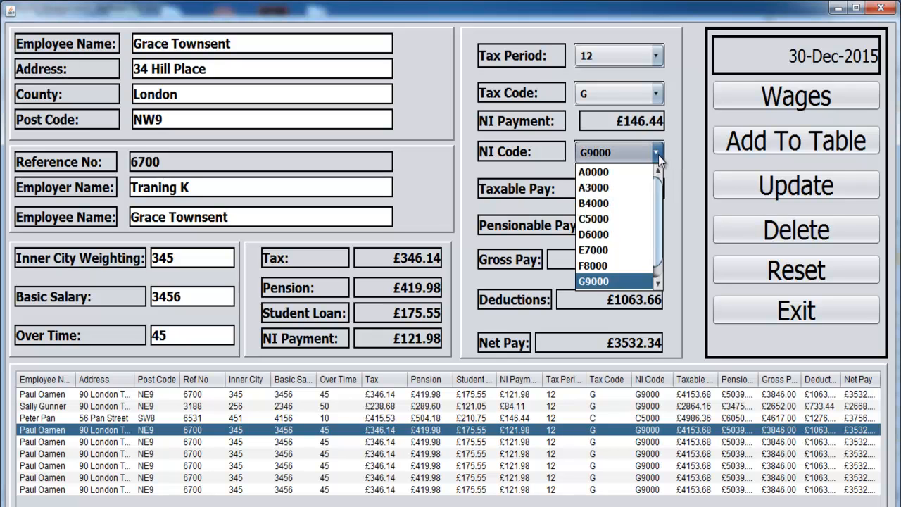
{"action": "left_click", "coordinate": [594, 219]}
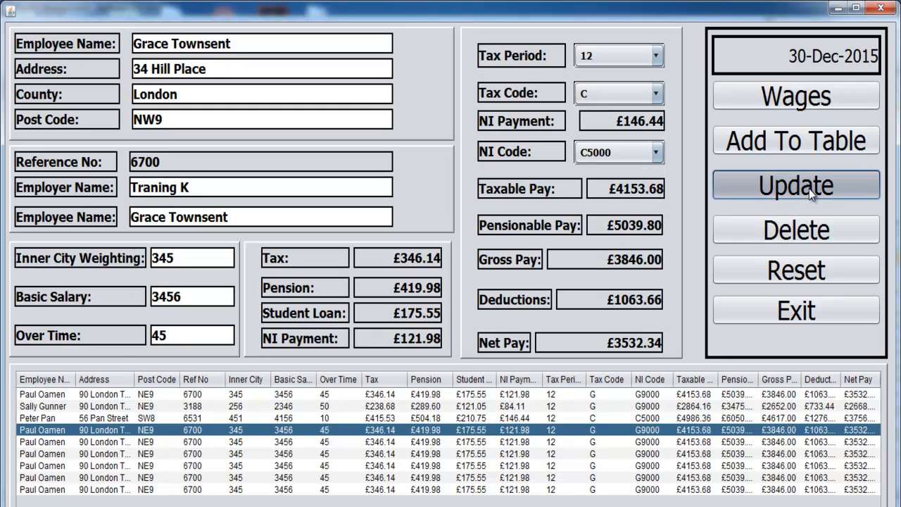
{"action": "left_click", "coordinate": [795, 184]}
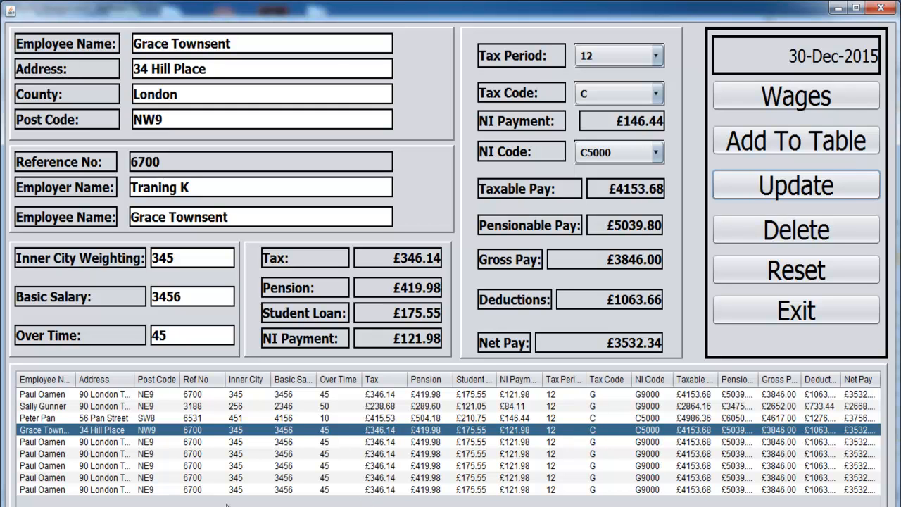
{"action": "mouse_move", "coordinate": [102, 475]}
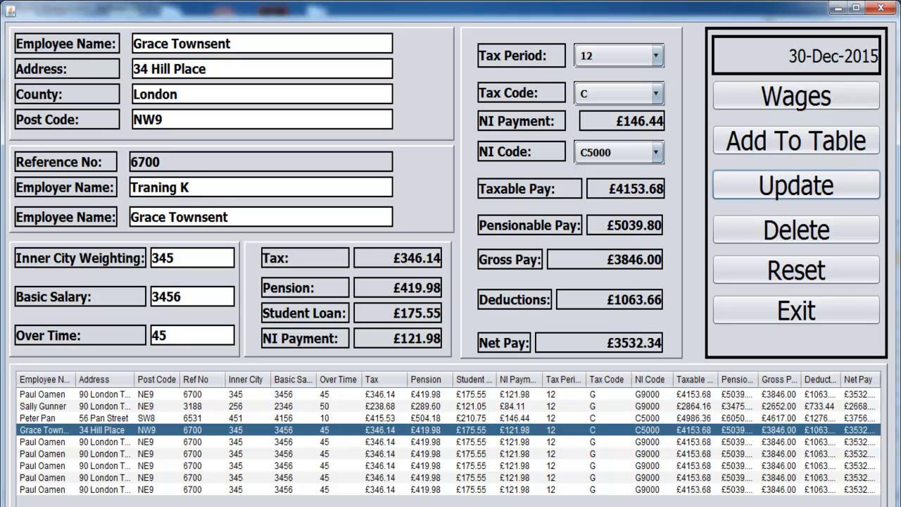
{"action": "left_click", "coordinate": [795, 140]}
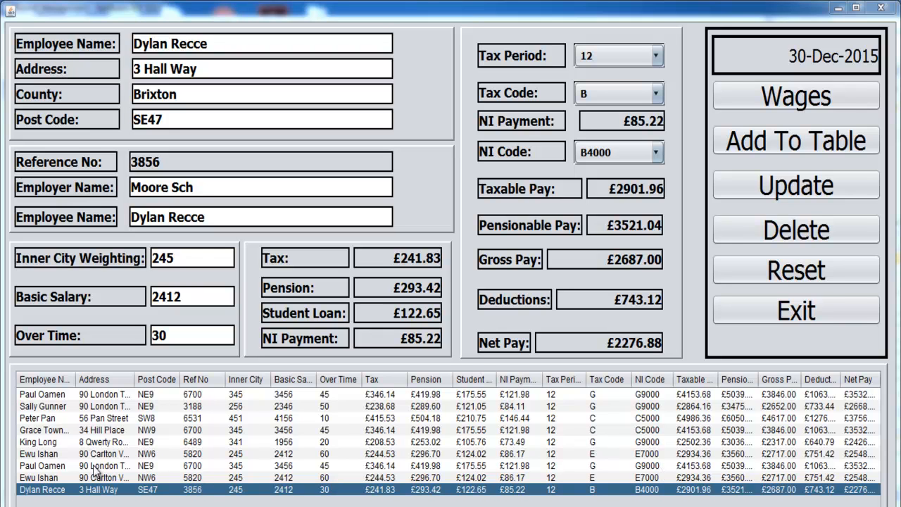
{"action": "left_click", "coordinate": [43, 394]}
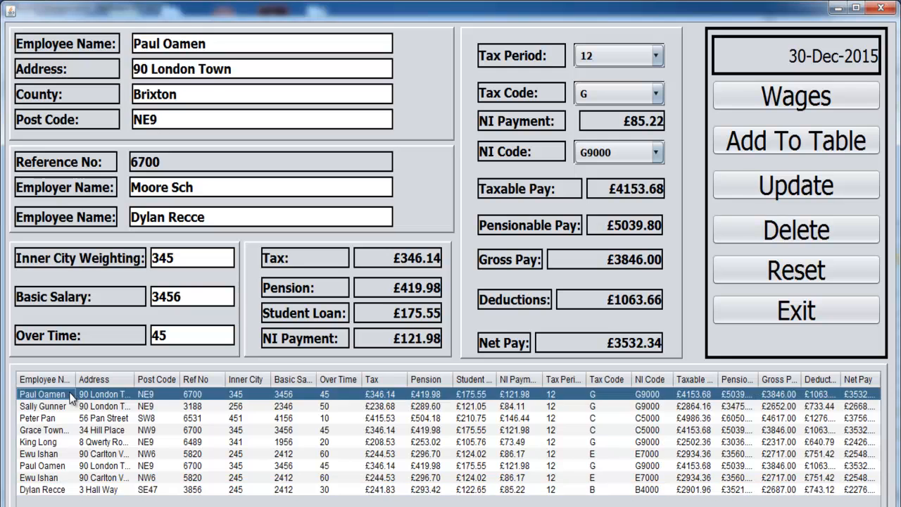
{"action": "left_click", "coordinate": [43, 465]}
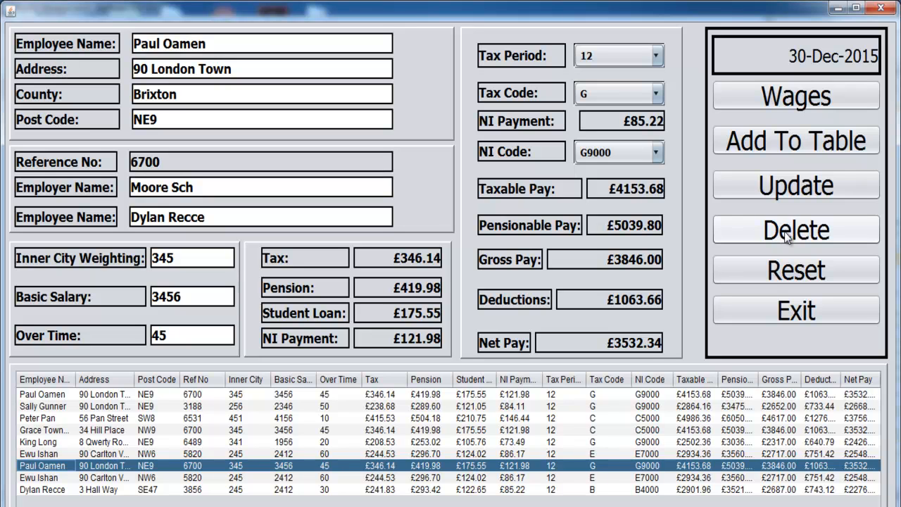
{"action": "left_click", "coordinate": [796, 228]}
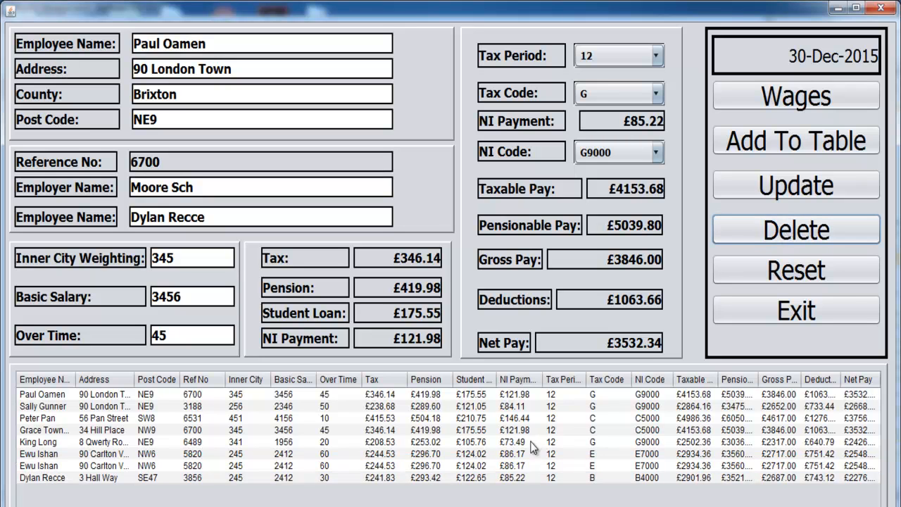
{"action": "left_click", "coordinate": [796, 229]}
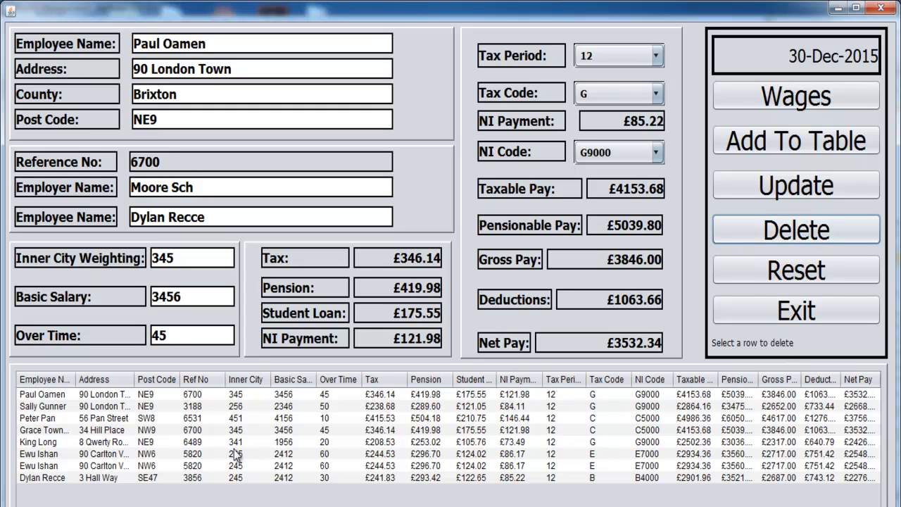
{"action": "left_click", "coordinate": [42, 465]}
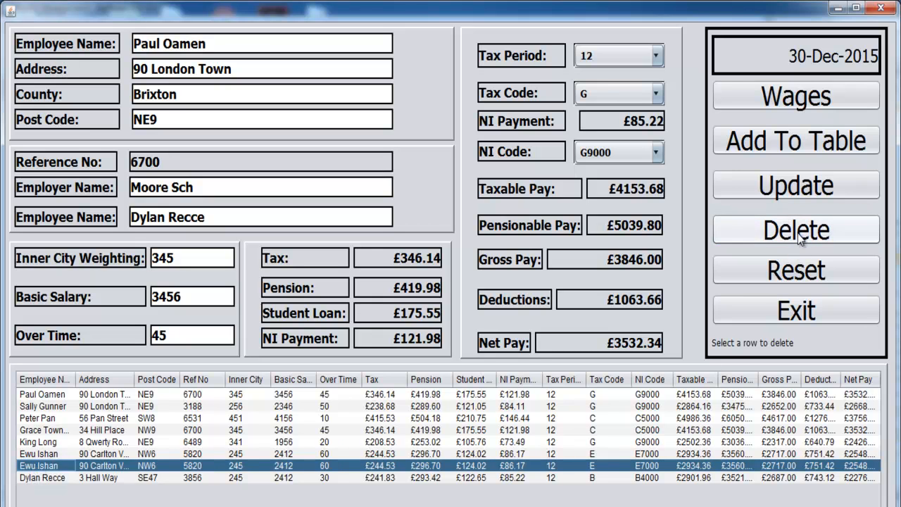
{"action": "left_click", "coordinate": [795, 229]}
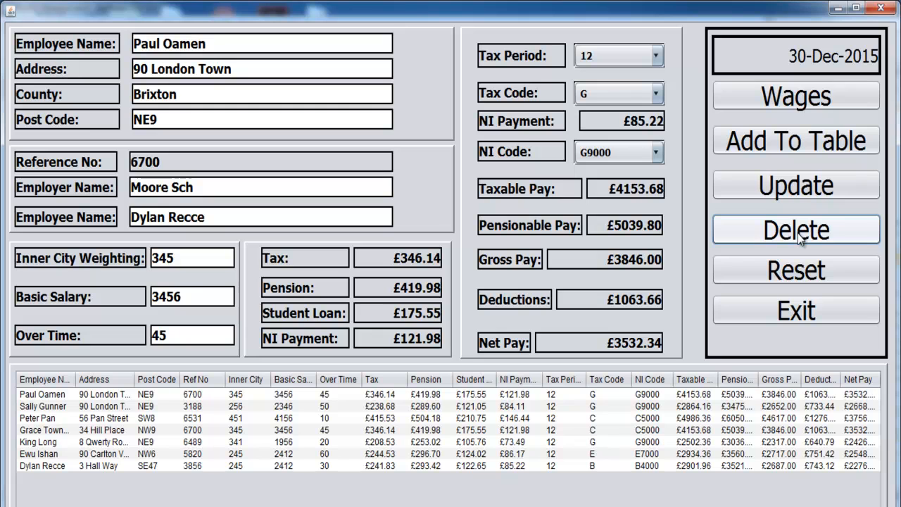